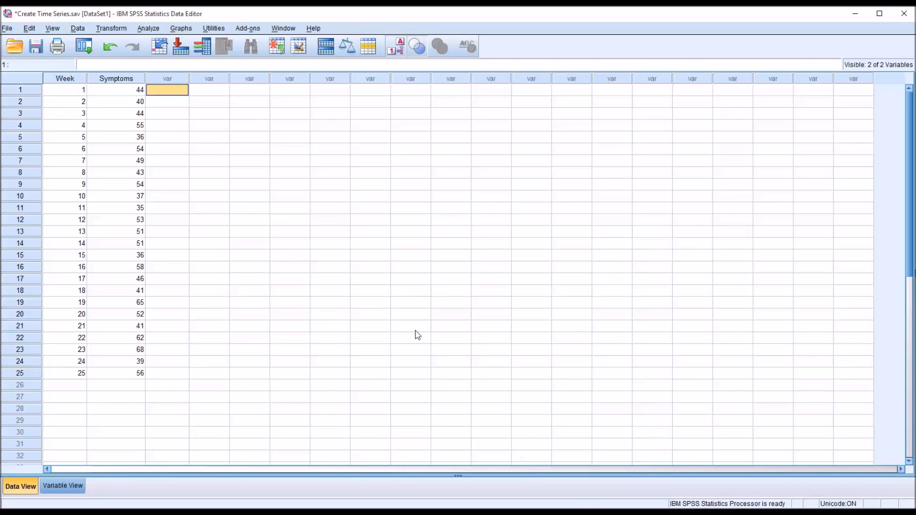
mouse_move(216, 259)
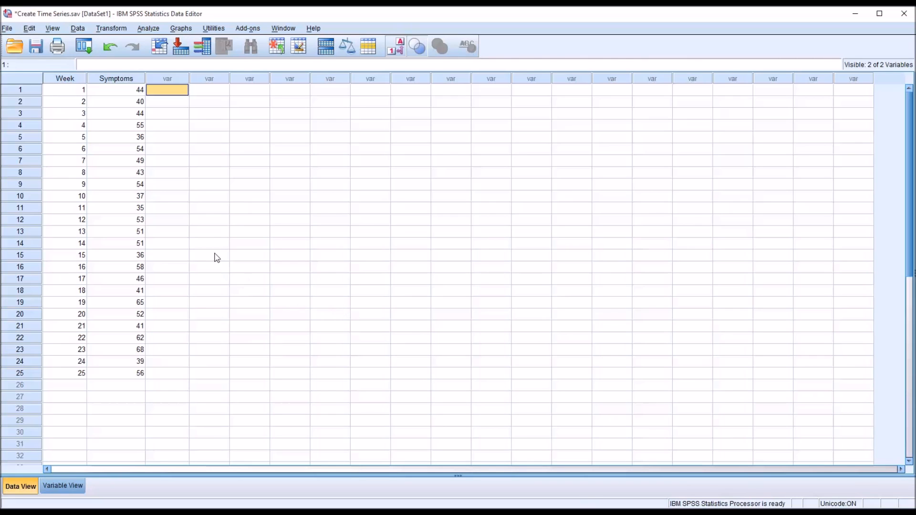
mouse_move(151, 113)
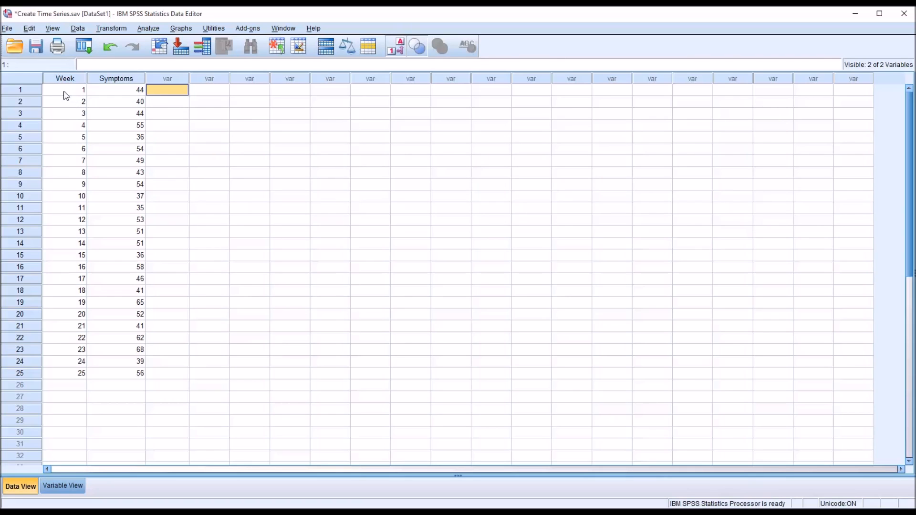
Step: Inspect the Week and Symptoms columns and the empty column beside them in Data View
left_click(65, 90)
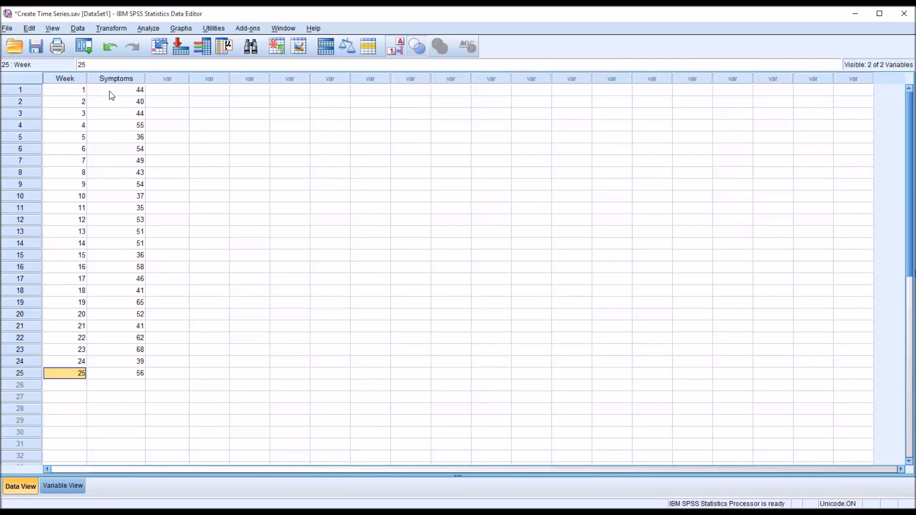
left_click(114, 78)
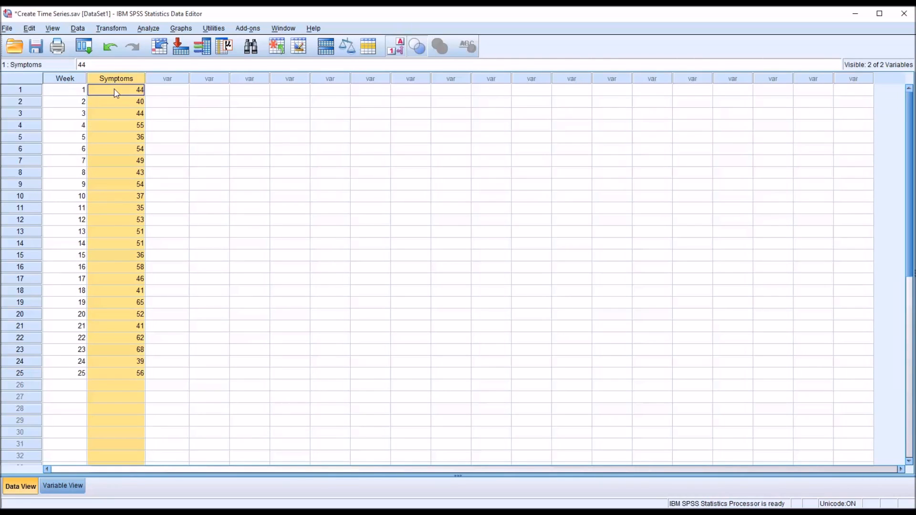
left_click(166, 89)
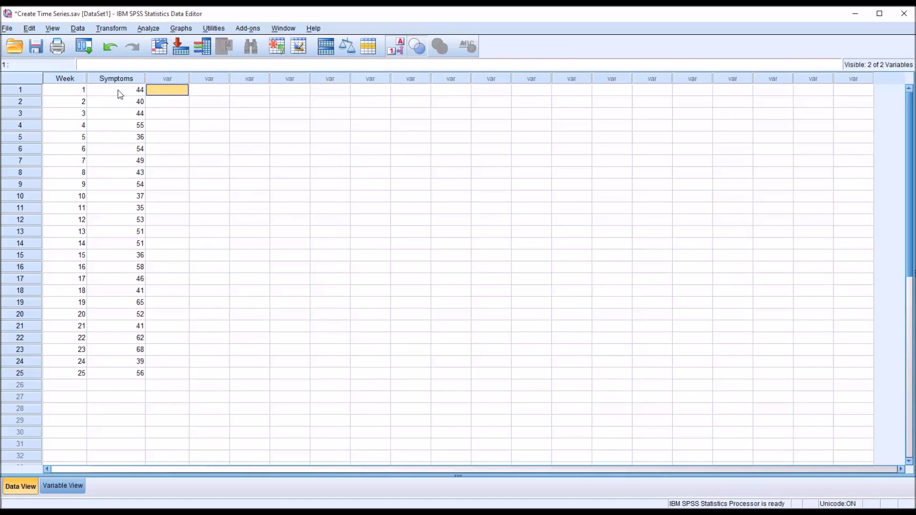
mouse_move(133, 99)
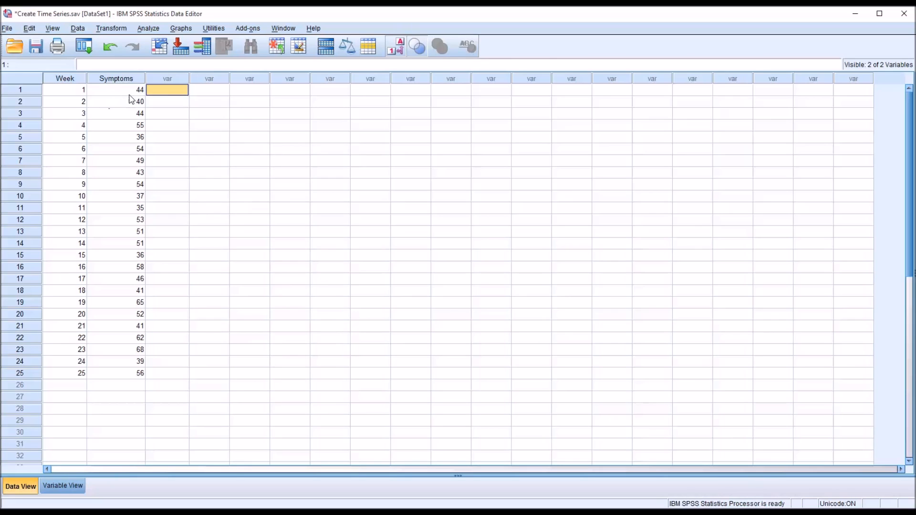
left_click(115, 90)
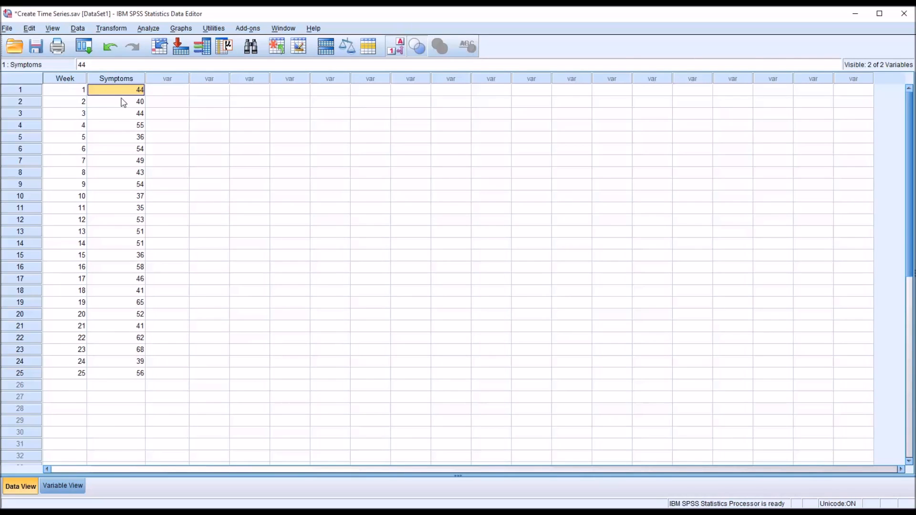
left_click(116, 102)
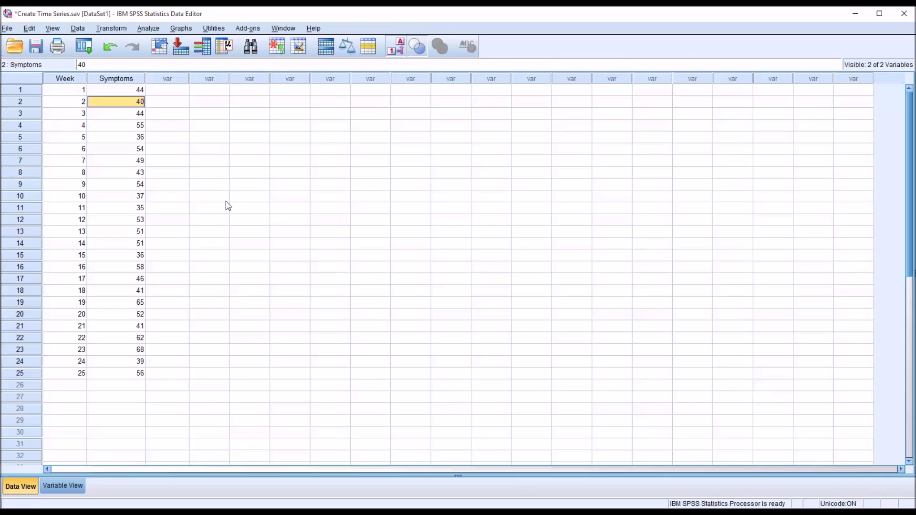
mouse_move(159, 97)
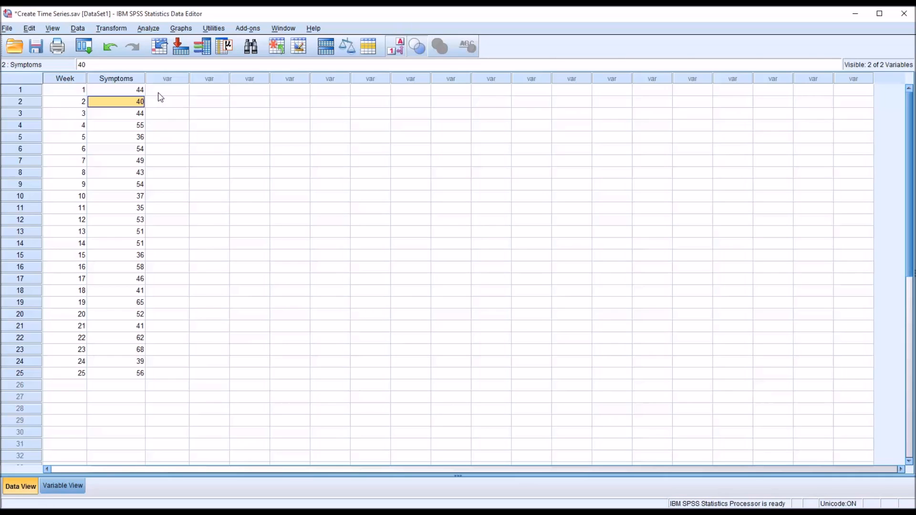
left_click(166, 90)
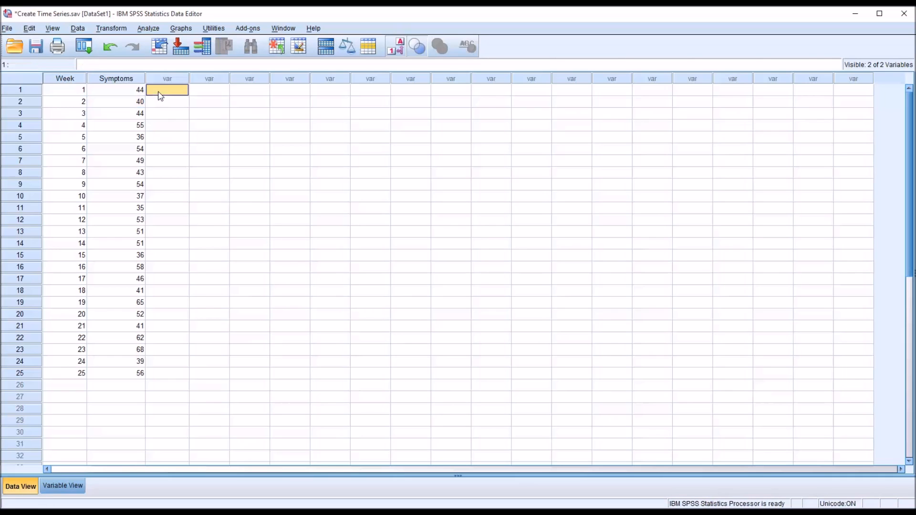
left_click(114, 78)
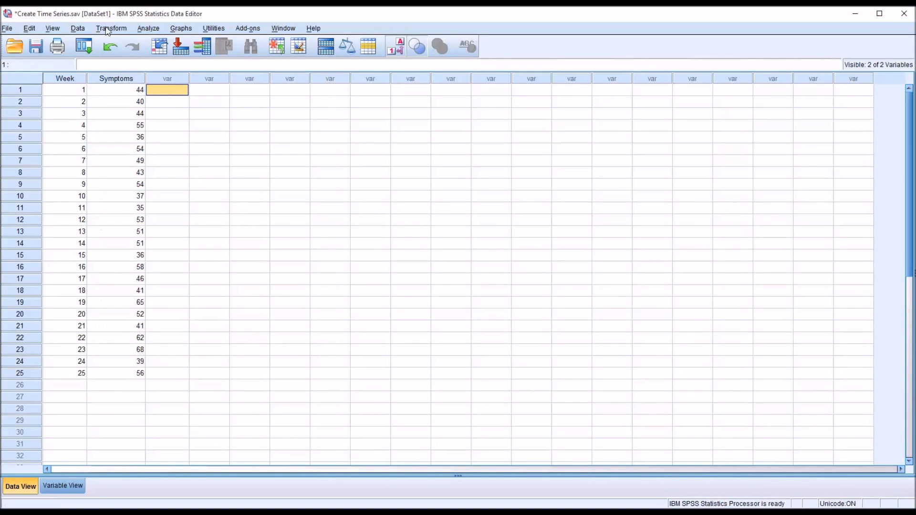
Step: In Create Time Series, add Symptoms as a new series Sympto_1 with Difference order 1
left_click(112, 28)
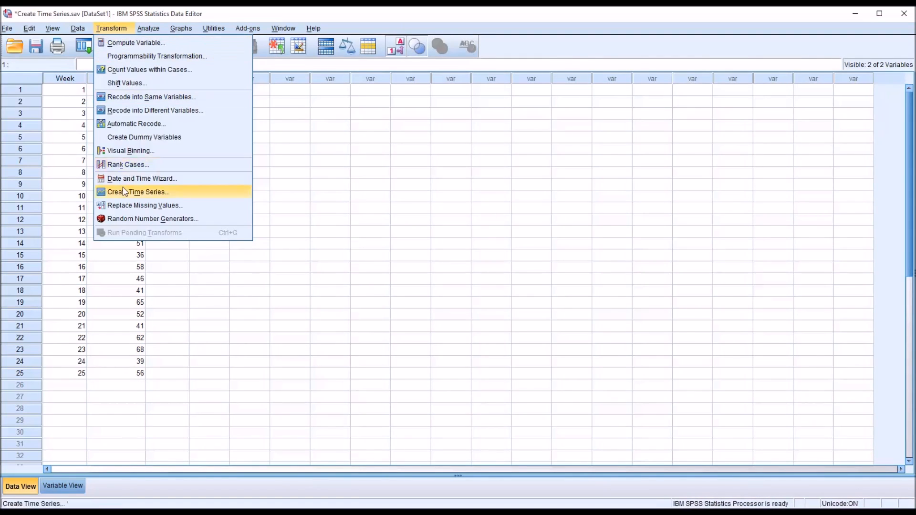
left_click(137, 192)
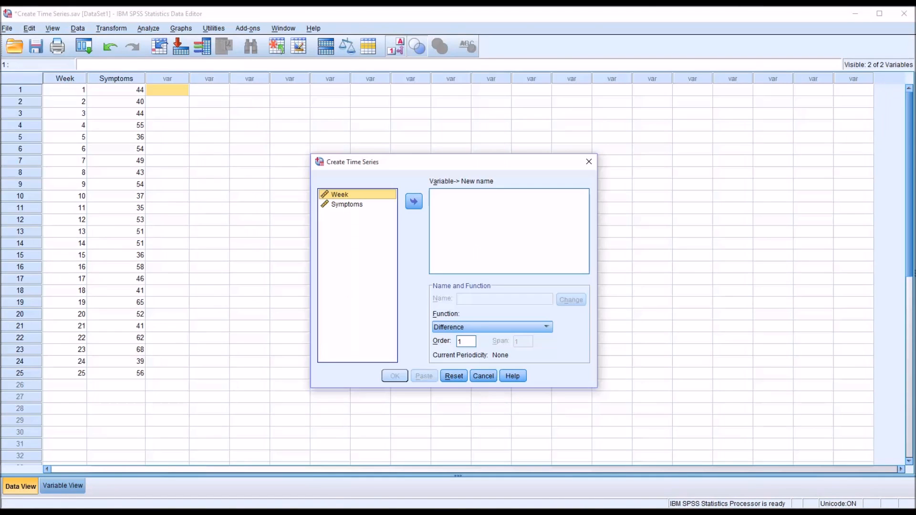
mouse_move(406, 248)
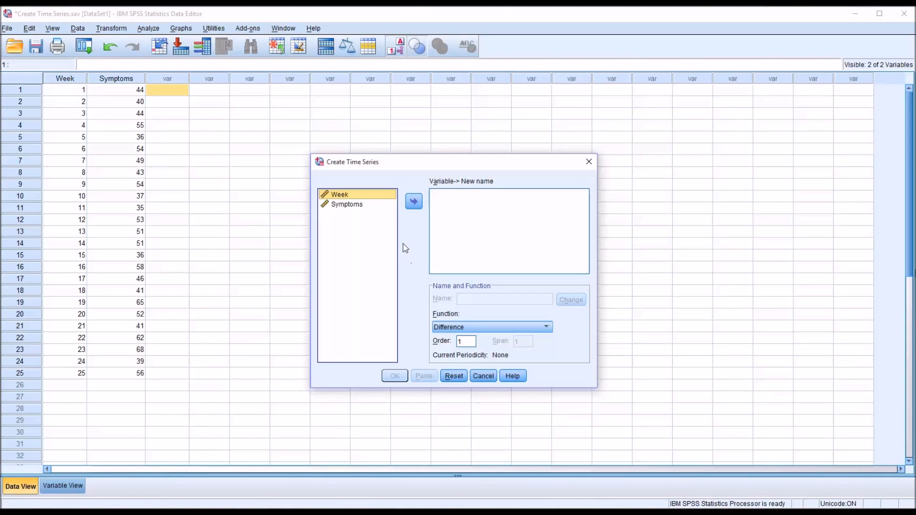
mouse_move(414, 248)
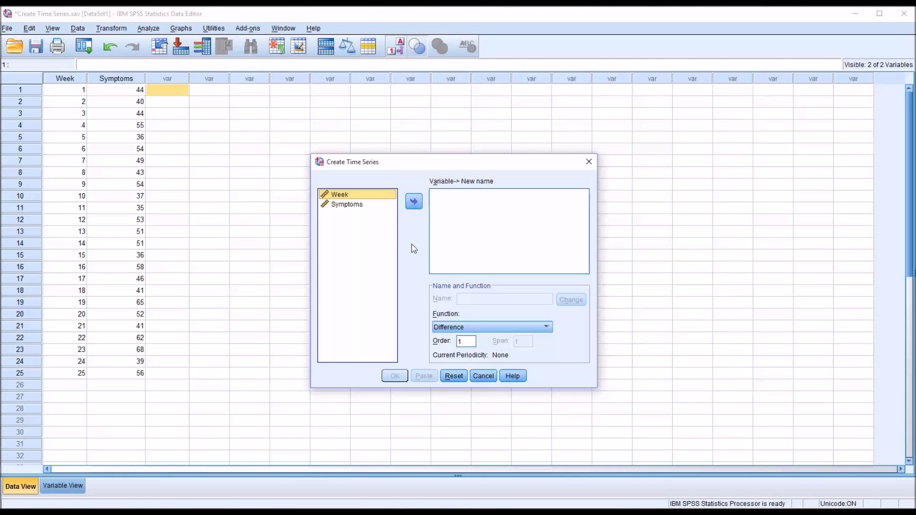
mouse_move(368, 225)
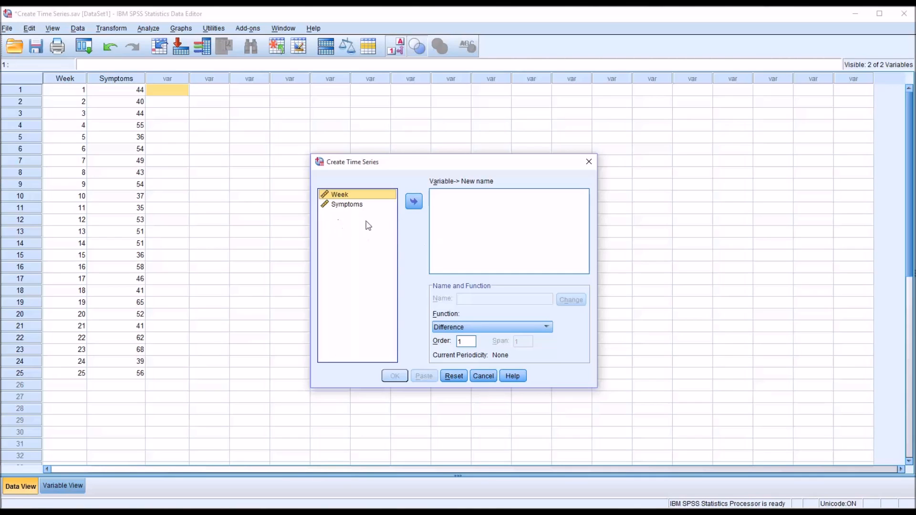
mouse_move(451, 193)
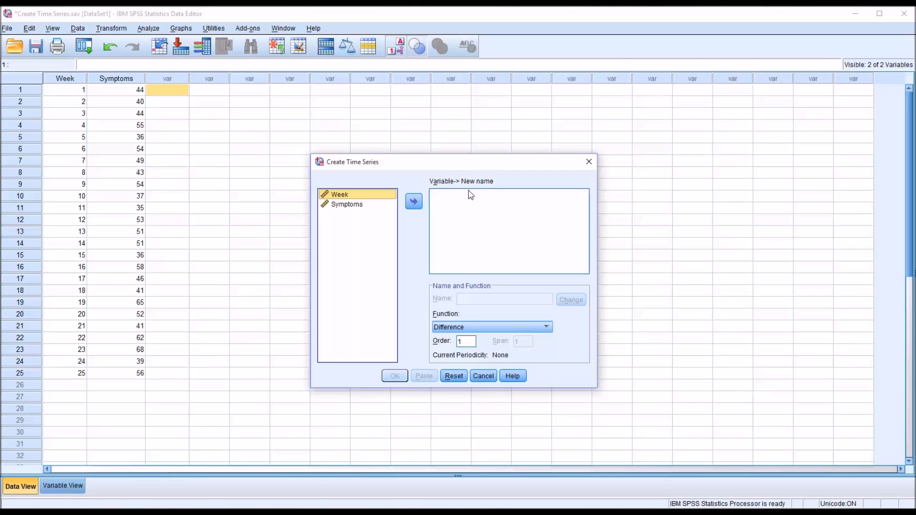
mouse_move(486, 293)
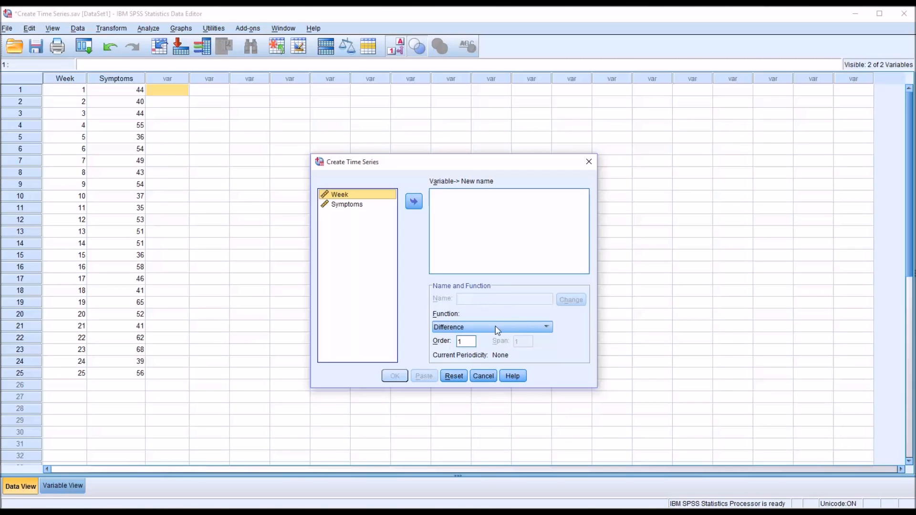
mouse_move(420, 313)
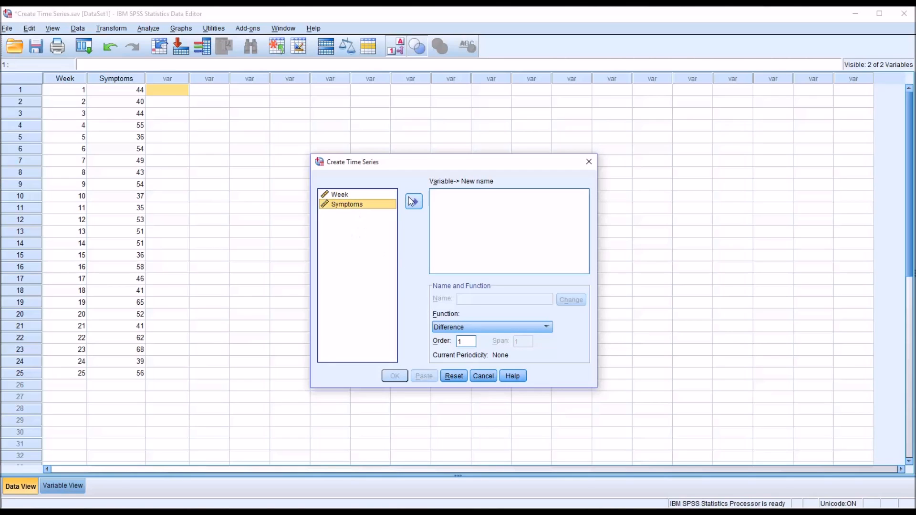
left_click(414, 200)
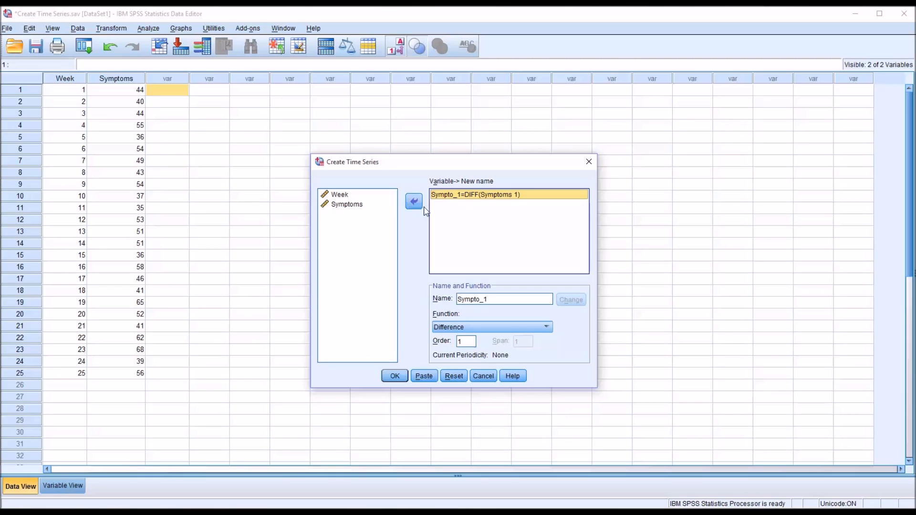
mouse_move(454, 206)
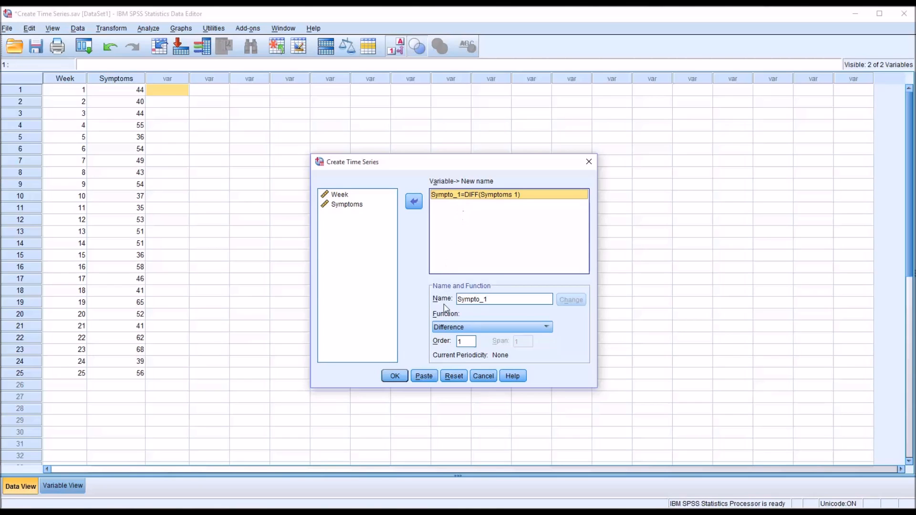
mouse_move(507, 330)
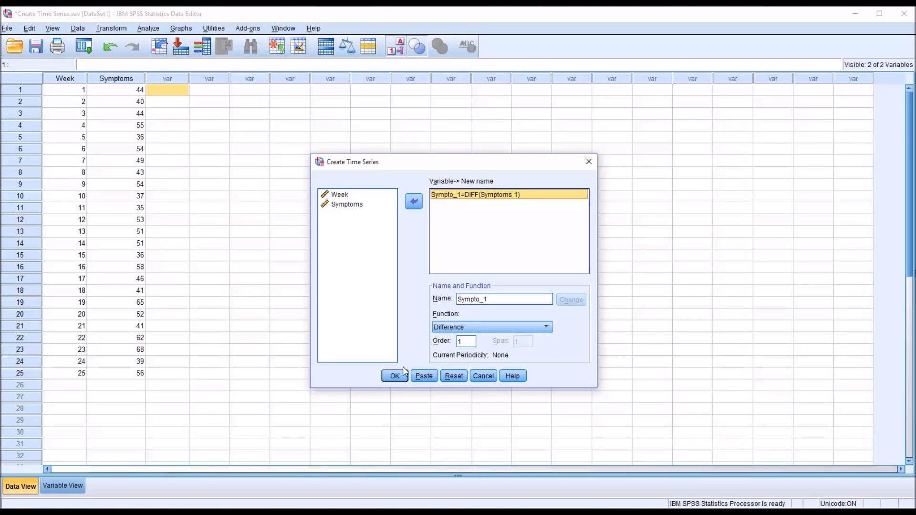
Step: Create the Sympto_1 difference series, producing output with 24 valid cases (2 to 25)
left_click(395, 376)
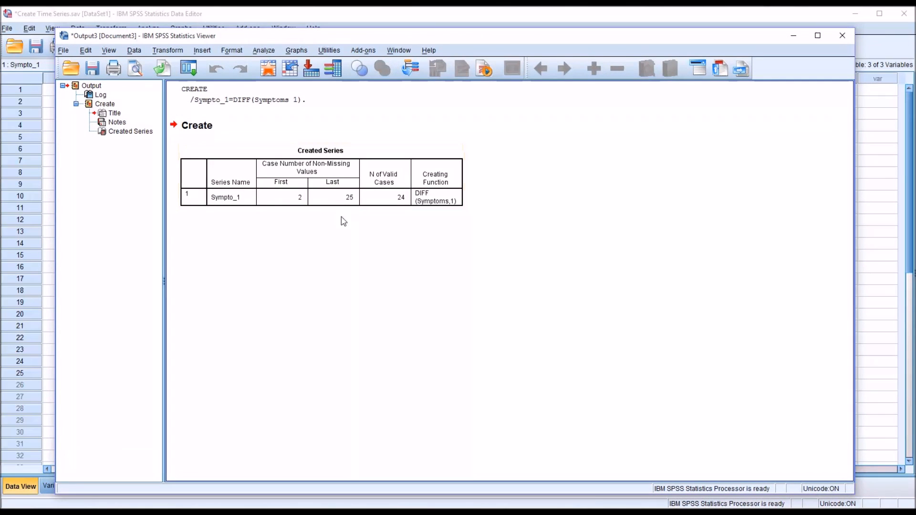
mouse_move(525, 477)
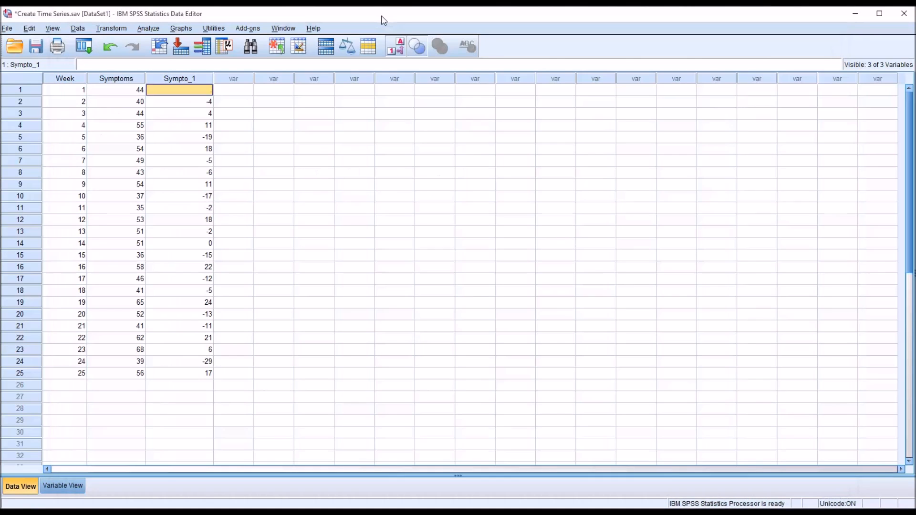
mouse_move(184, 109)
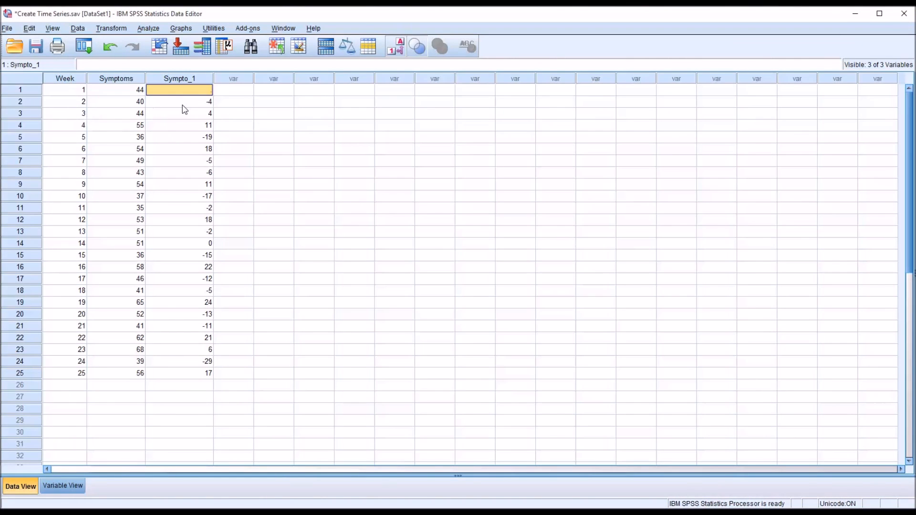
mouse_move(172, 112)
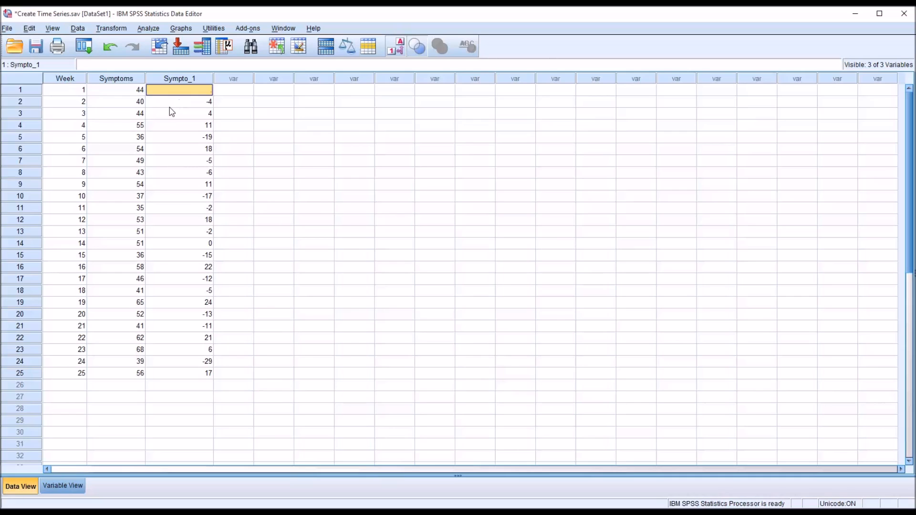
mouse_move(118, 108)
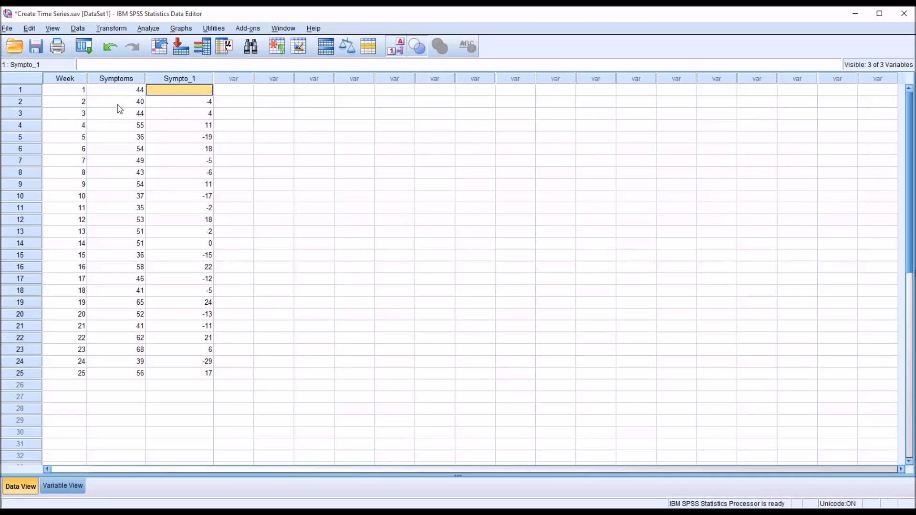
left_click(115, 90)
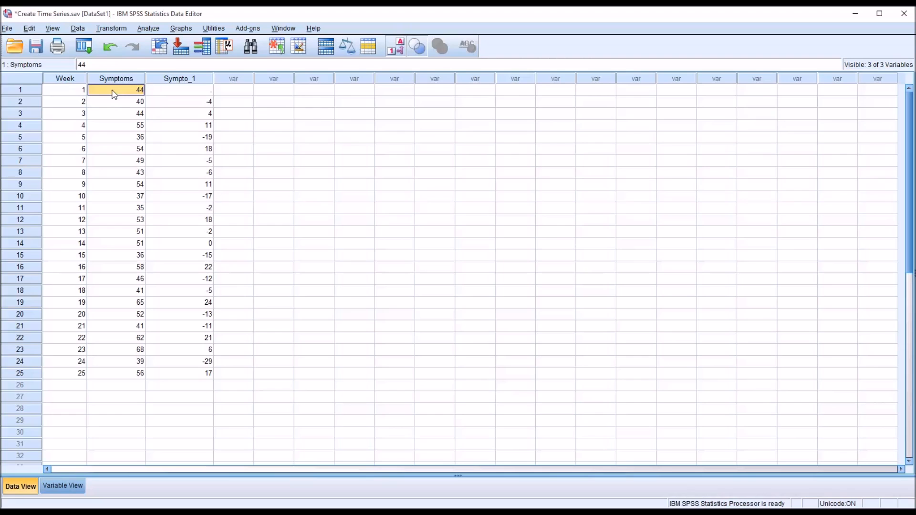
mouse_move(117, 106)
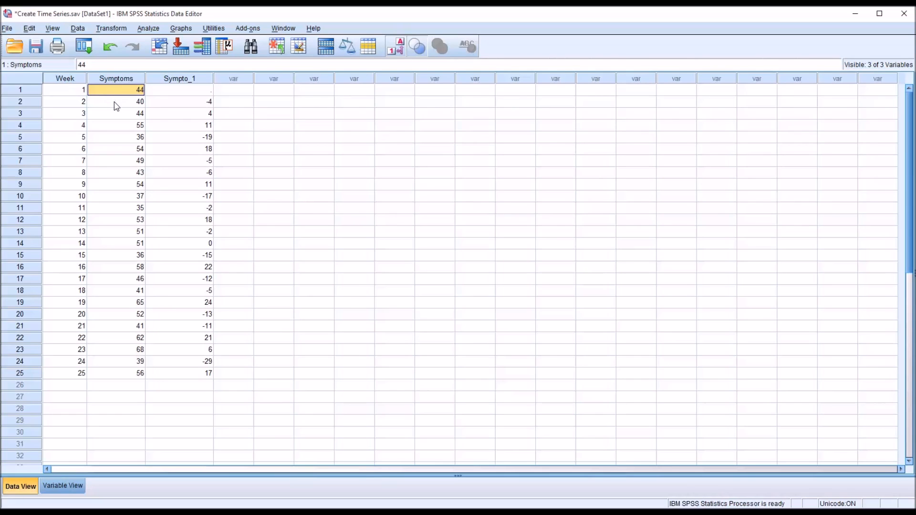
left_click(115, 101)
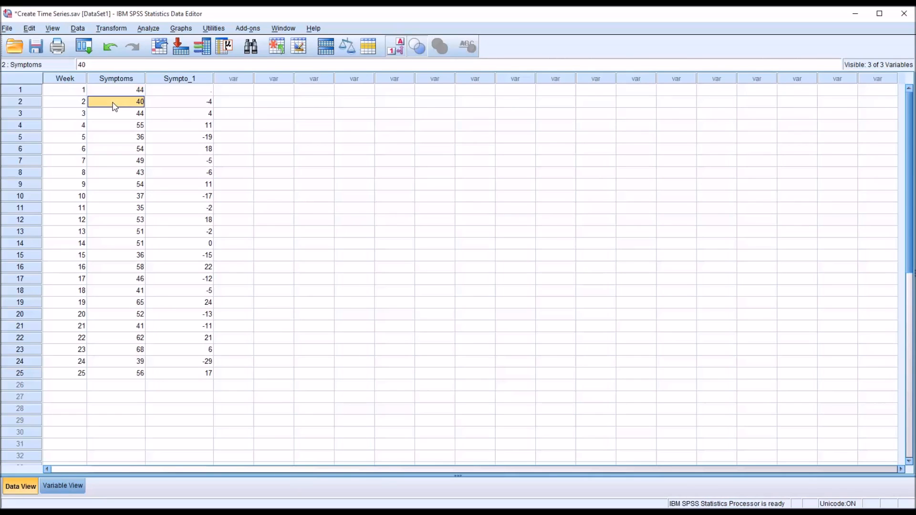
mouse_move(162, 105)
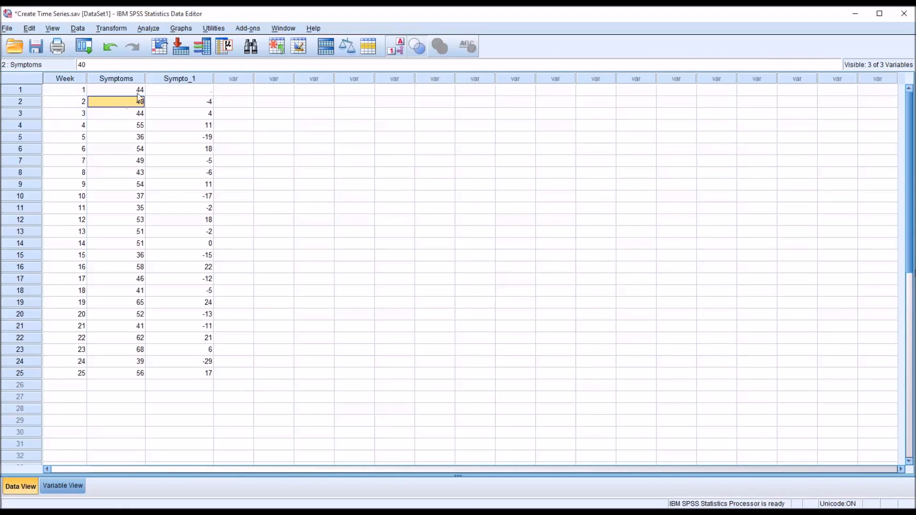
left_click(180, 102)
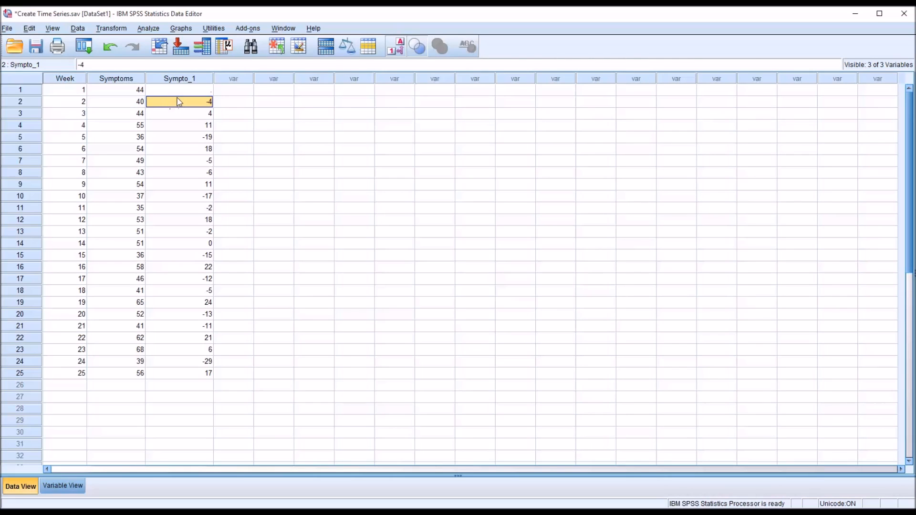
left_click(124, 113)
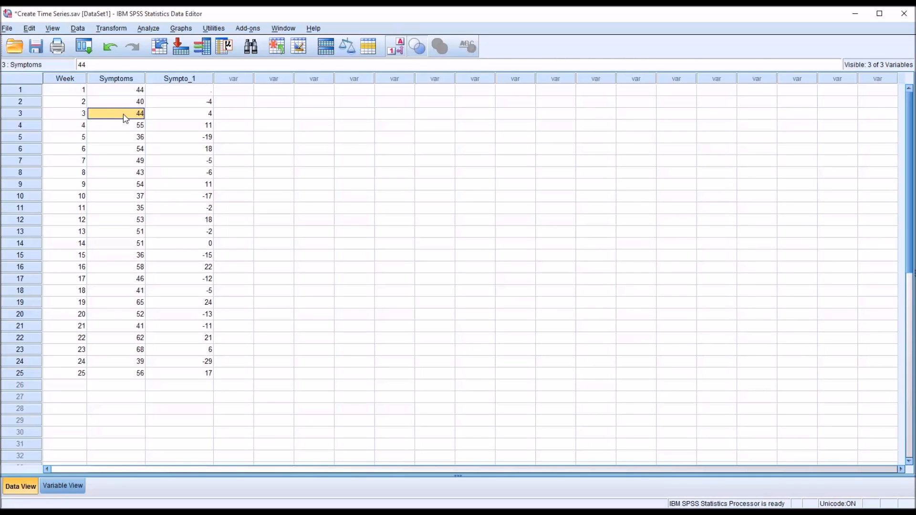
left_click(179, 113)
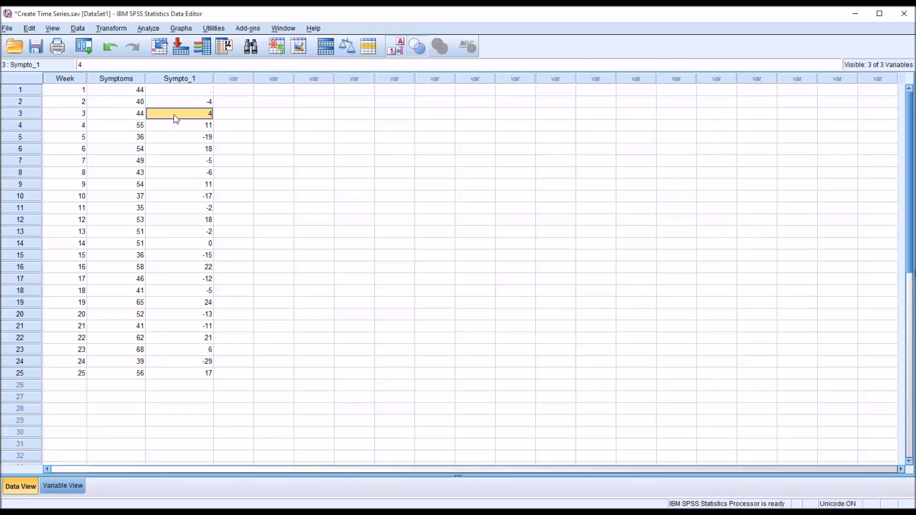
left_click(114, 125)
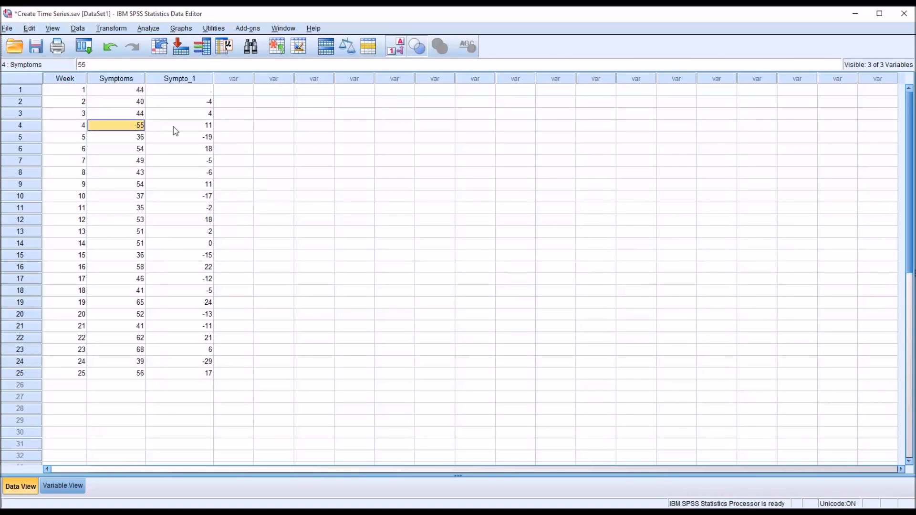
left_click(180, 125)
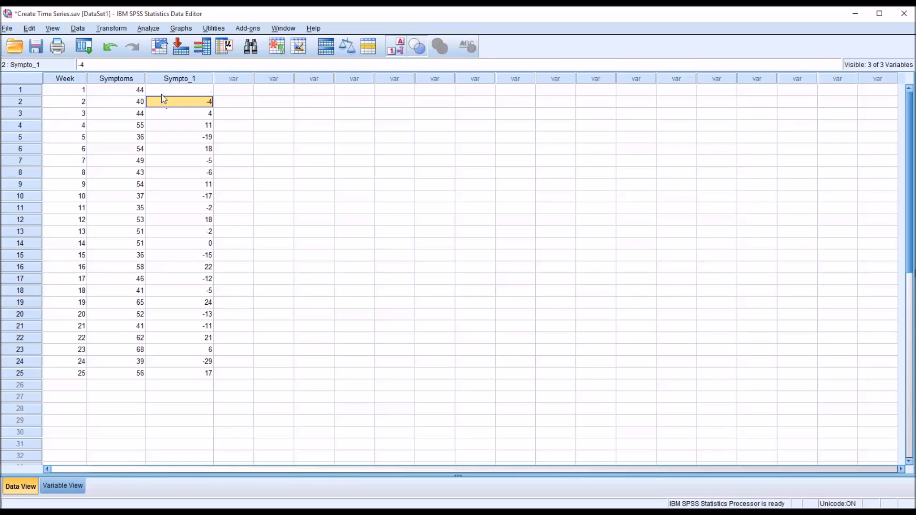
Step: Edit the Sympto_1 definition to a Difference of order 2 on Symptoms via Change
left_click(111, 28)
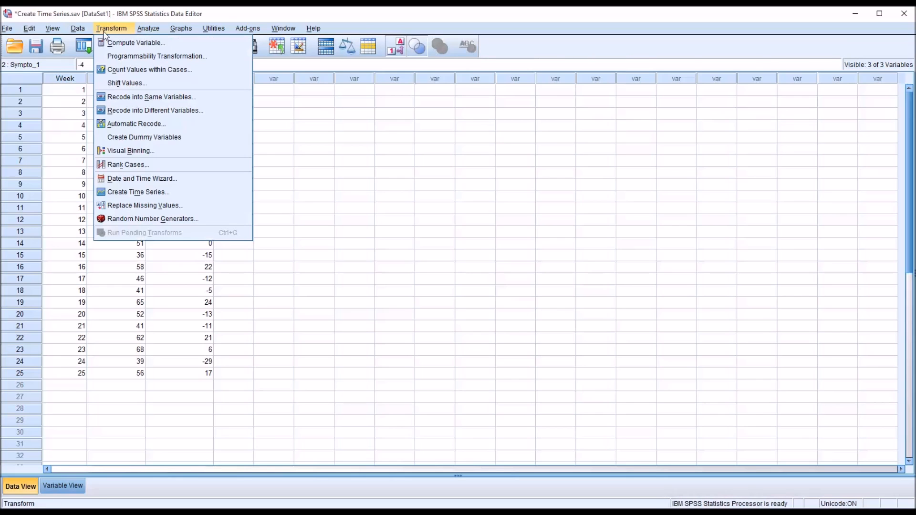
left_click(140, 192)
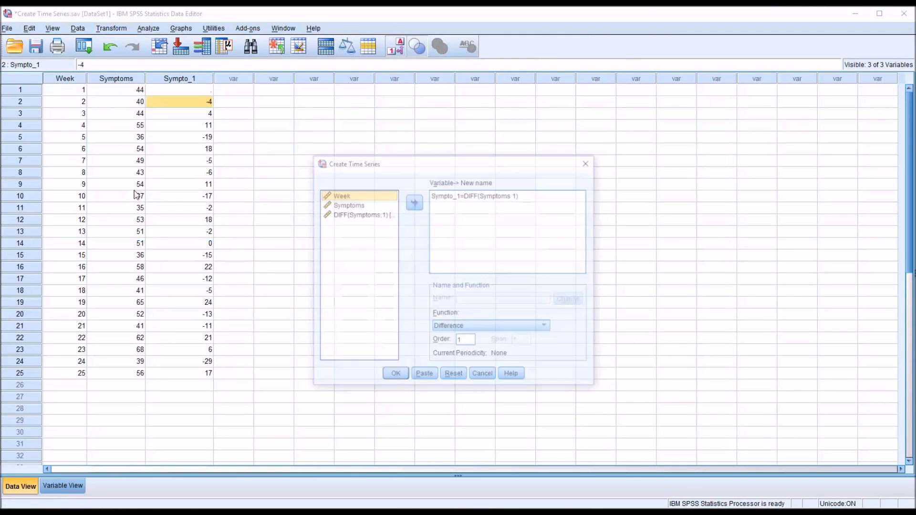
left_click(475, 195)
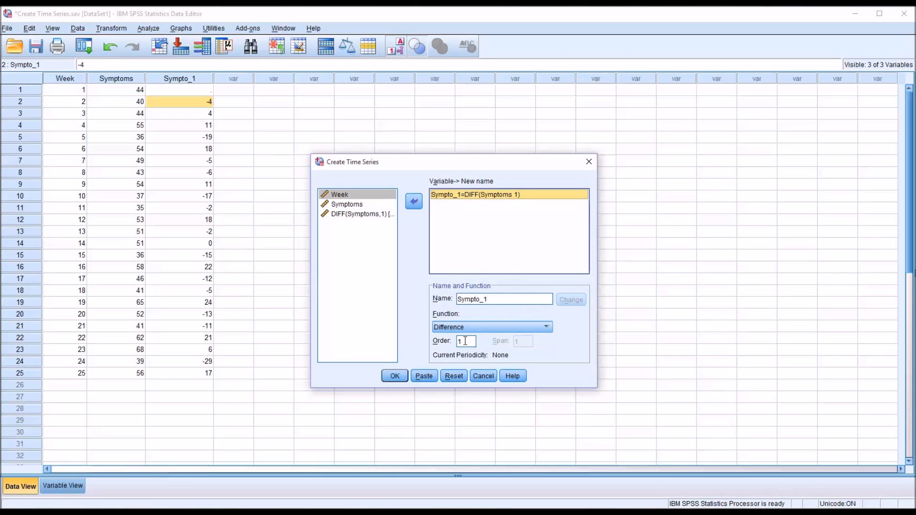
type("2")
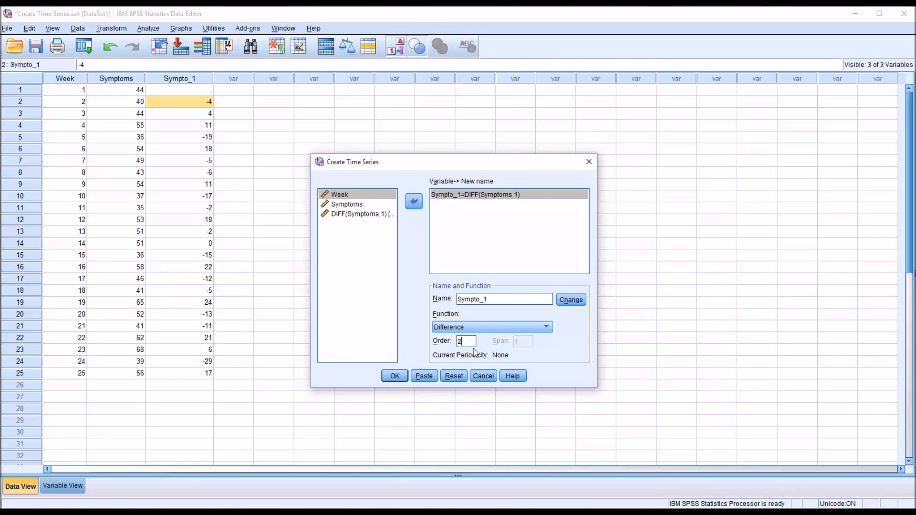
mouse_move(577, 411)
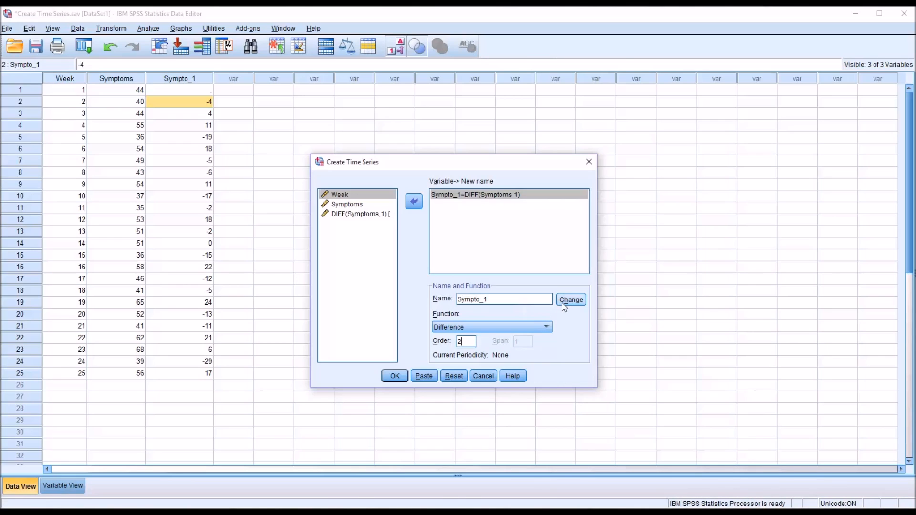
left_click(571, 299)
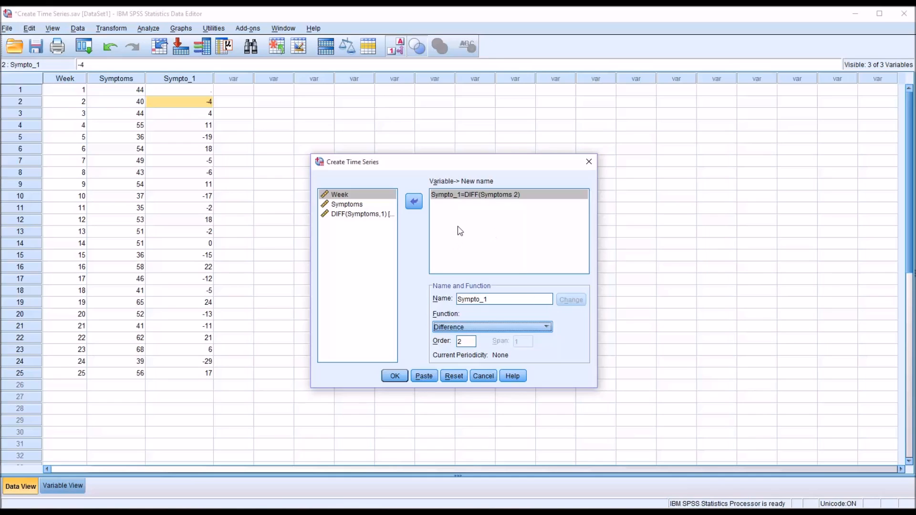
left_click(494, 299)
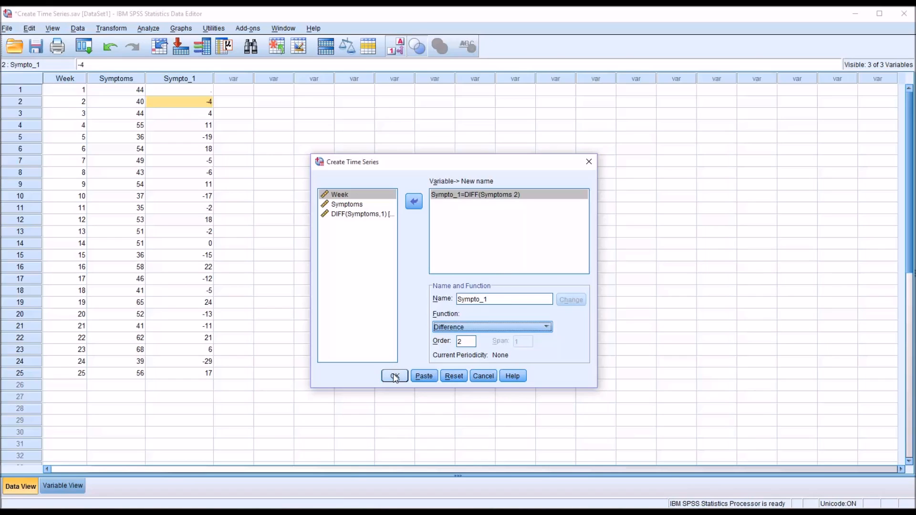
Step: Run the recomputation and confirm overwriting Sympto_1 with second-order differences
left_click(394, 376)
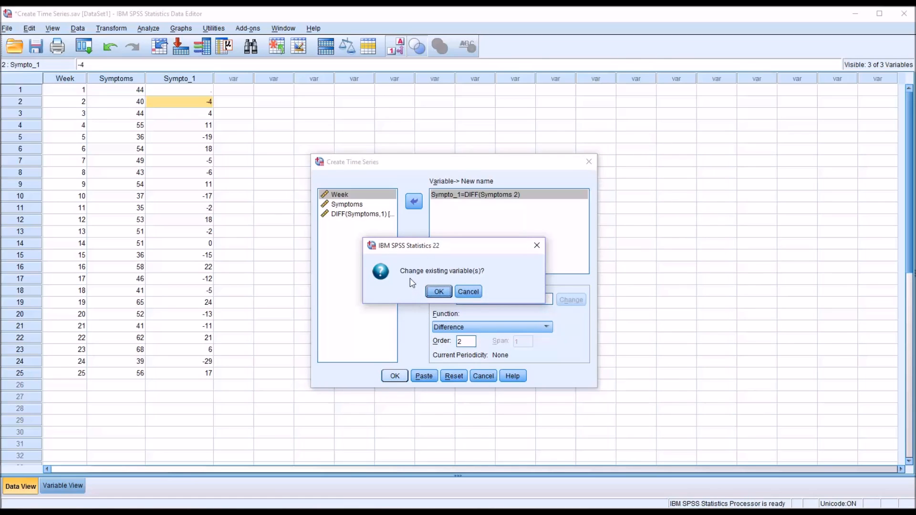
mouse_move(420, 271)
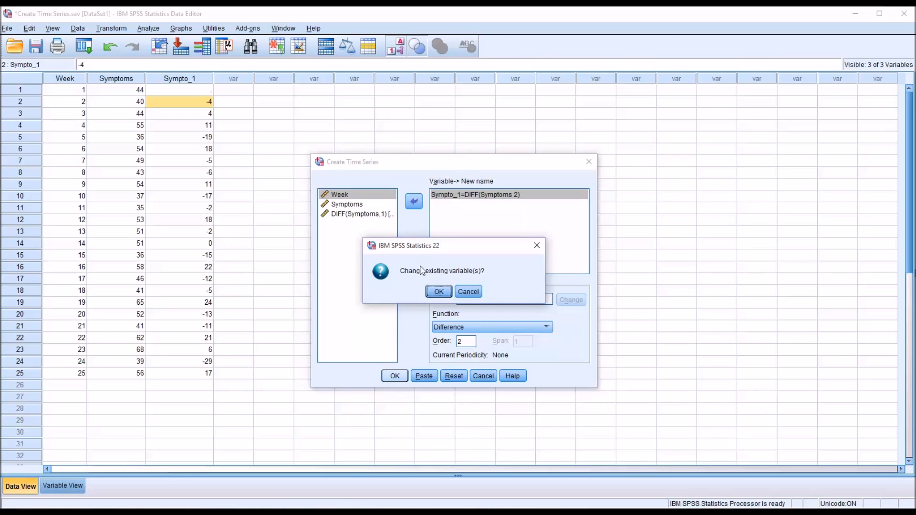
left_click(439, 292)
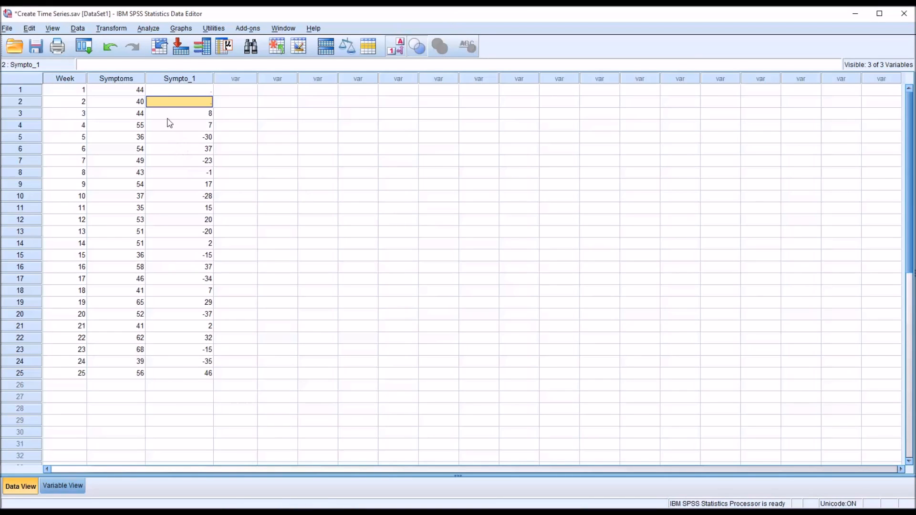
left_click(180, 112)
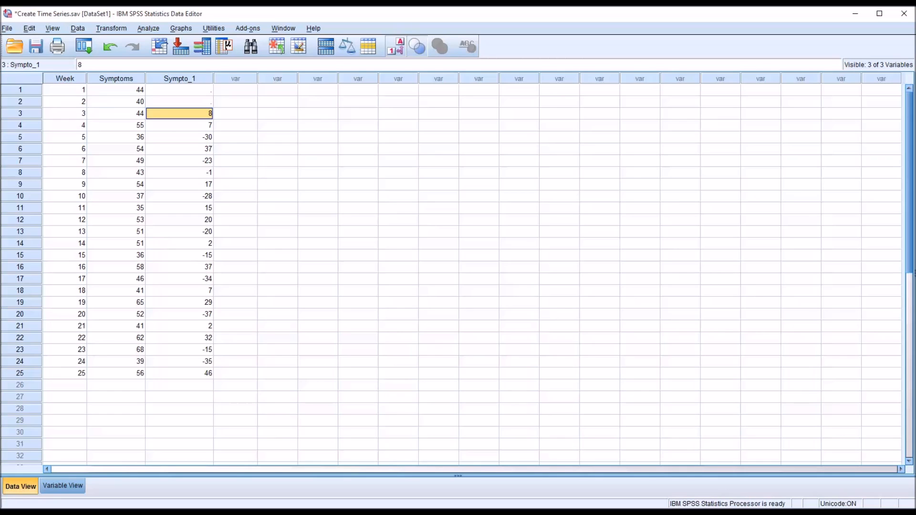
mouse_move(197, 137)
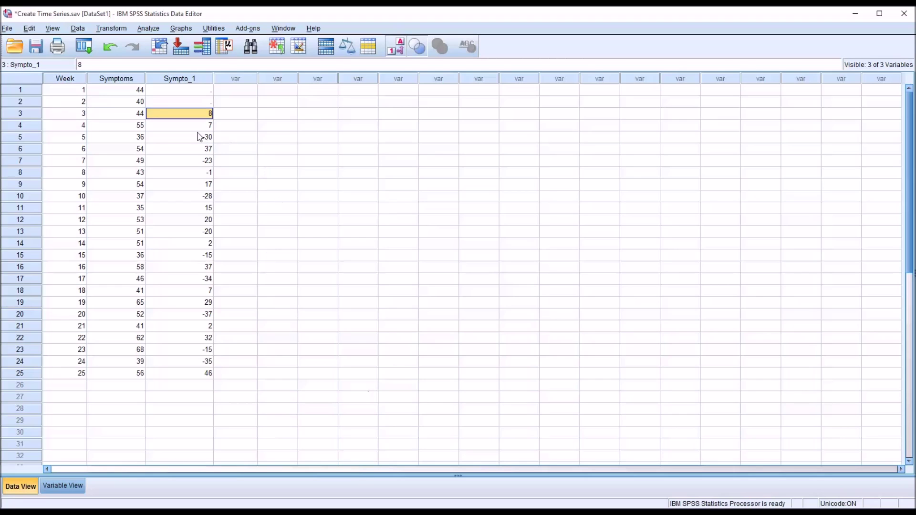
mouse_move(179, 117)
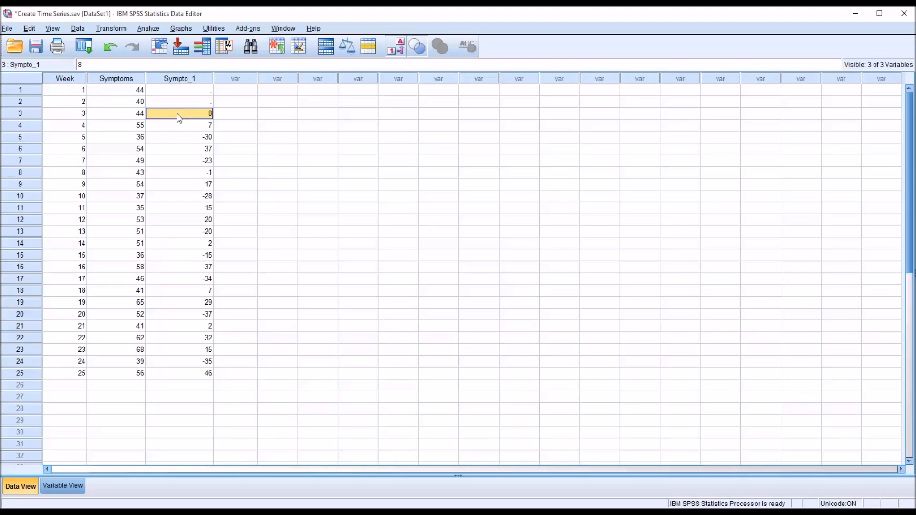
mouse_move(126, 113)
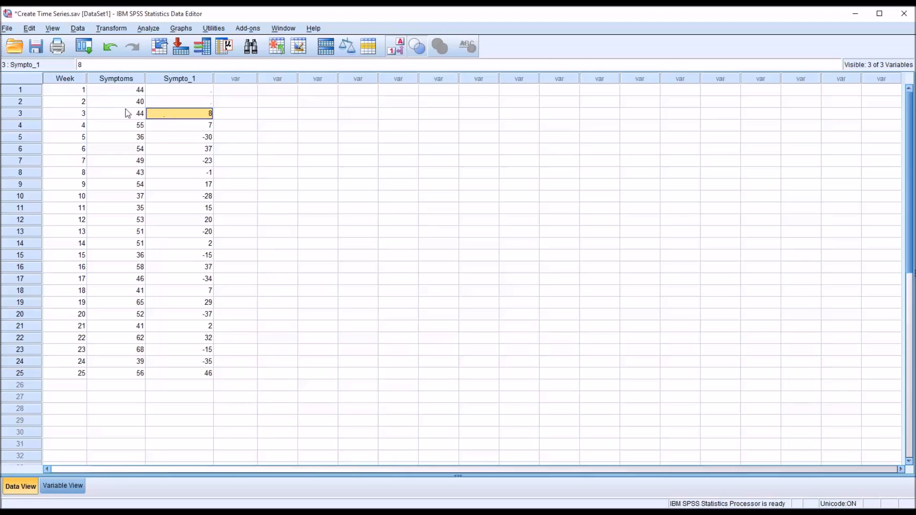
mouse_move(168, 93)
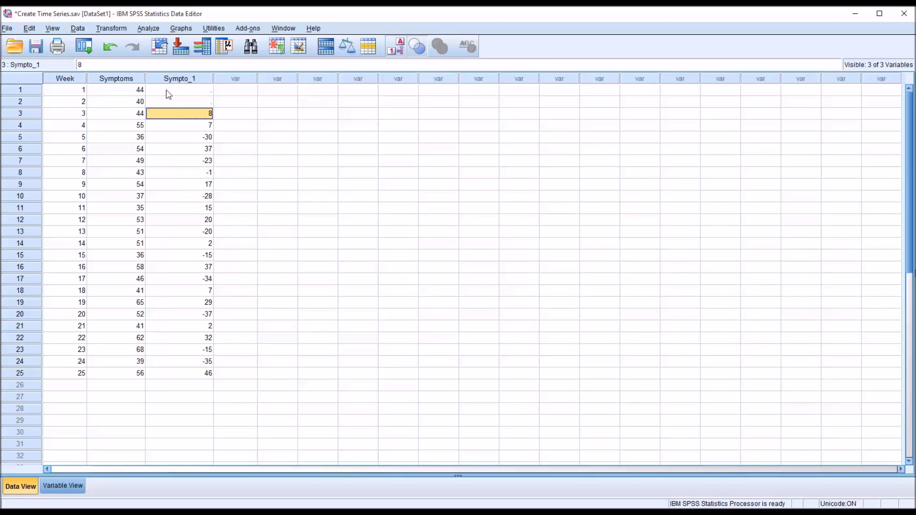
left_click(180, 102)
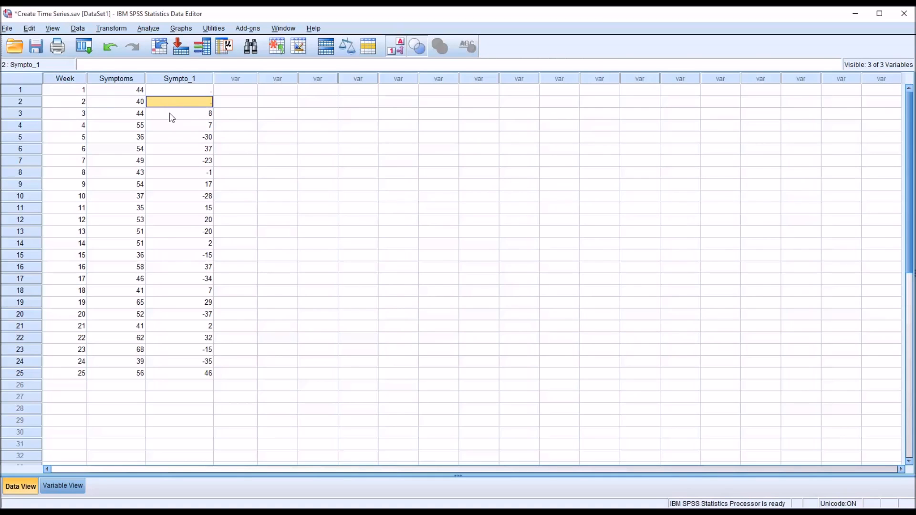
left_click(179, 112)
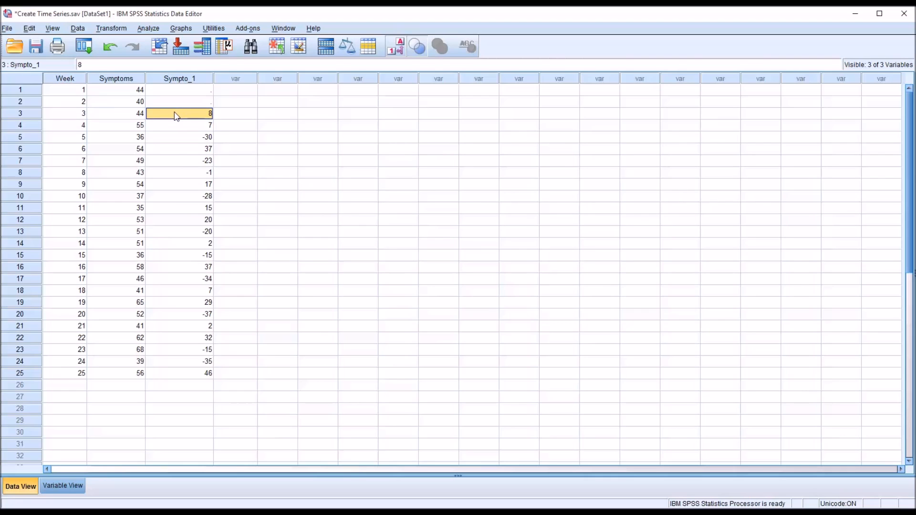
mouse_move(174, 121)
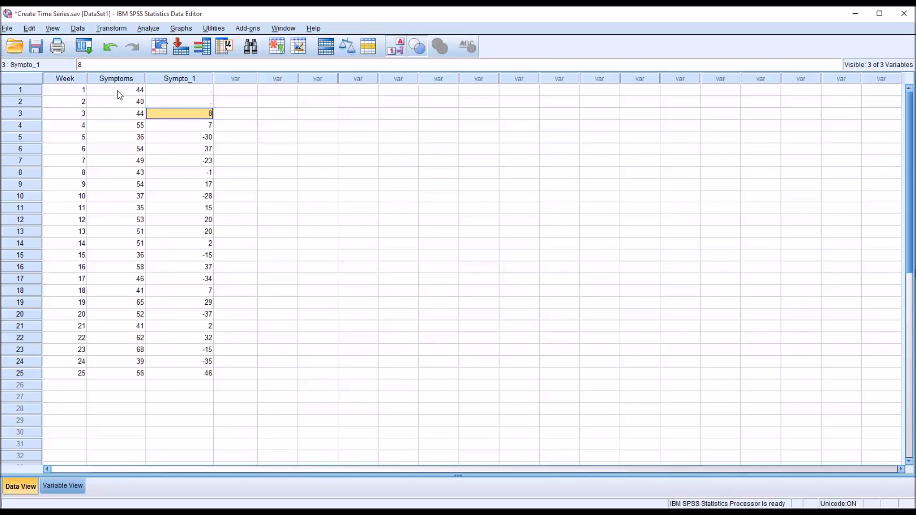
left_click(117, 90)
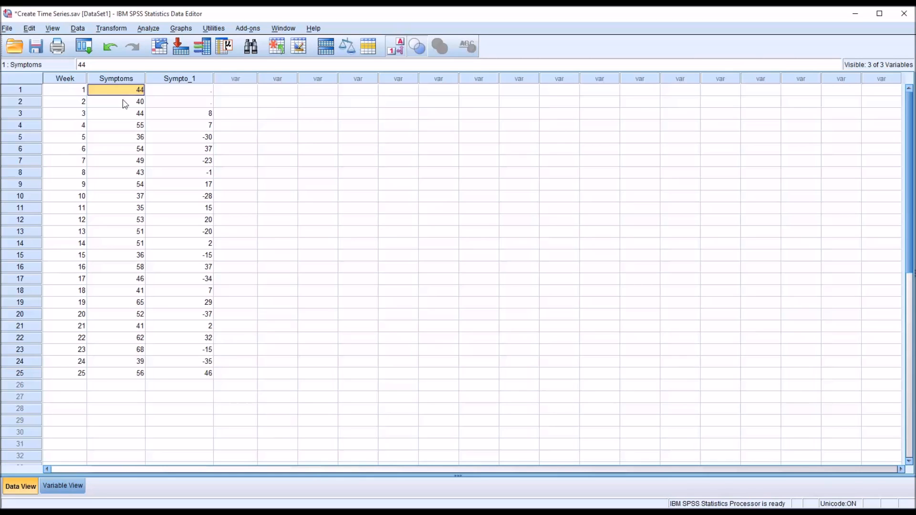
left_click(123, 101)
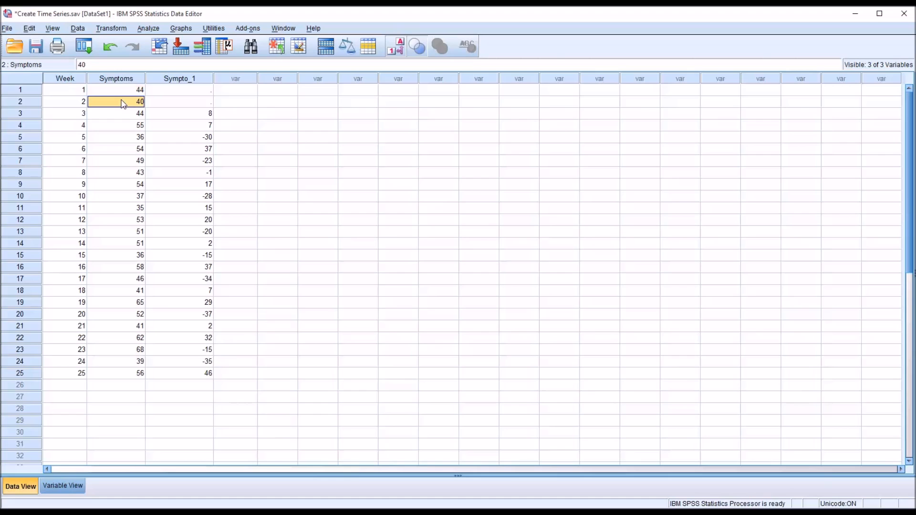
mouse_move(119, 112)
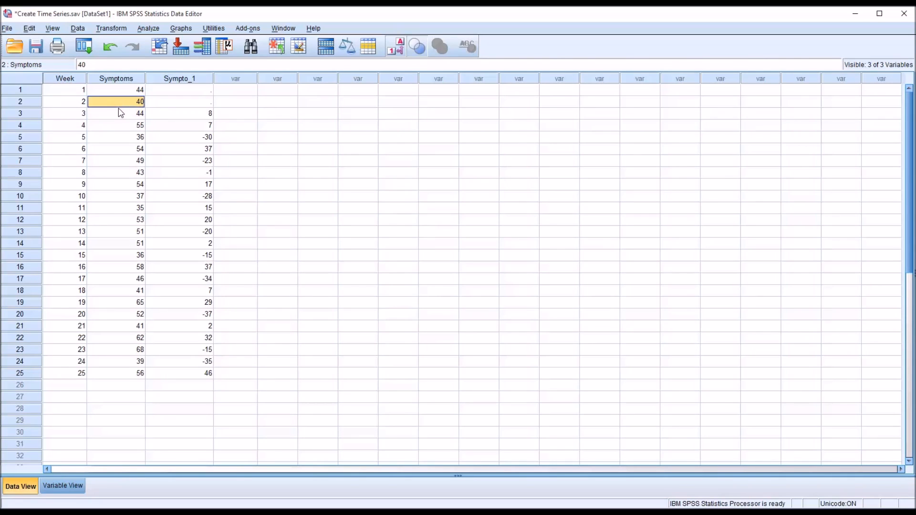
left_click(117, 113)
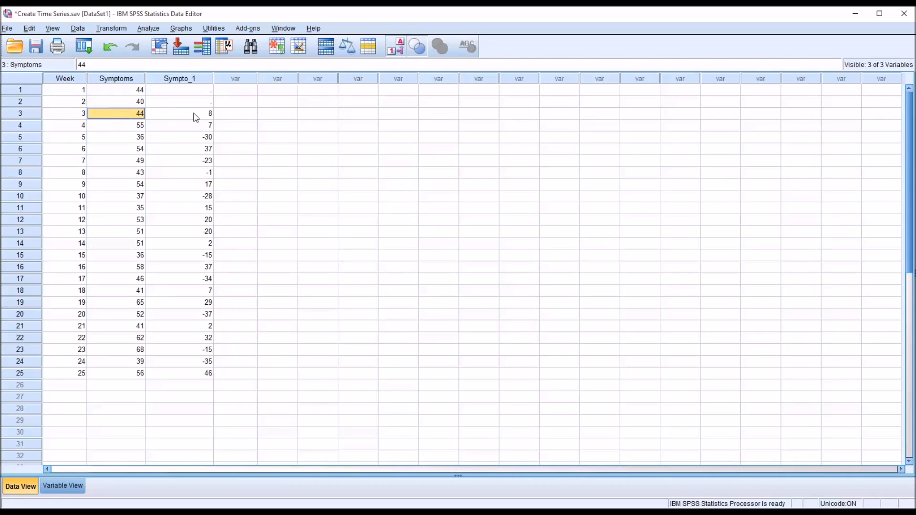
left_click(180, 125)
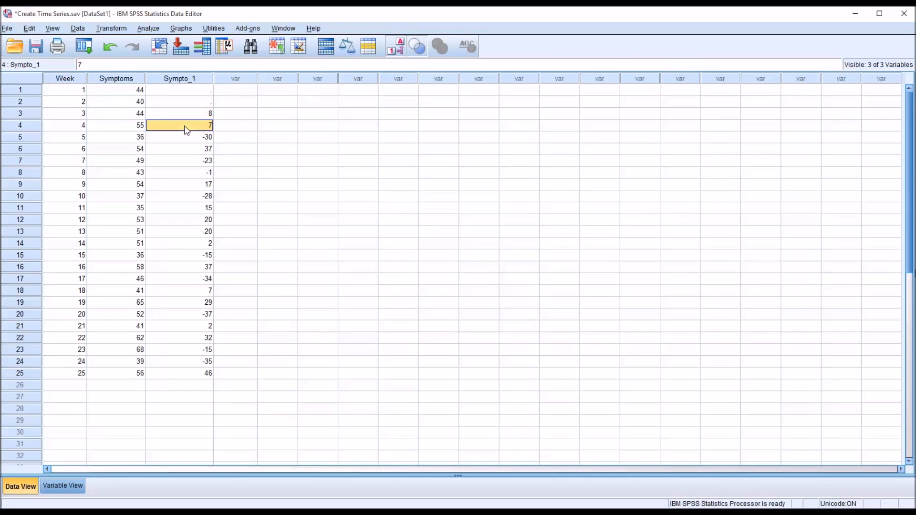
mouse_move(166, 131)
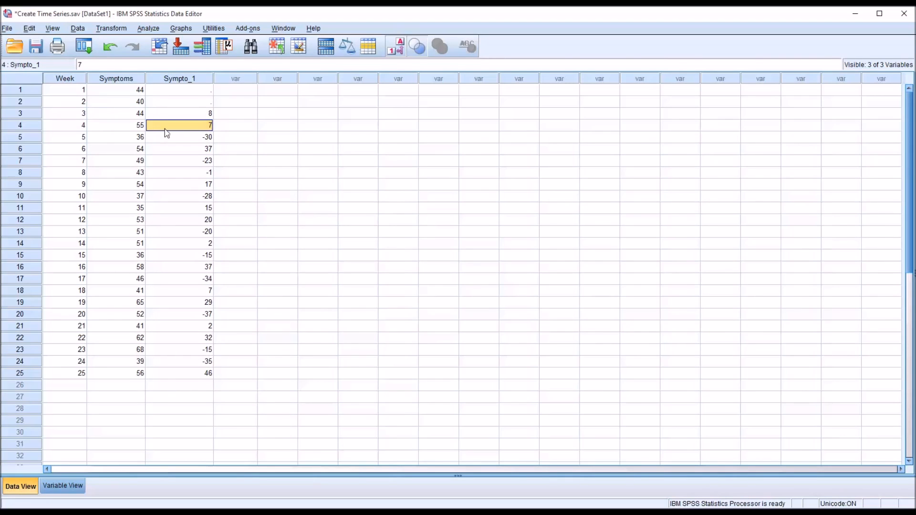
left_click(115, 113)
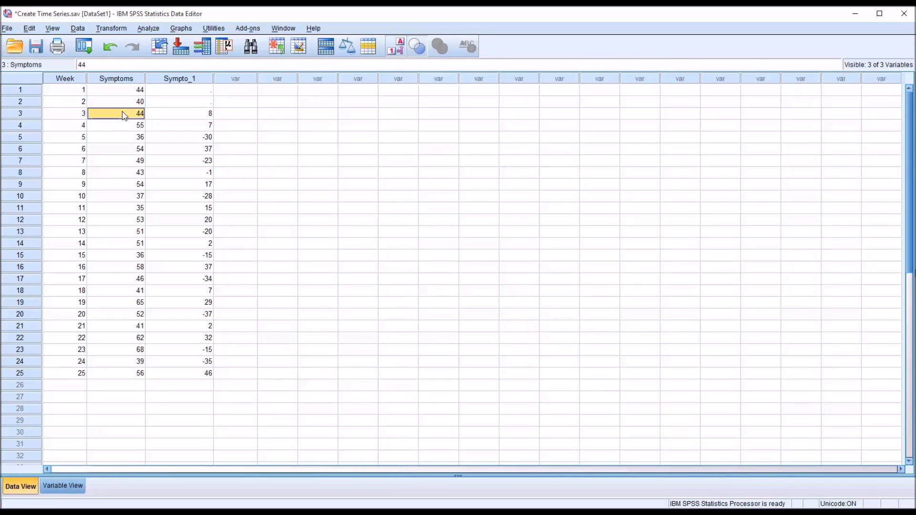
mouse_move(124, 107)
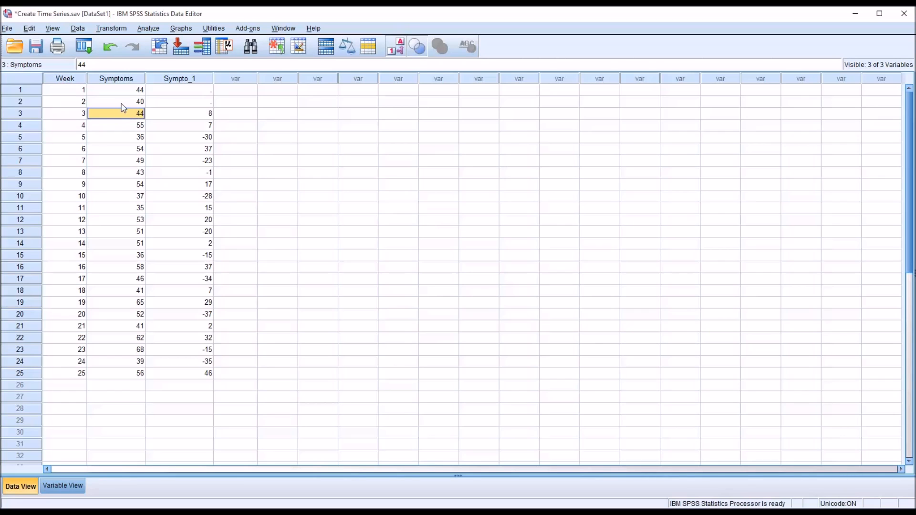
mouse_move(123, 127)
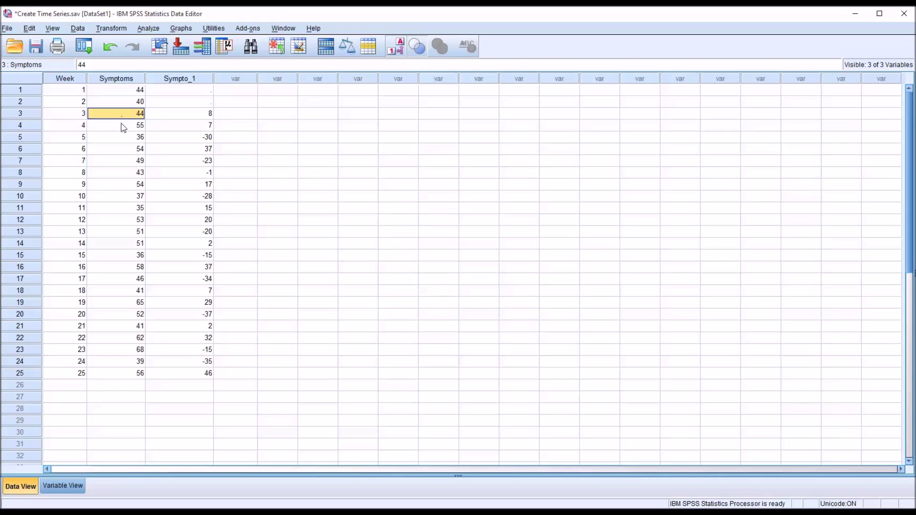
left_click(123, 125)
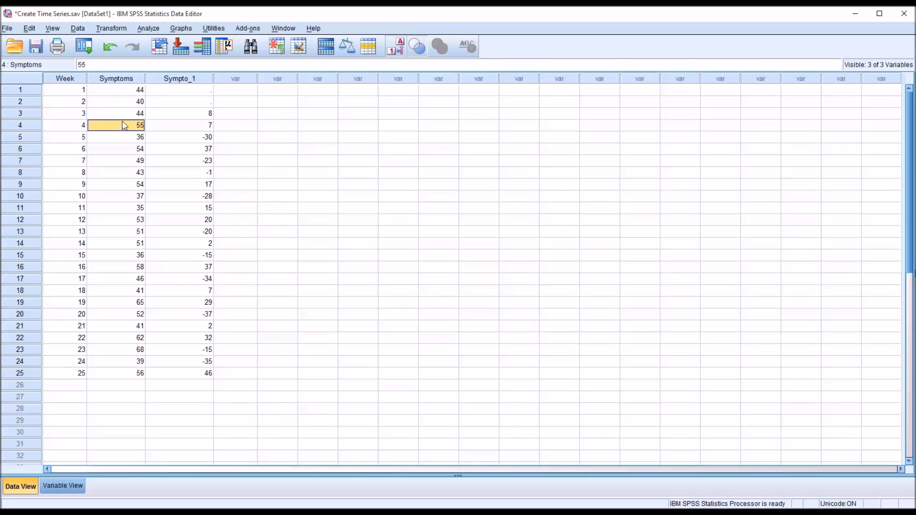
left_click(178, 125)
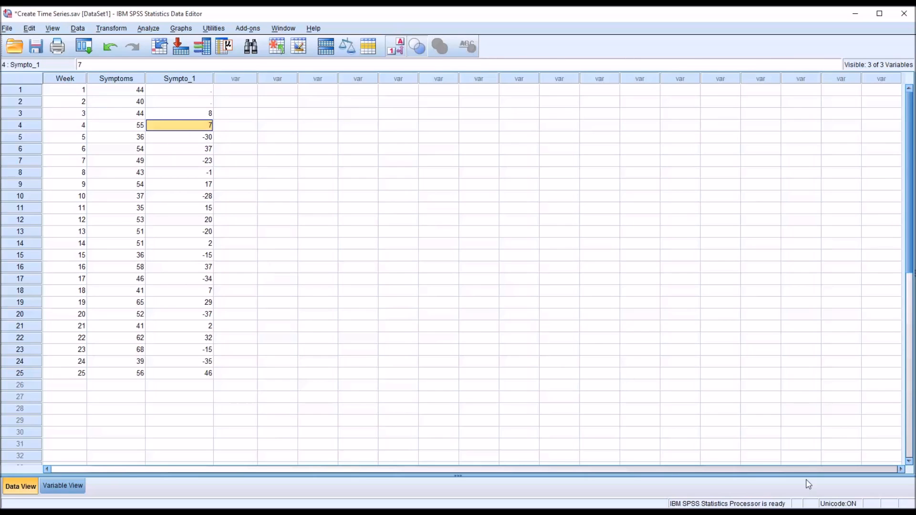
mouse_move(189, 139)
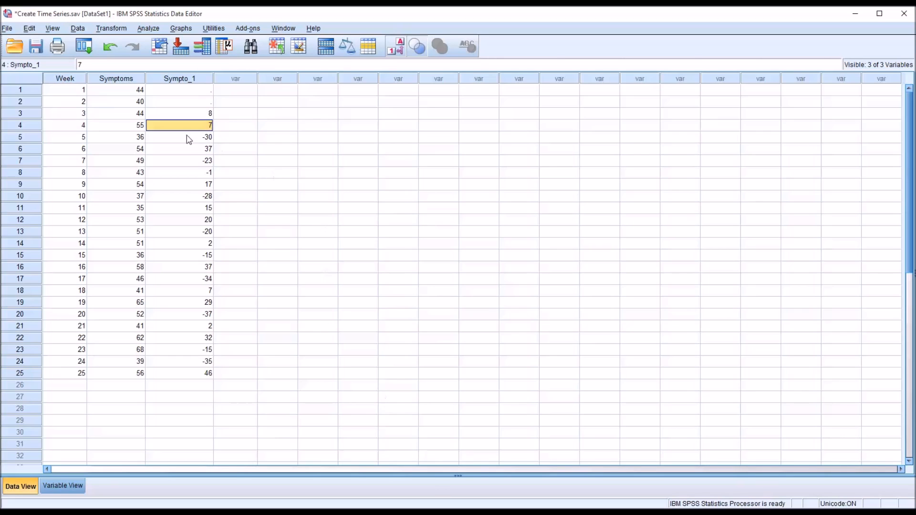
left_click(179, 138)
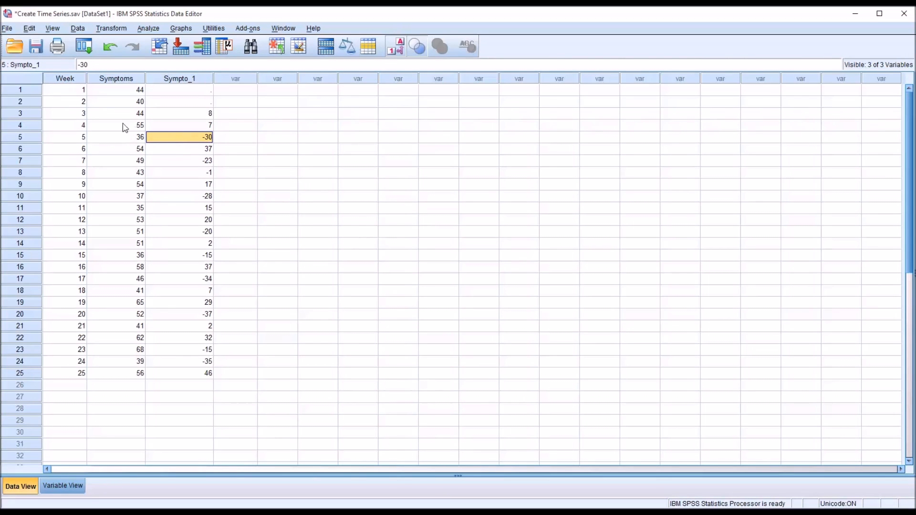
left_click(116, 113)
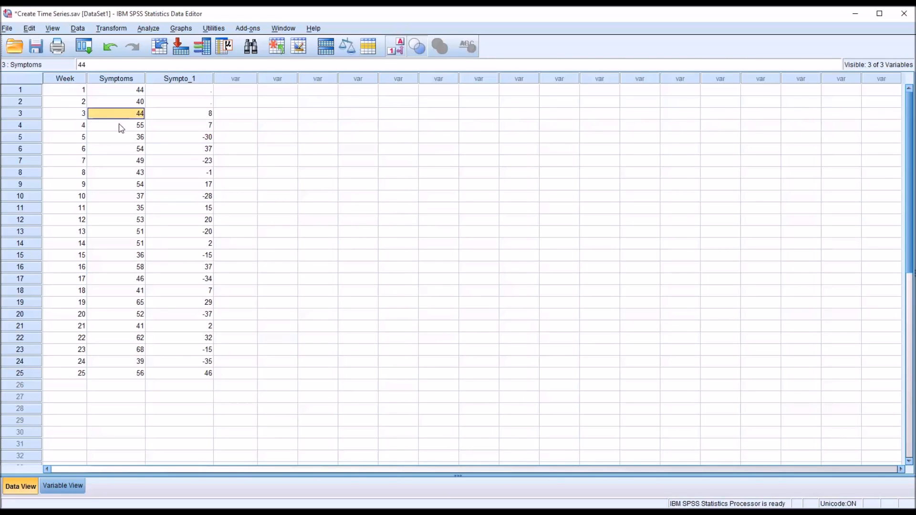
left_click(116, 125)
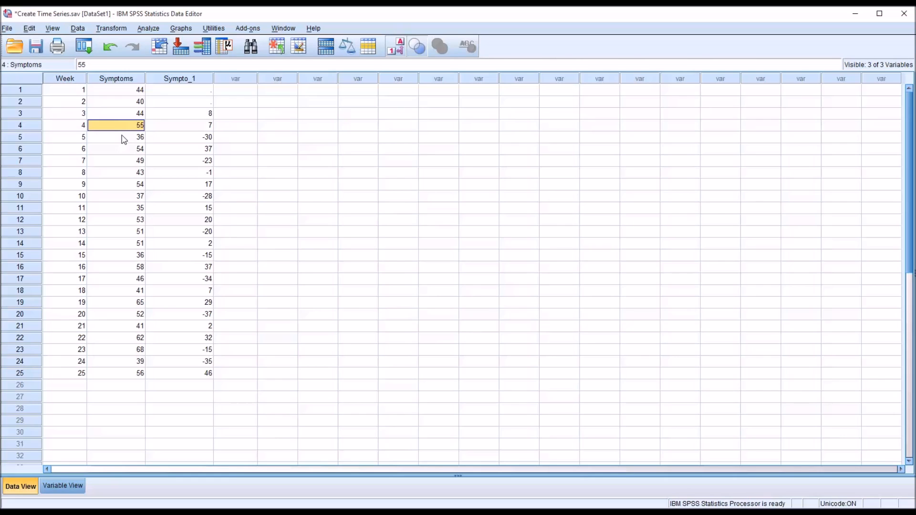
left_click(115, 137)
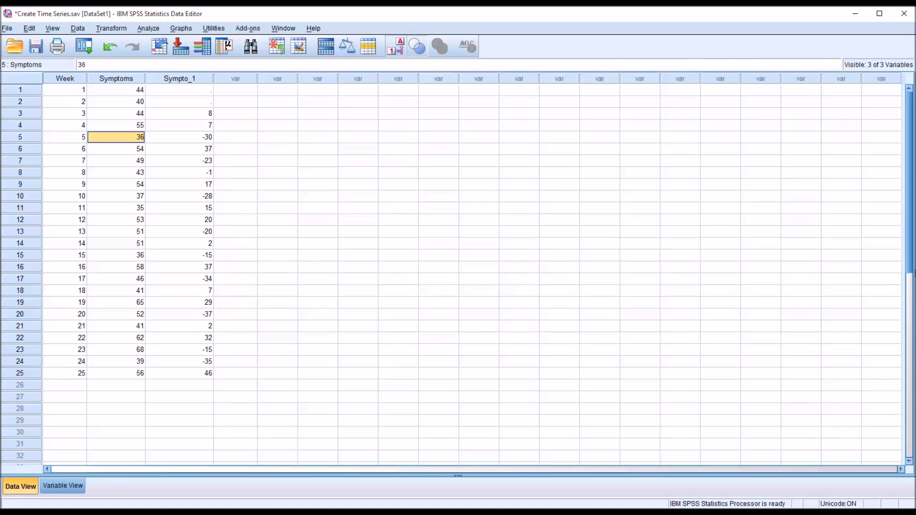
left_click(184, 137)
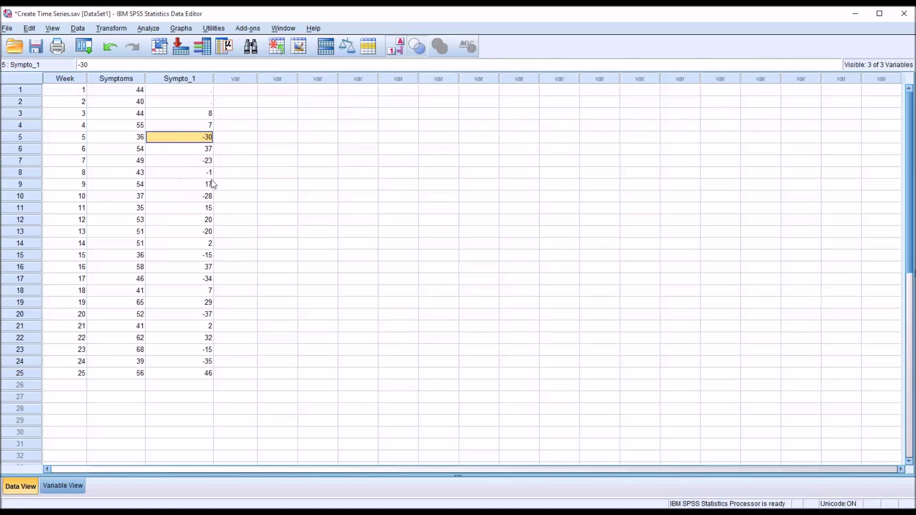
mouse_move(391, 347)
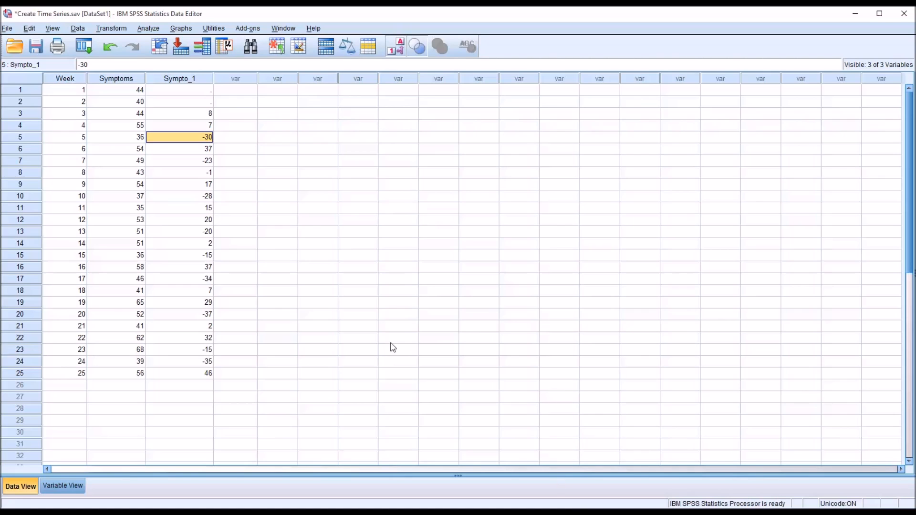
Step: Redefine Sympto_1 as the cumulative sum of Symptoms and overwrite the existing variable
left_click(111, 27)
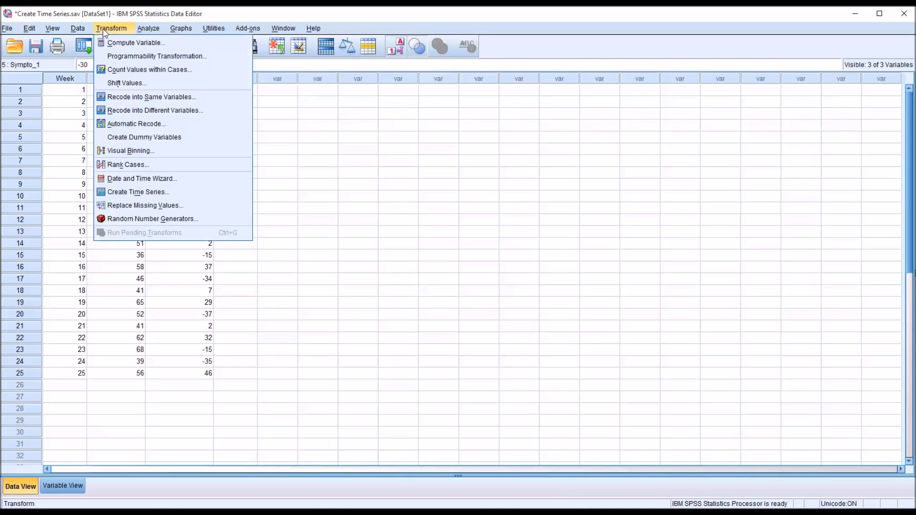
mouse_move(139, 192)
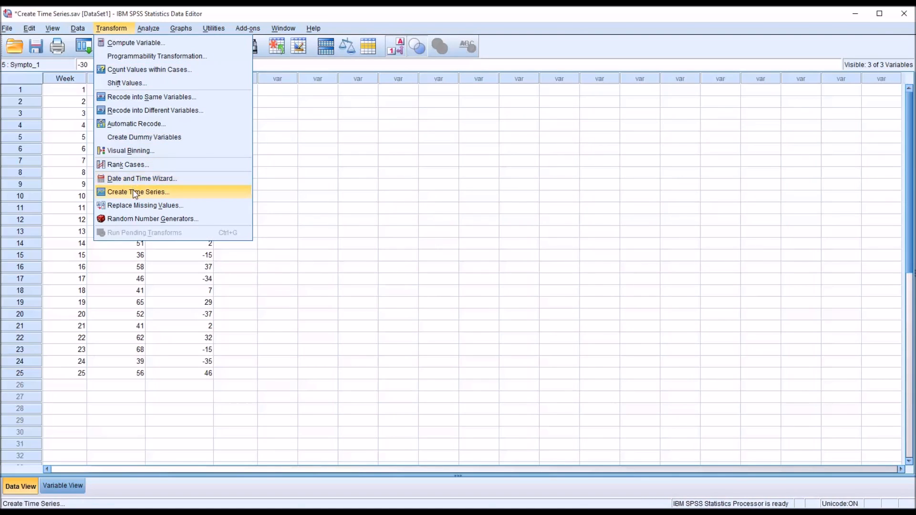
left_click(140, 192)
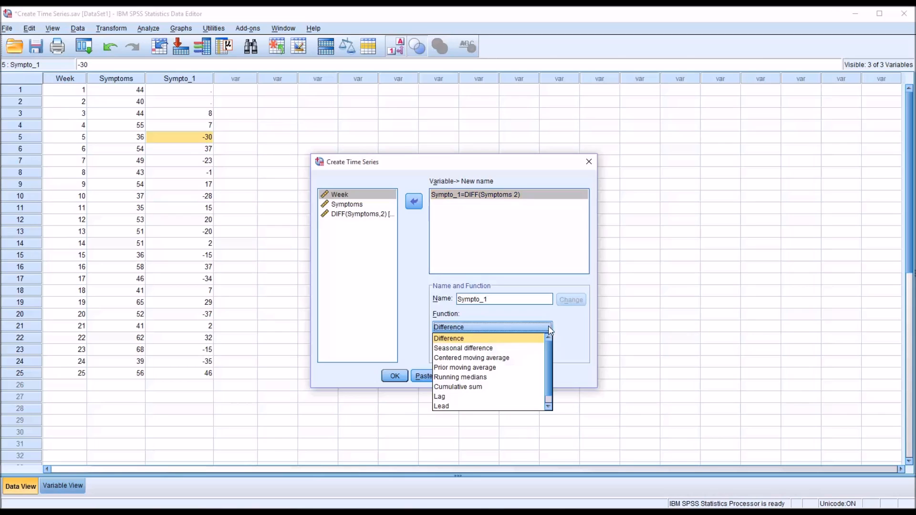
mouse_move(464, 347)
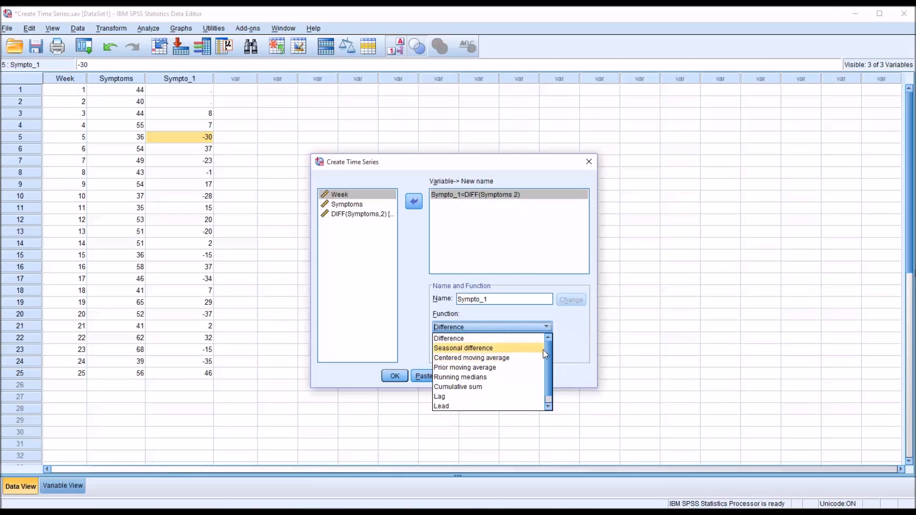
left_click(458, 387)
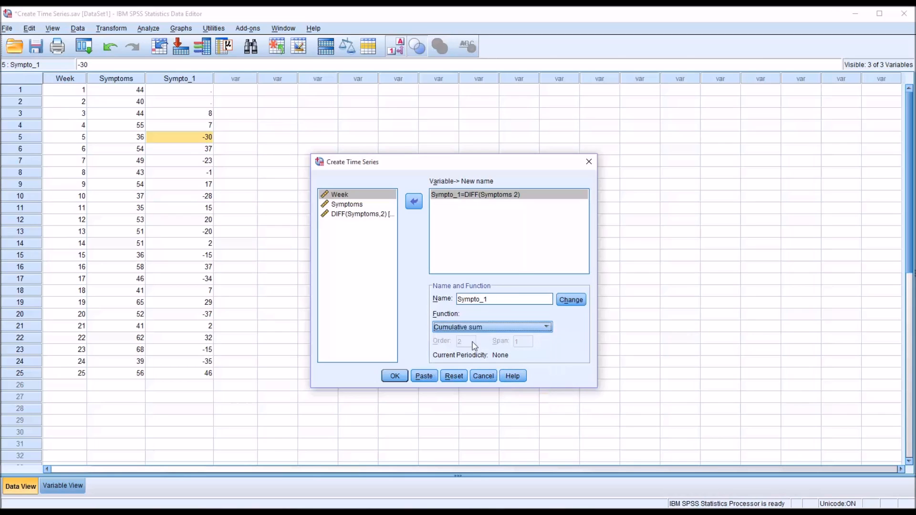
left_click(505, 298)
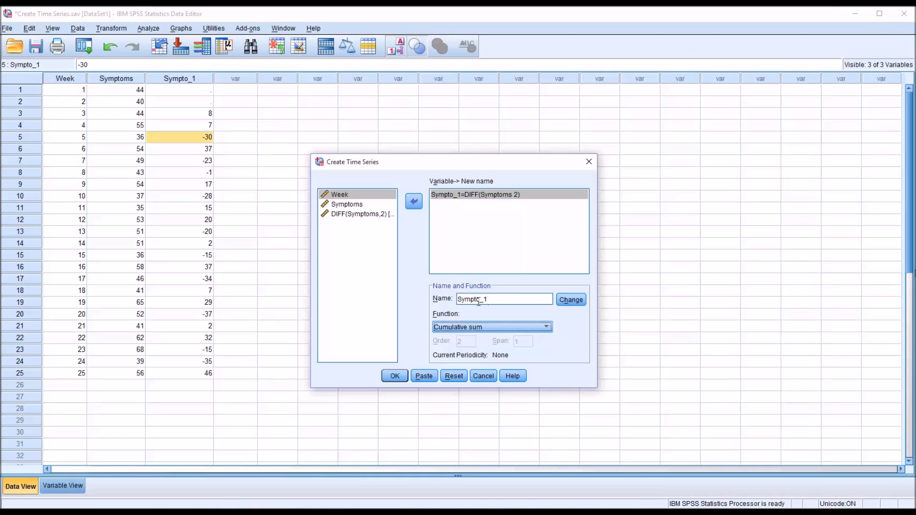
left_click(571, 300)
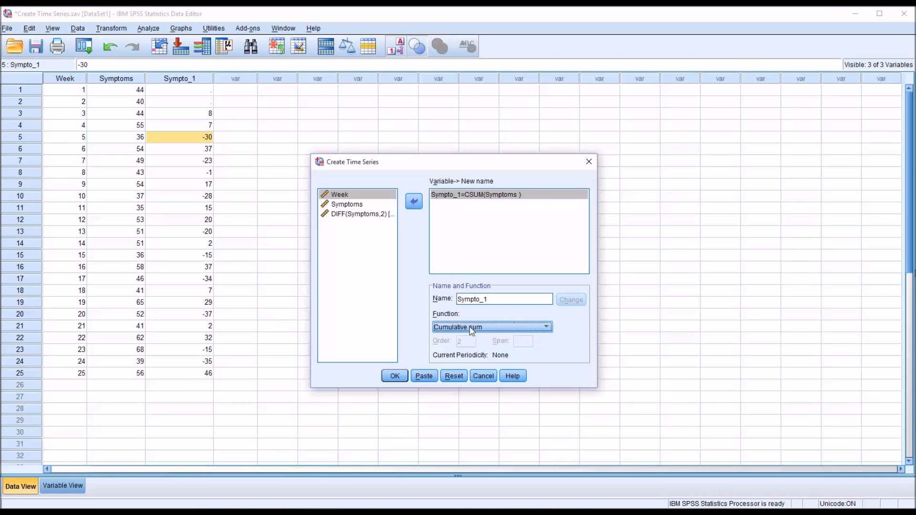
mouse_move(454, 345)
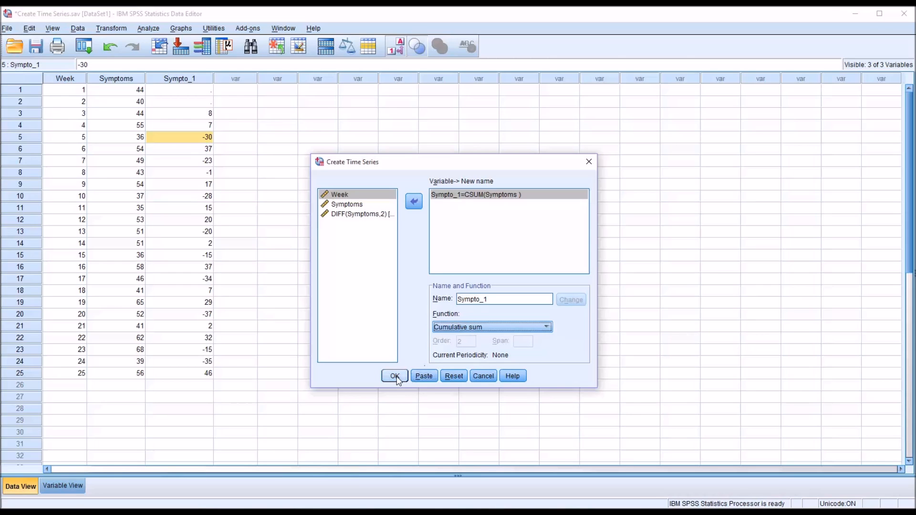
left_click(394, 376)
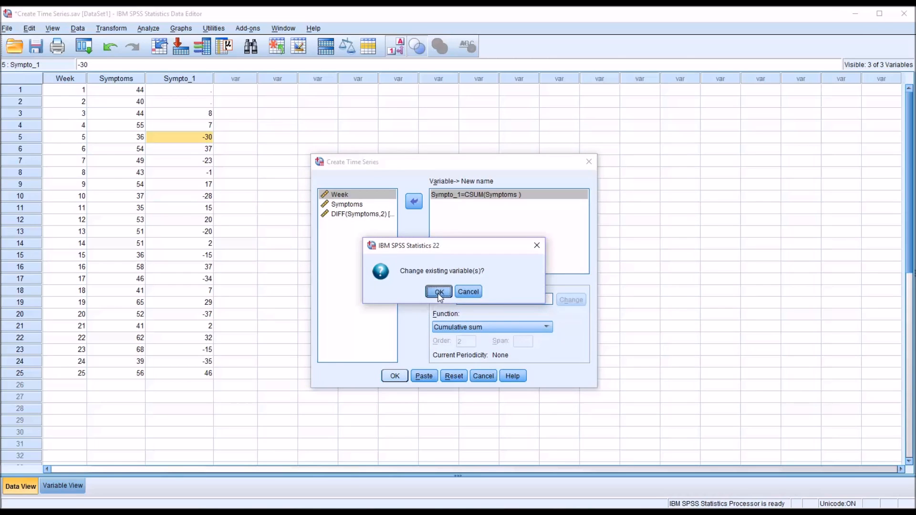
left_click(439, 292)
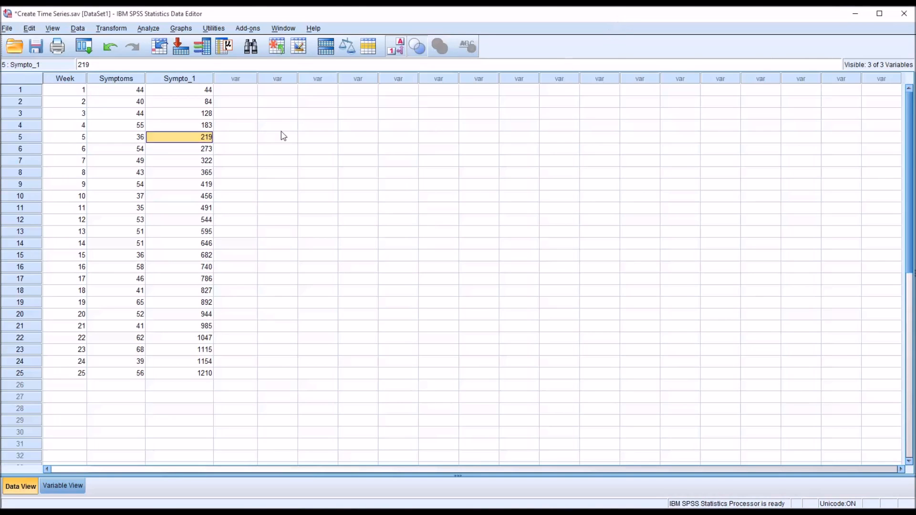
Step: Compare Symptoms and Sympto_1 cells for weeks 1–3 to verify the sums 44, 84, 128
left_click(179, 89)
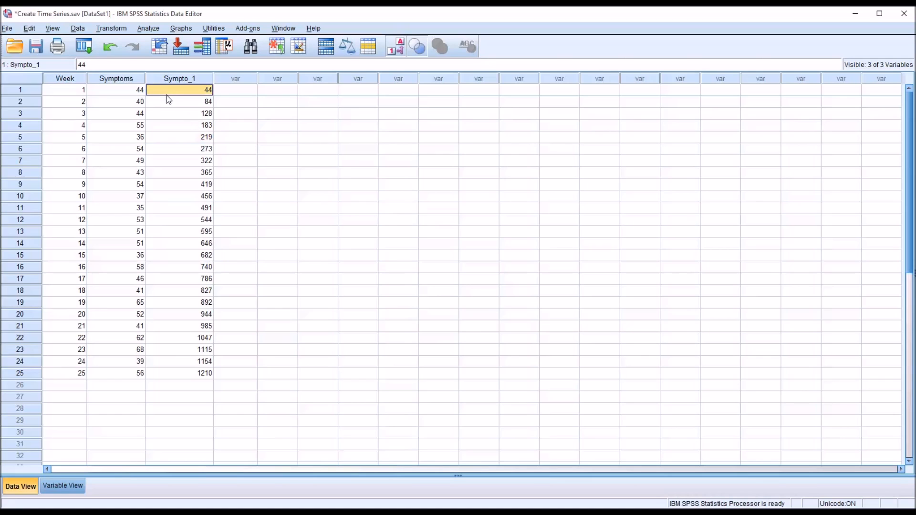
mouse_move(152, 104)
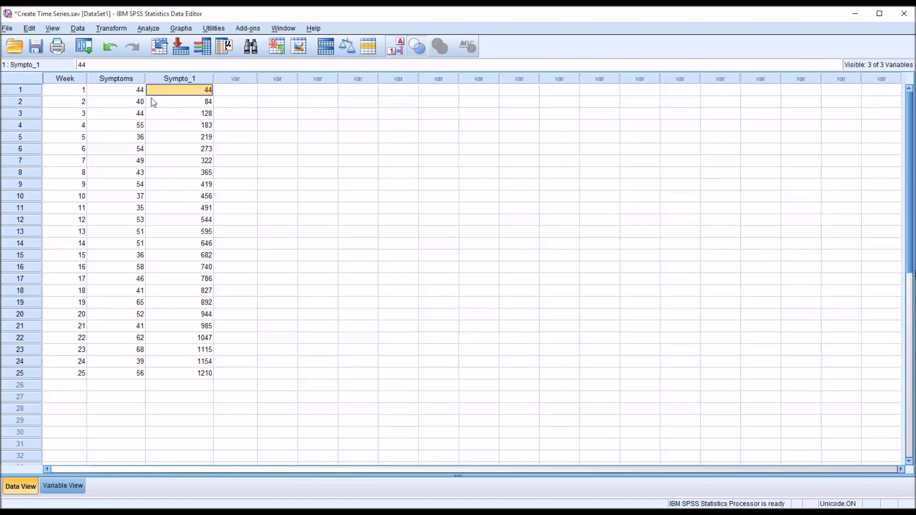
mouse_move(165, 105)
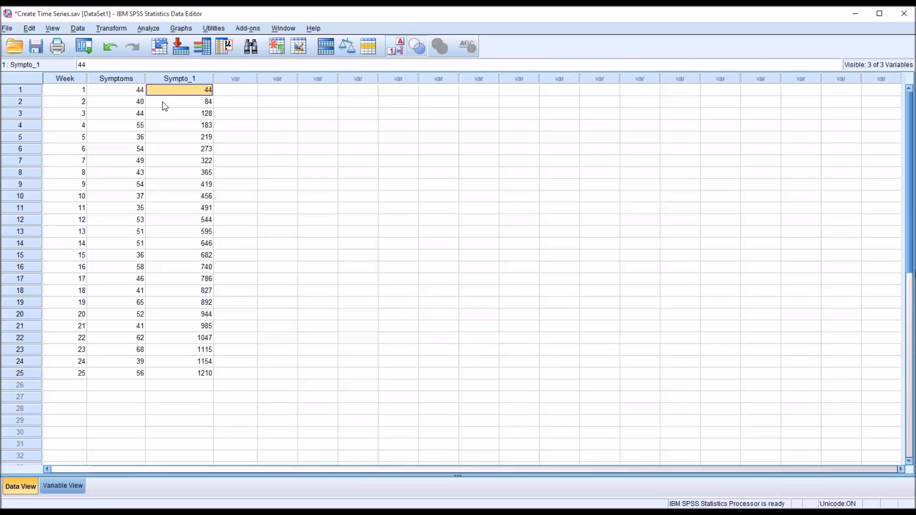
left_click(118, 90)
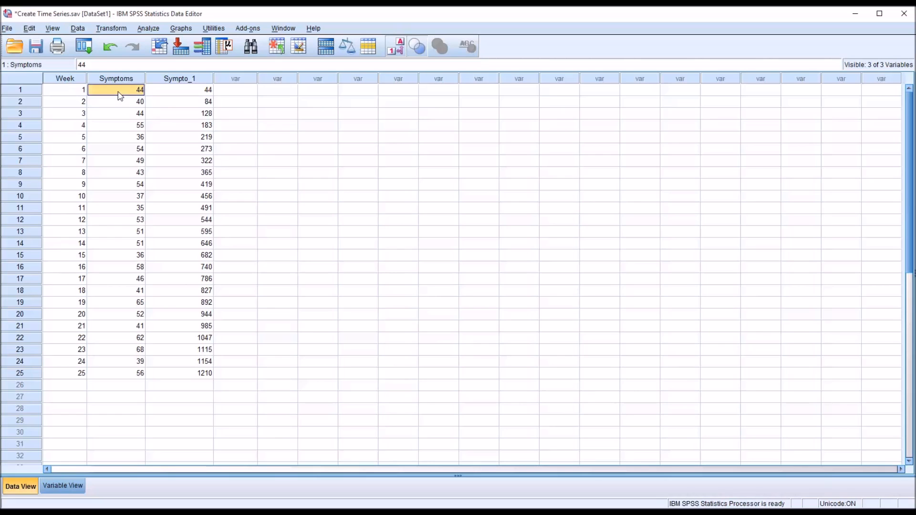
left_click(179, 89)
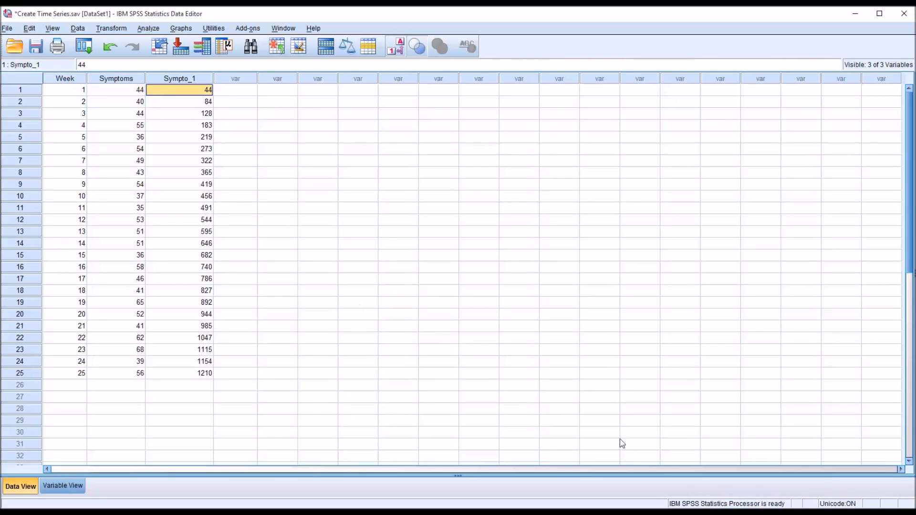
mouse_move(274, 317)
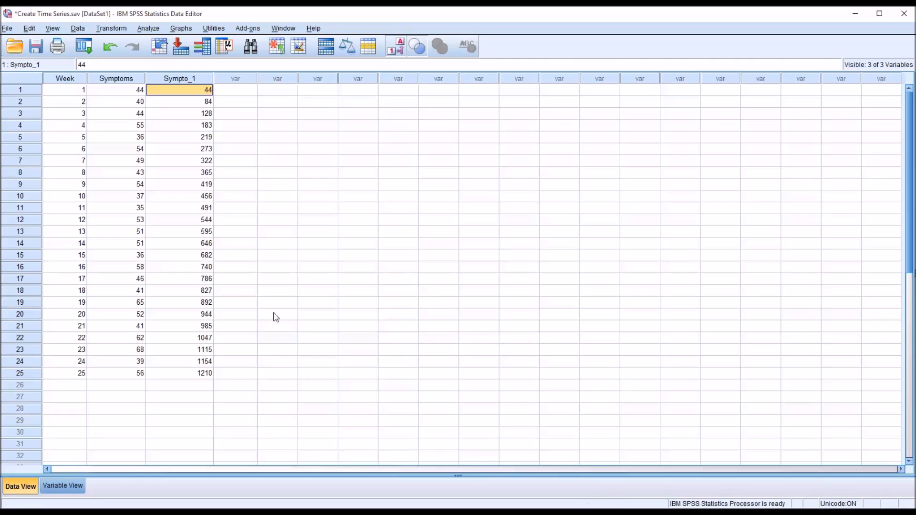
mouse_move(151, 107)
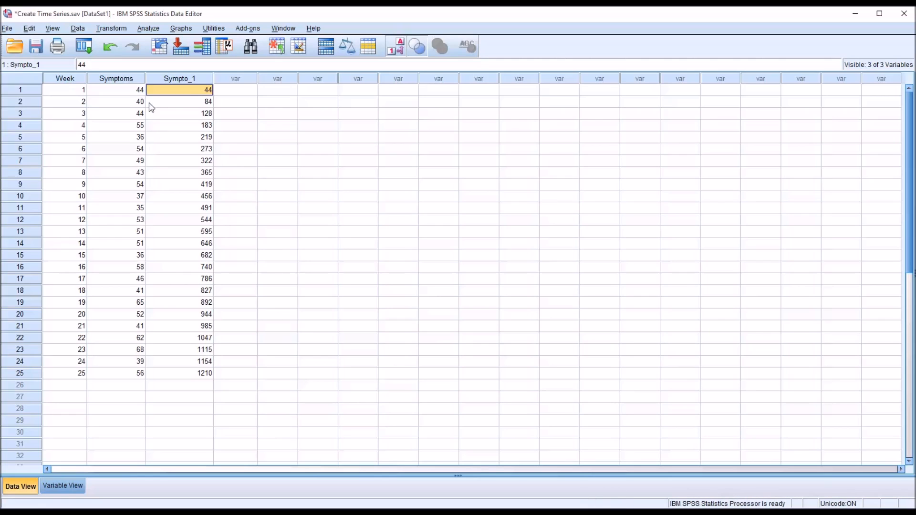
mouse_move(158, 107)
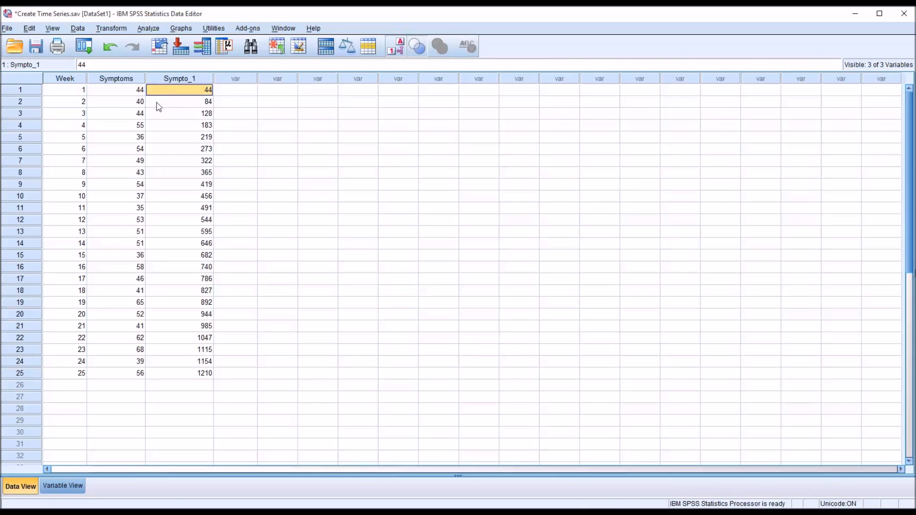
left_click(117, 101)
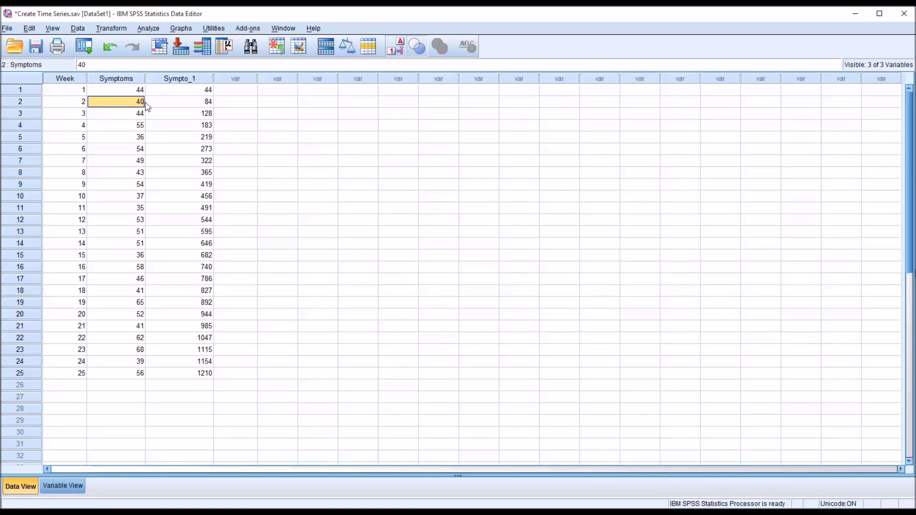
left_click(179, 101)
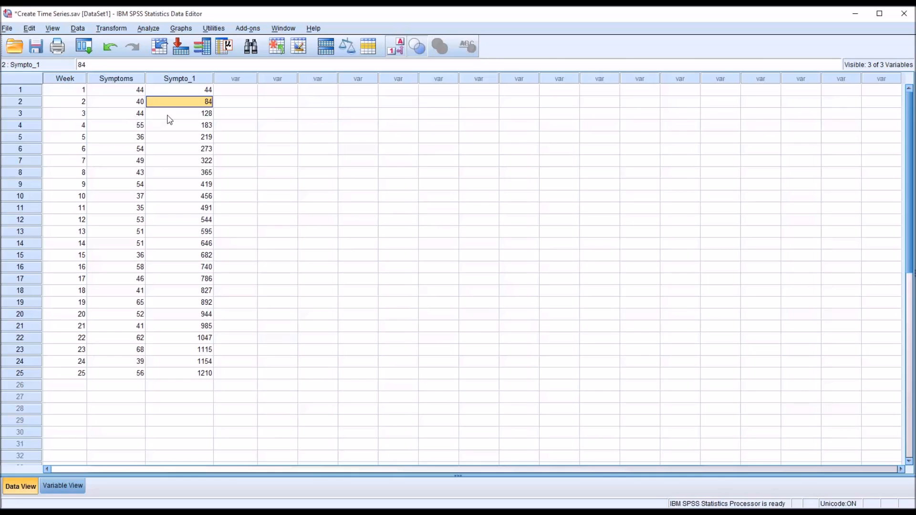
left_click(179, 113)
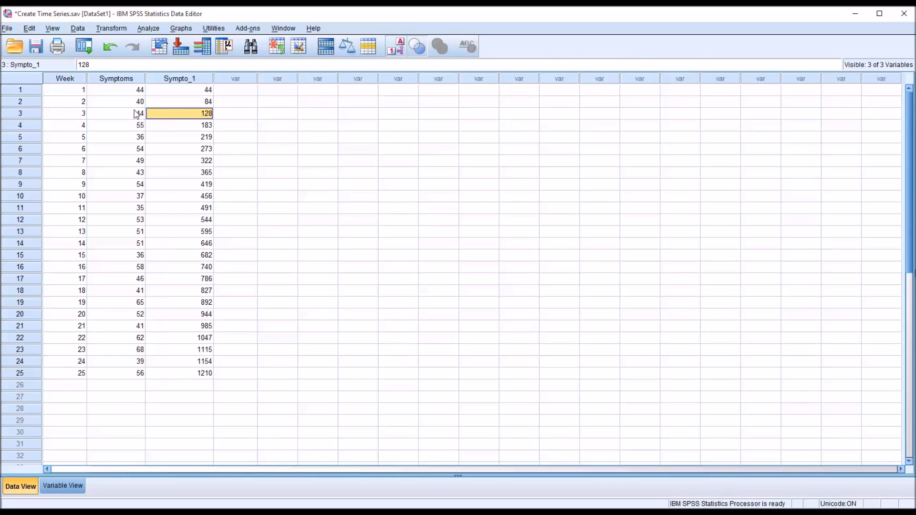
mouse_move(125, 105)
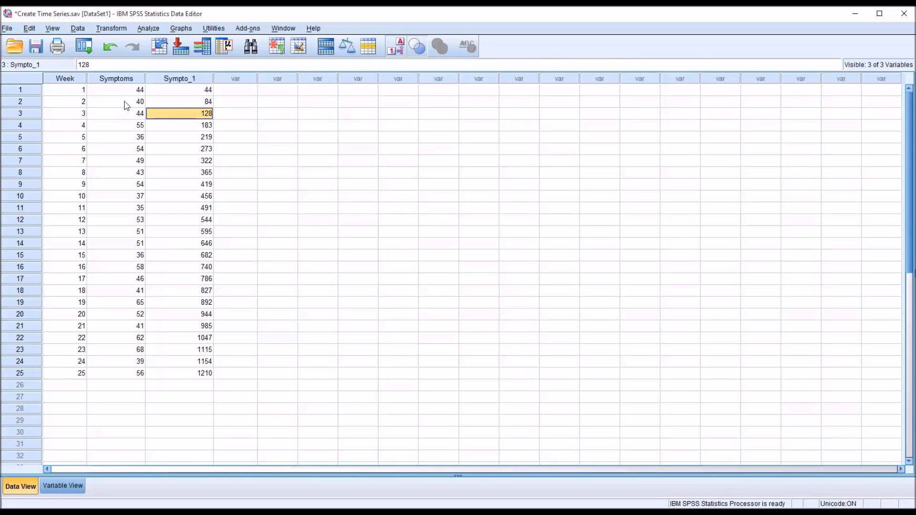
mouse_move(189, 275)
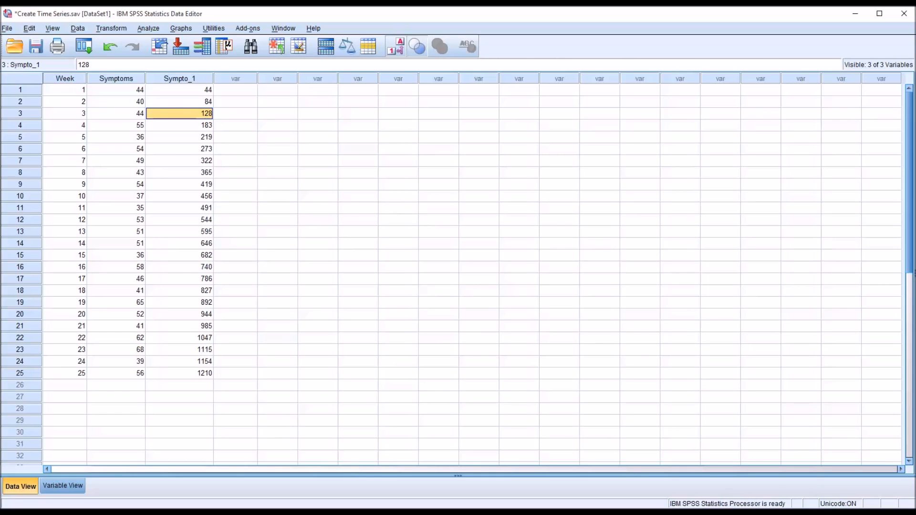
mouse_move(194, 148)
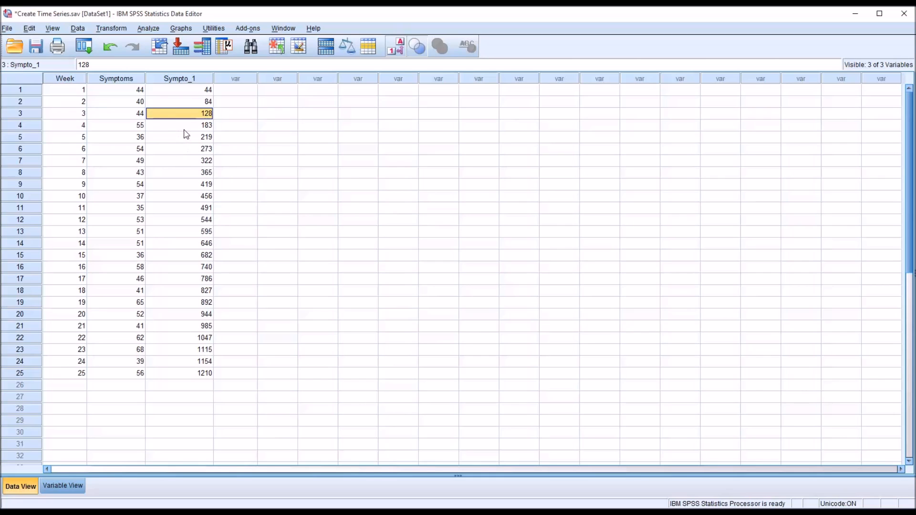
mouse_move(224, 104)
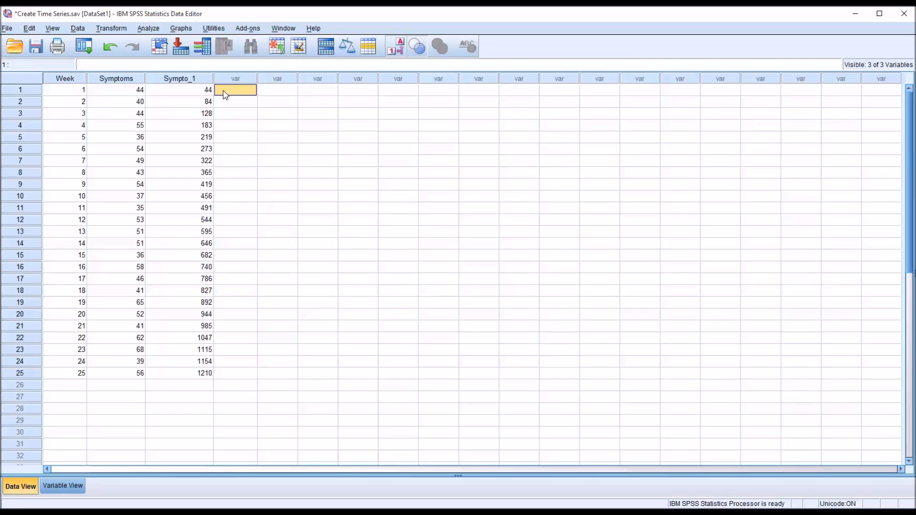
Step: In Chart Builder, define a line chart with Week on the X-axis and CSUM(Symptoms) on the Y-axis
left_click(181, 28)
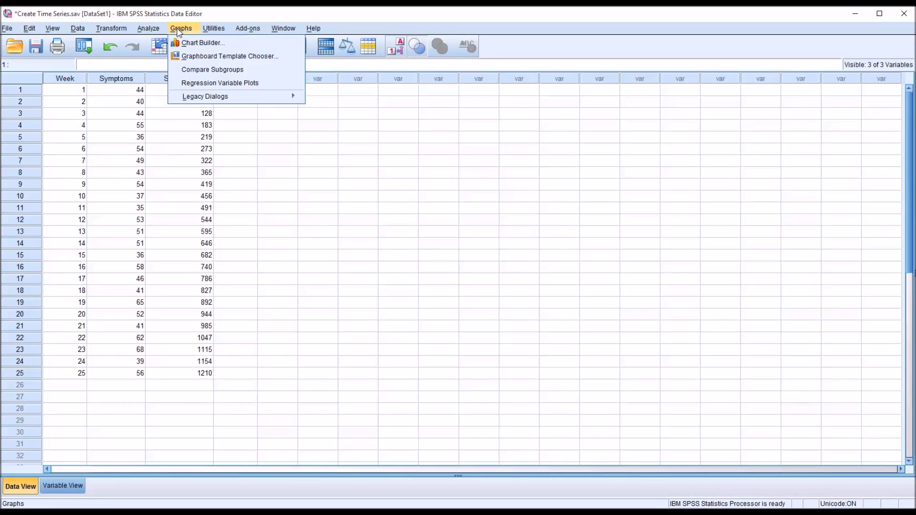
left_click(202, 43)
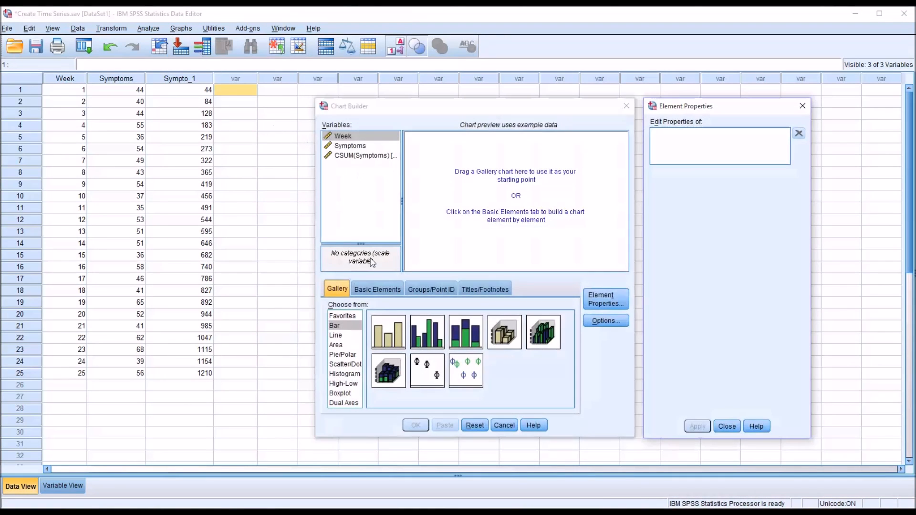
left_click(336, 335)
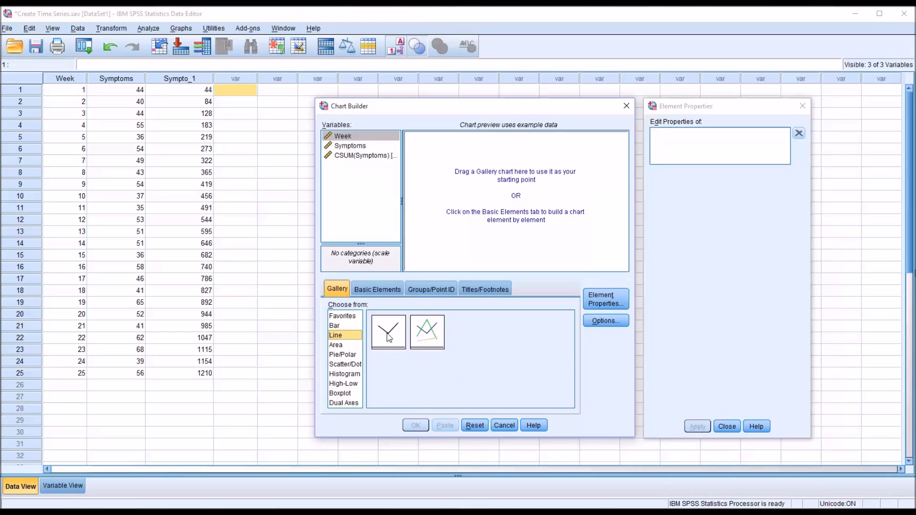
mouse_move(388, 338)
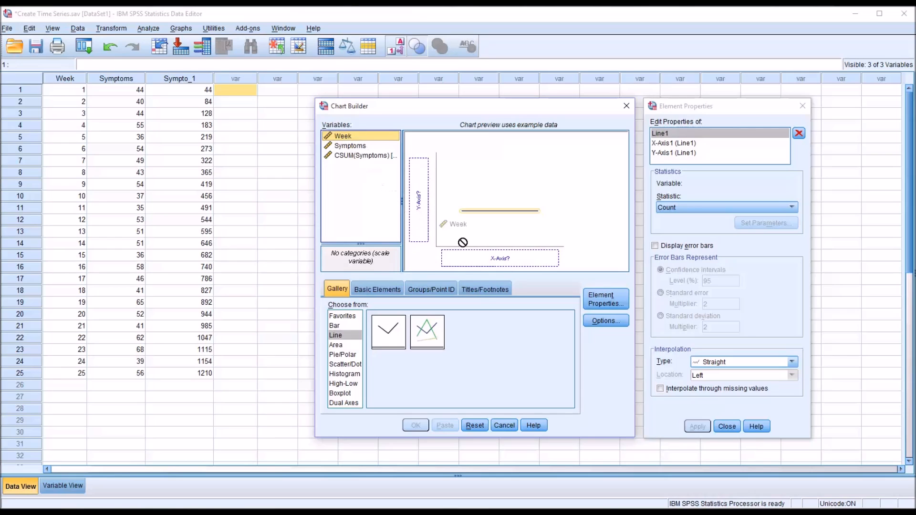
left_click_drag(342, 136, 500, 258)
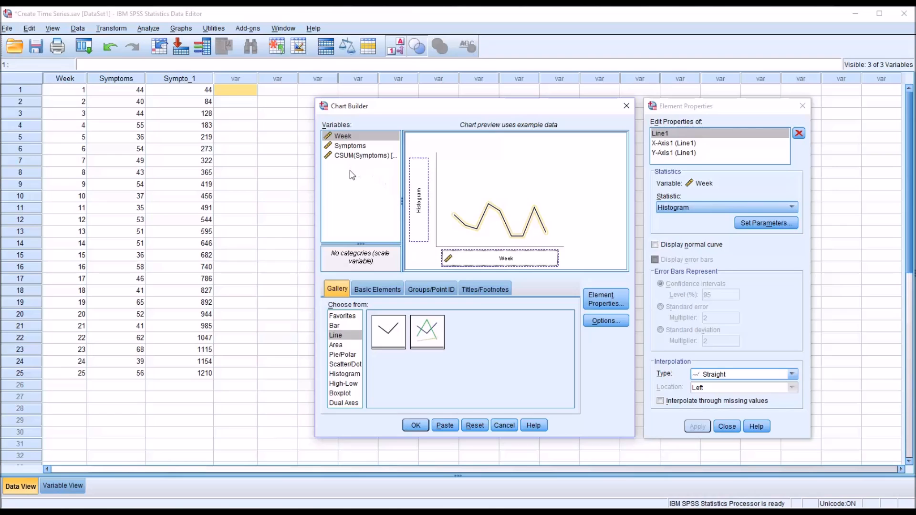
left_click(365, 156)
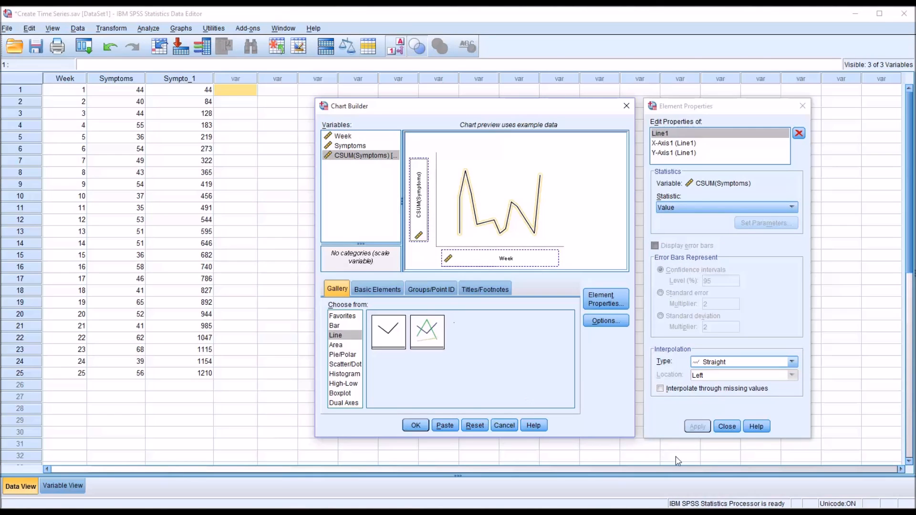
left_click(415, 426)
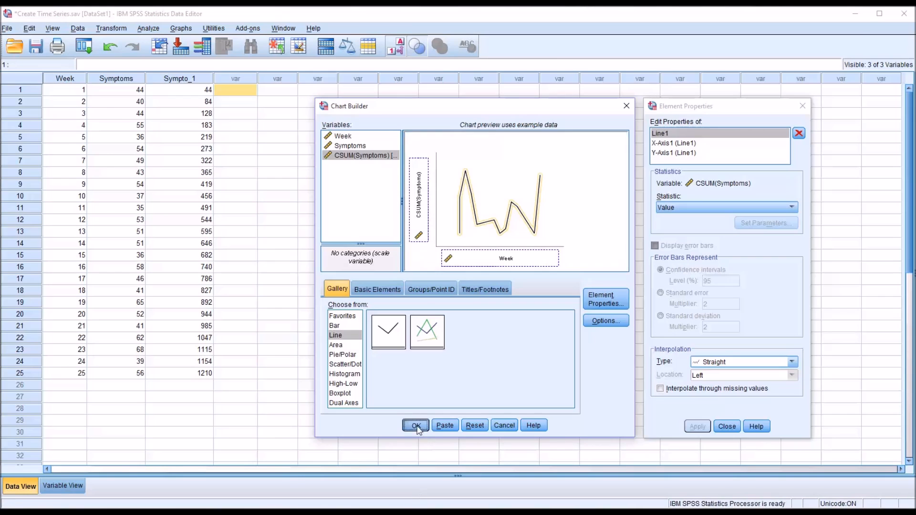
Step: Generate the CSUM(Symptoms) by Week line chart and view it in the Output Viewer
left_click(416, 426)
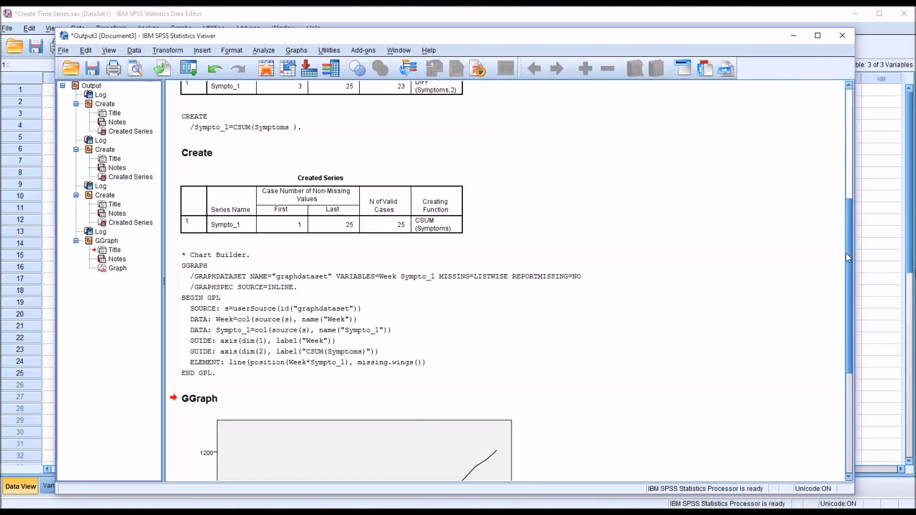
scroll("down", 3)
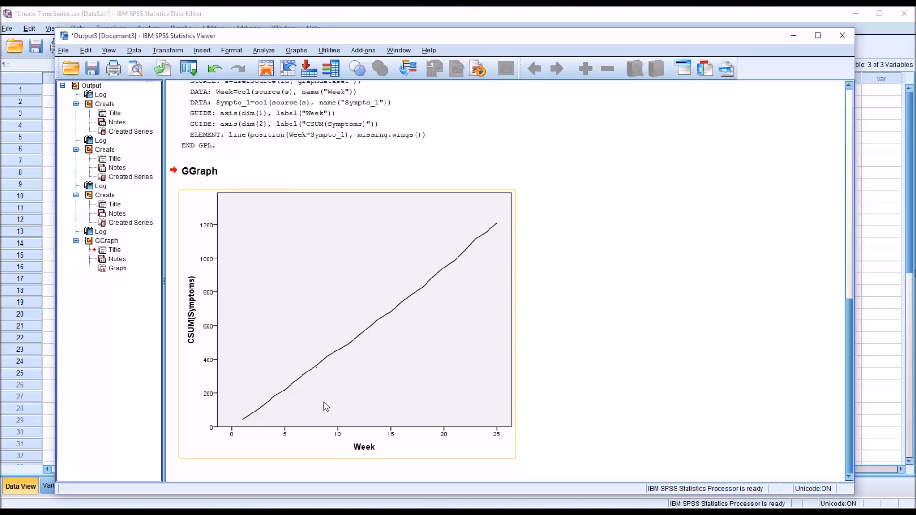
mouse_move(400, 390)
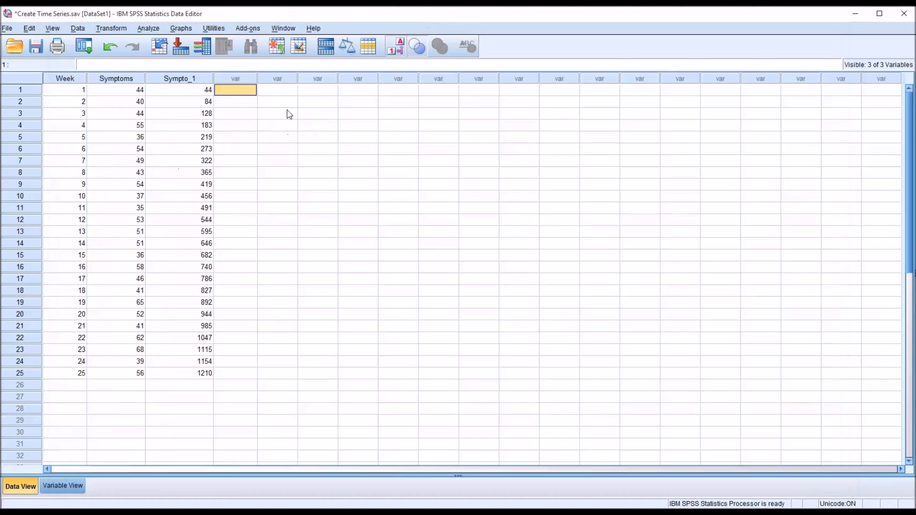
Step: Redefine Sympto_1 as Lag order 1 of Symptoms and confirm replacing its values
left_click(112, 28)
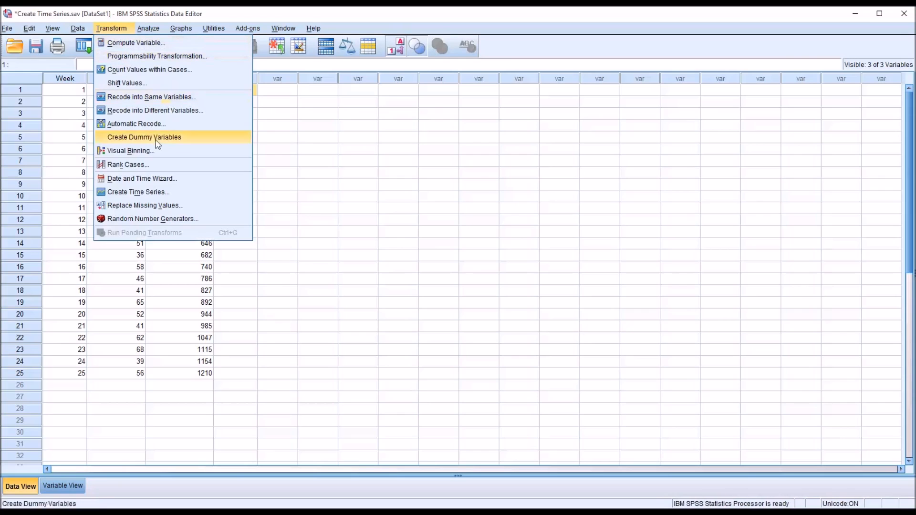
left_click(138, 192)
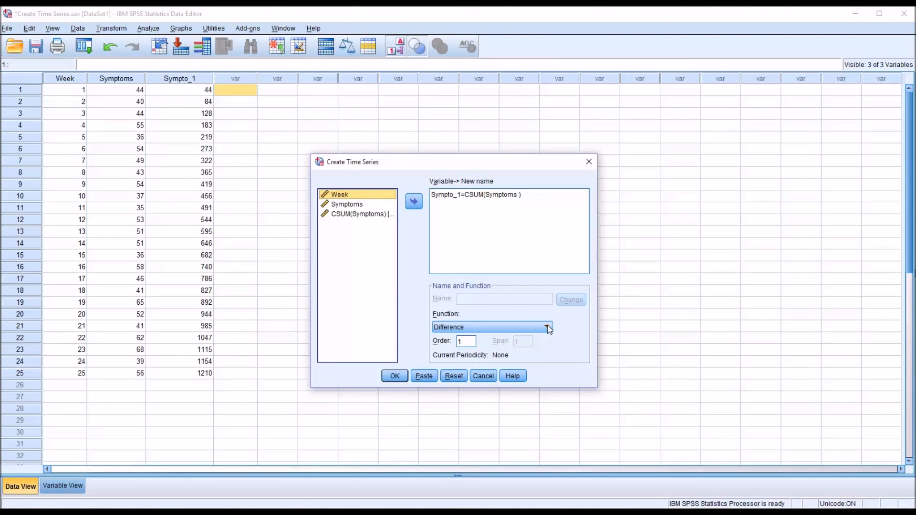
left_click(547, 326)
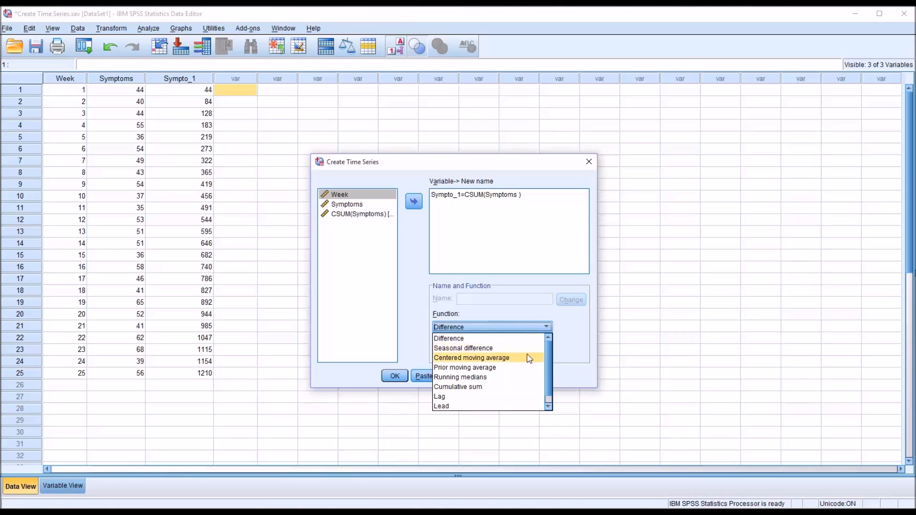
mouse_move(519, 358)
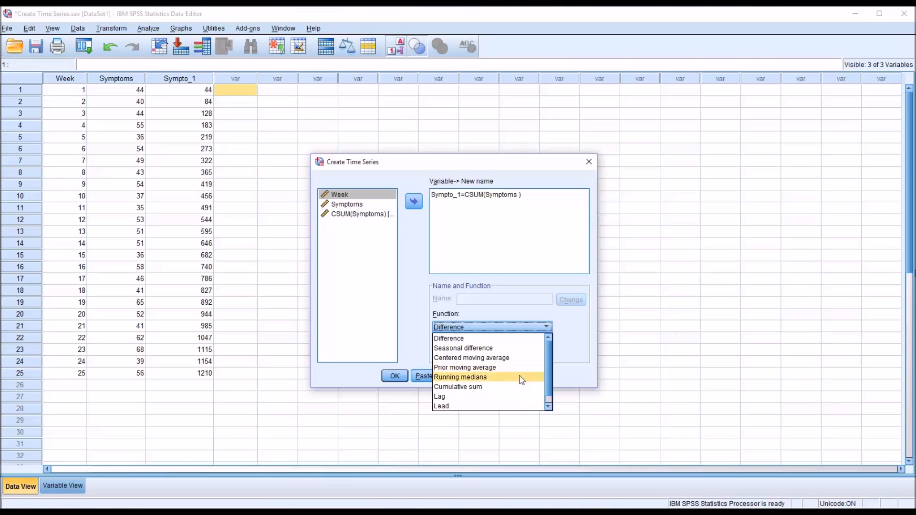
scroll("down", 3)
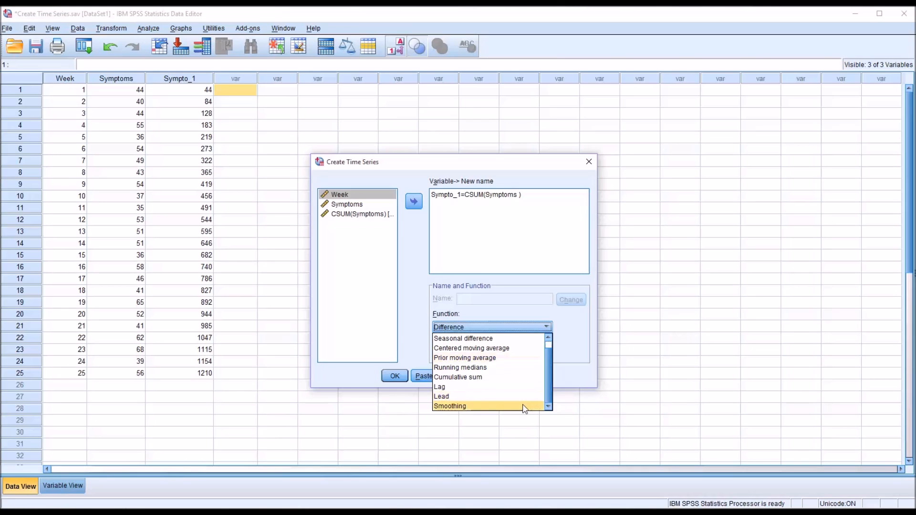
mouse_move(499, 393)
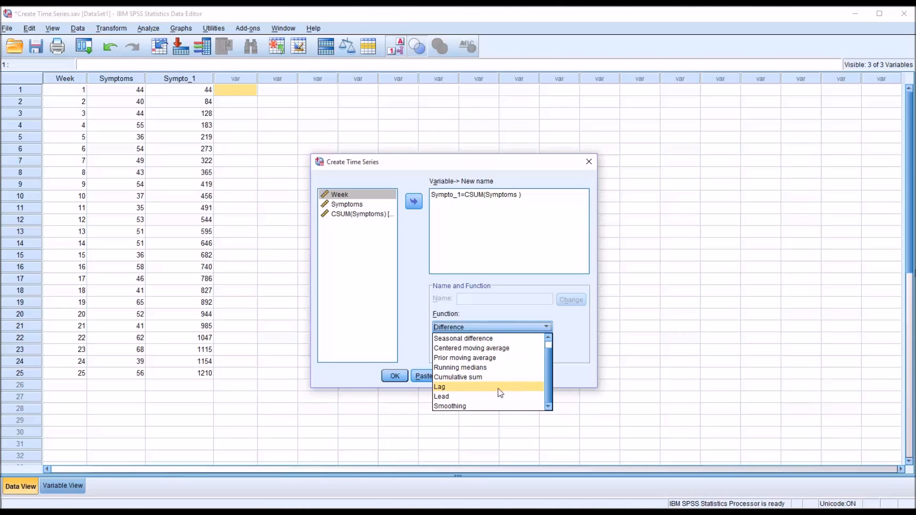
mouse_move(481, 390)
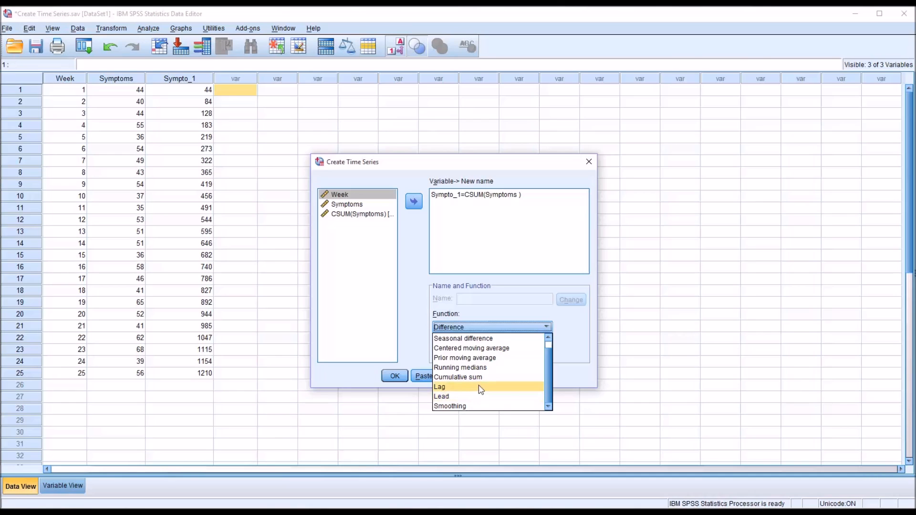
mouse_move(460, 406)
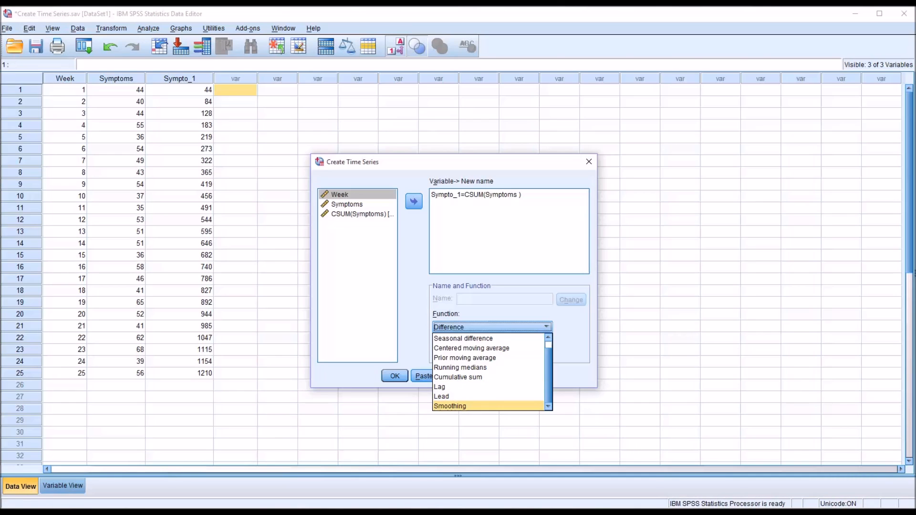
left_click(439, 388)
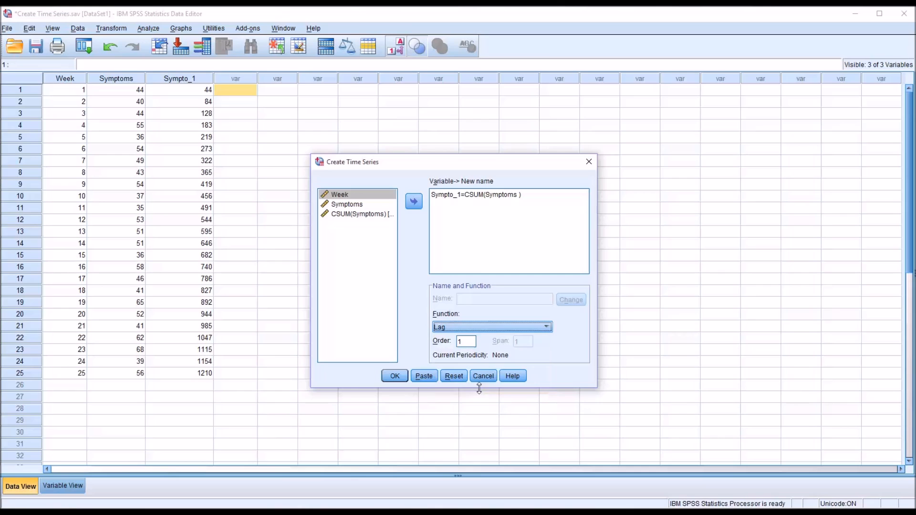
left_click(466, 341)
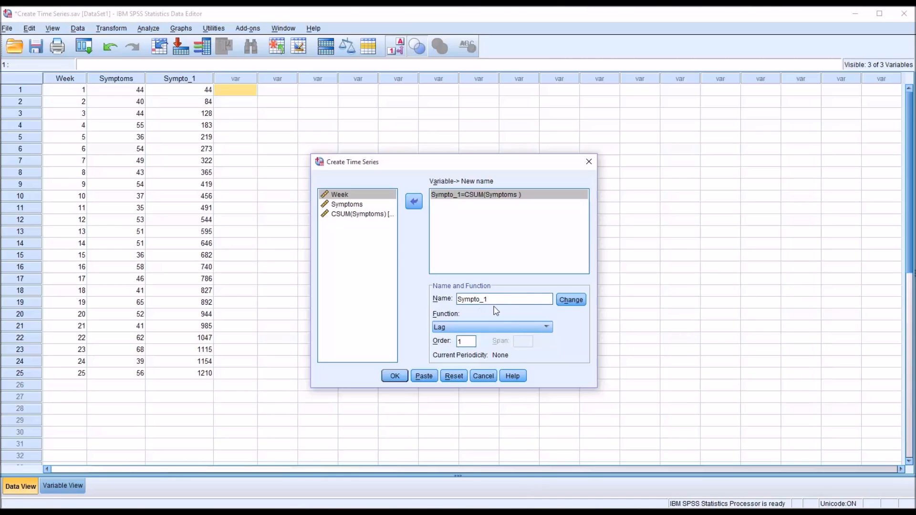
left_click(571, 299)
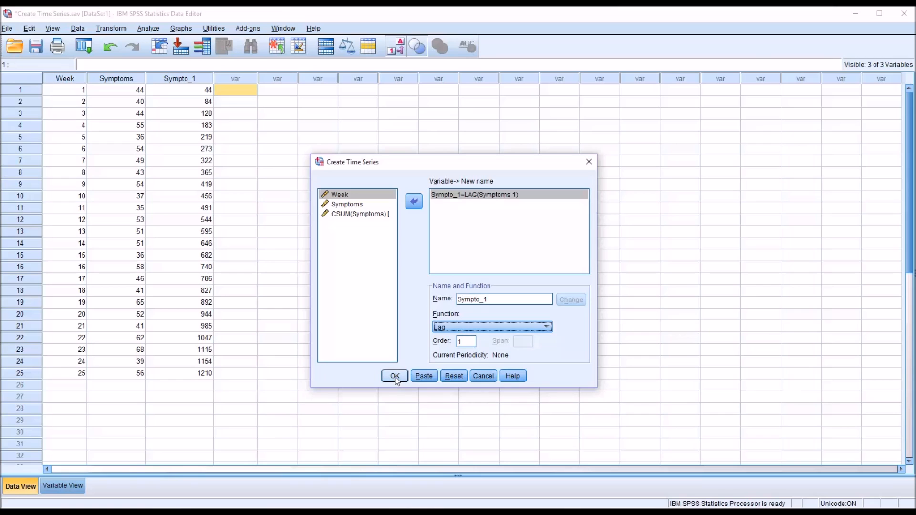
left_click(394, 376)
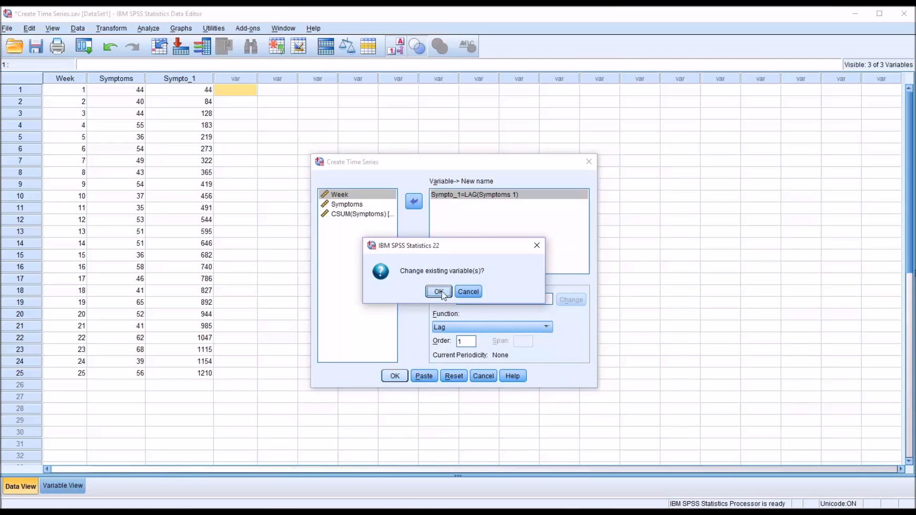
left_click(439, 292)
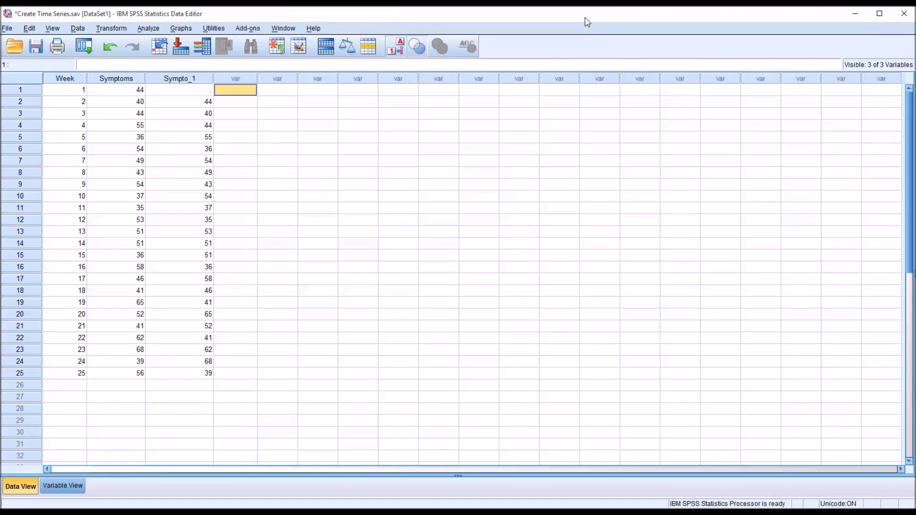
mouse_move(164, 105)
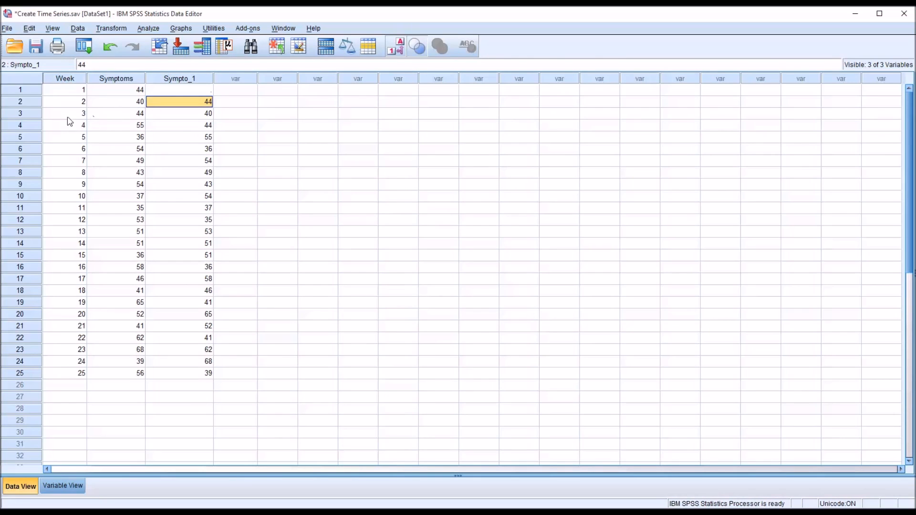
Step: Compare Symptoms and lagged Sympto_1 cells for weeks 1–5 to verify the one-week shift
left_click(114, 90)
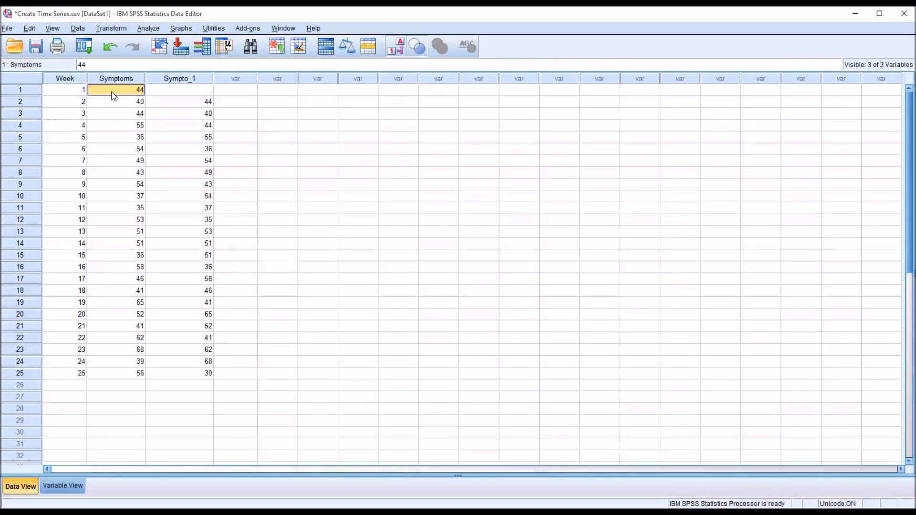
left_click(180, 101)
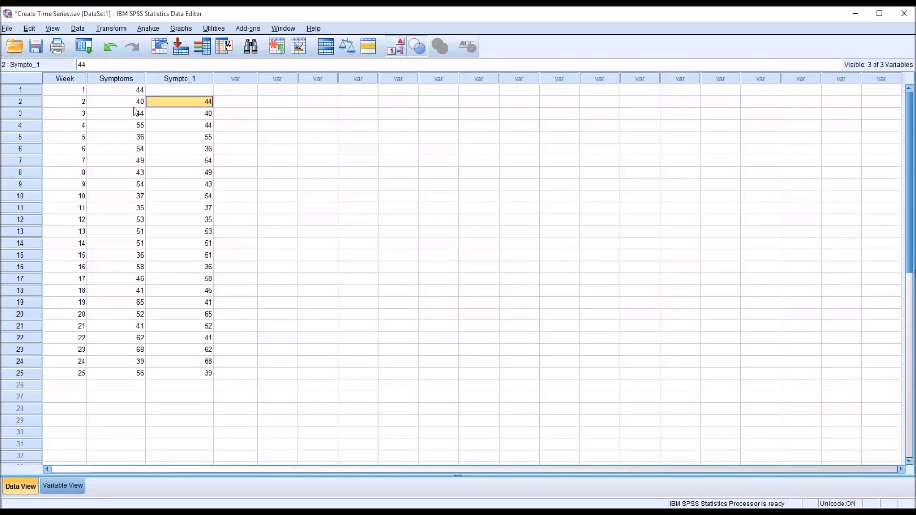
left_click(115, 101)
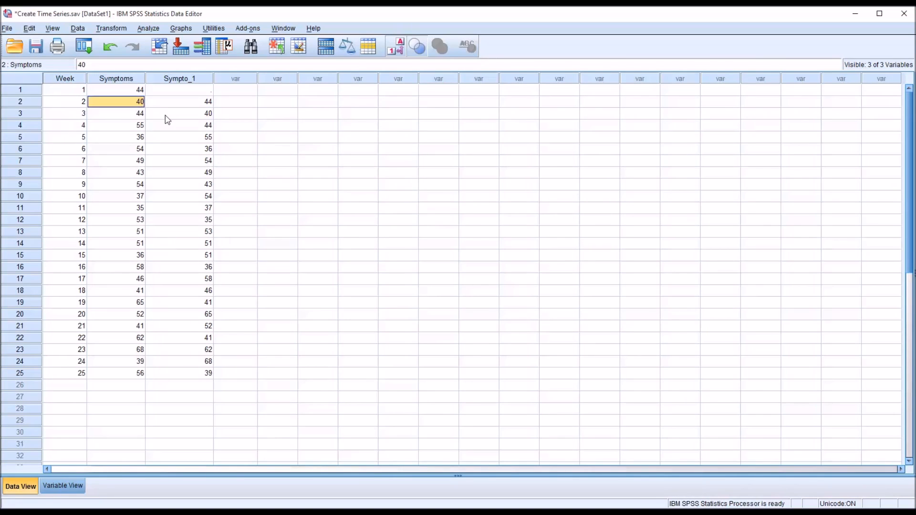
left_click(179, 125)
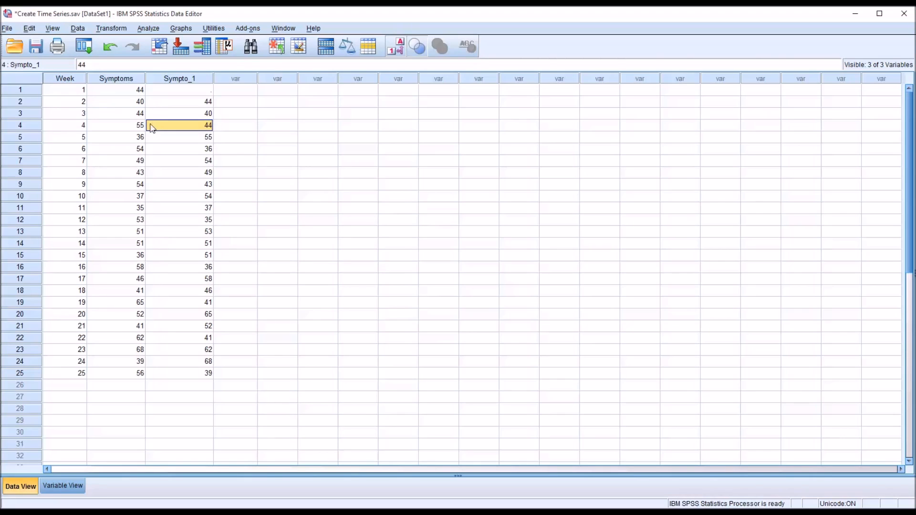
left_click(116, 125)
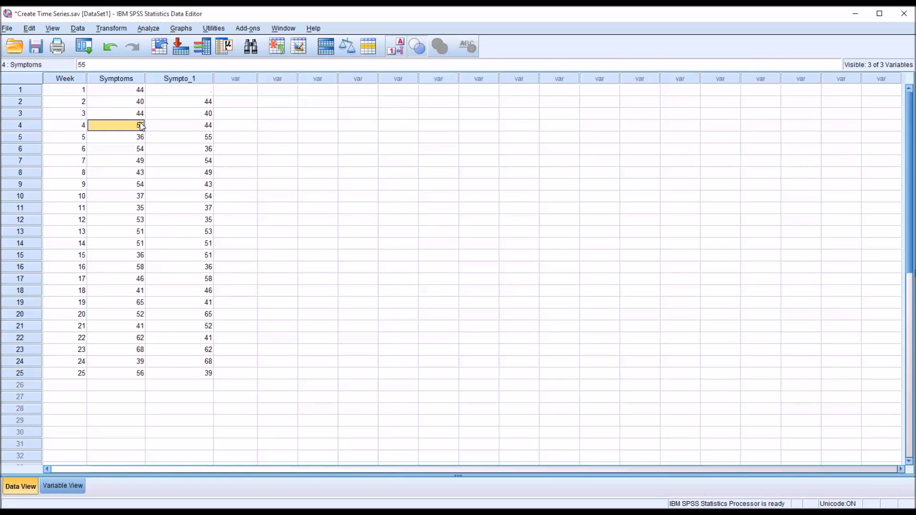
left_click(116, 138)
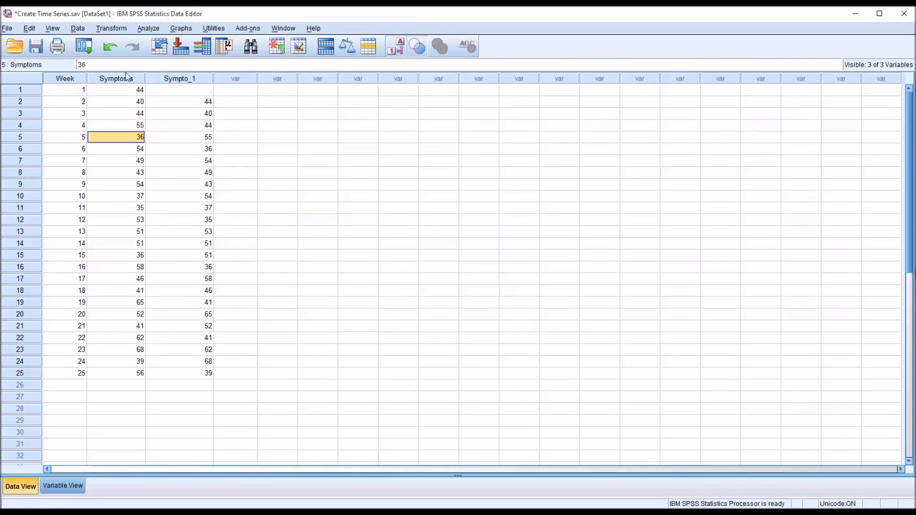
Step: Change the Sympto_1 lag order to 3 and recompute, leaving weeks 1–3 blank
left_click(110, 28)
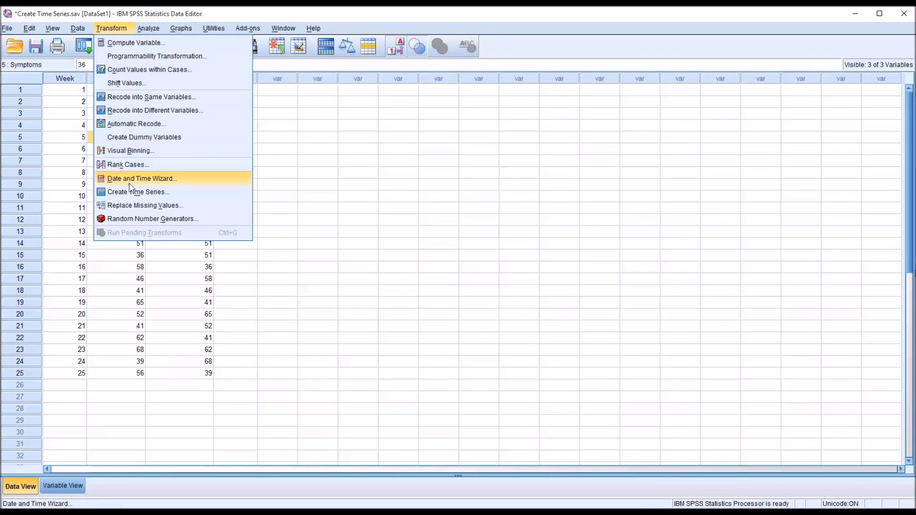
left_click(140, 192)
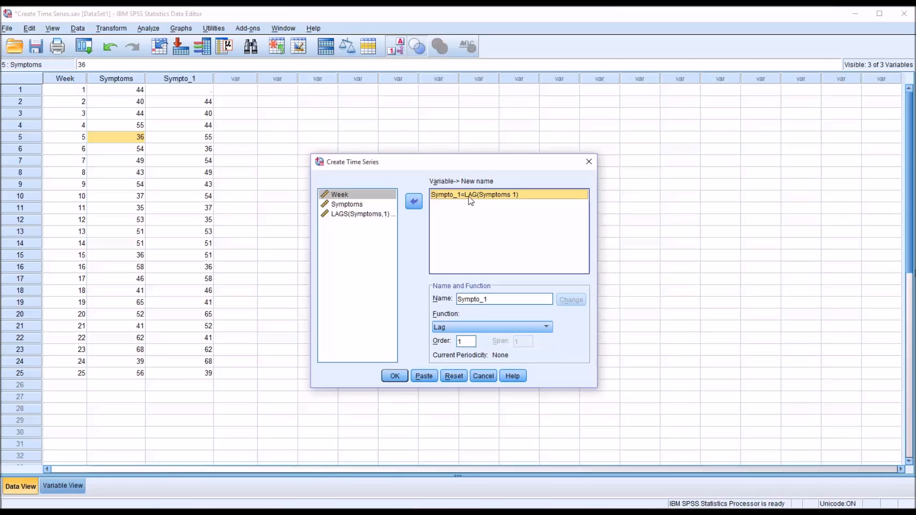
mouse_move(479, 333)
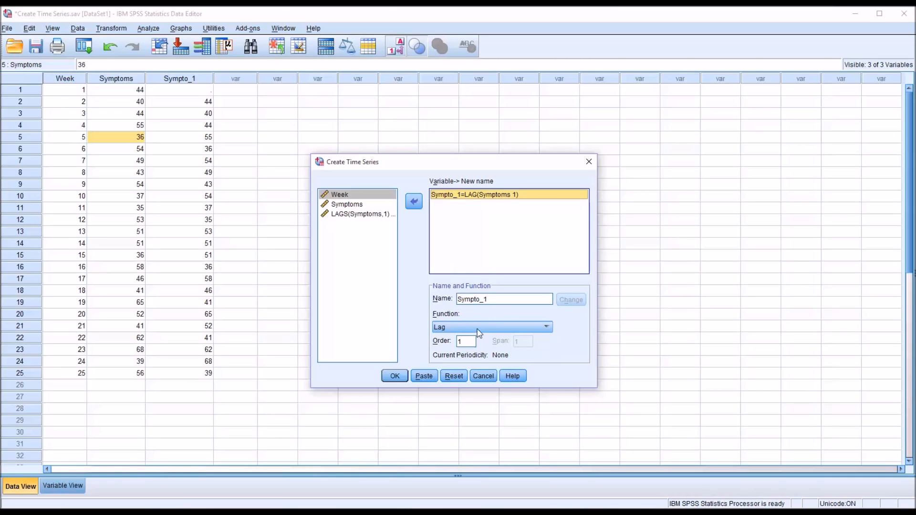
left_click(465, 340)
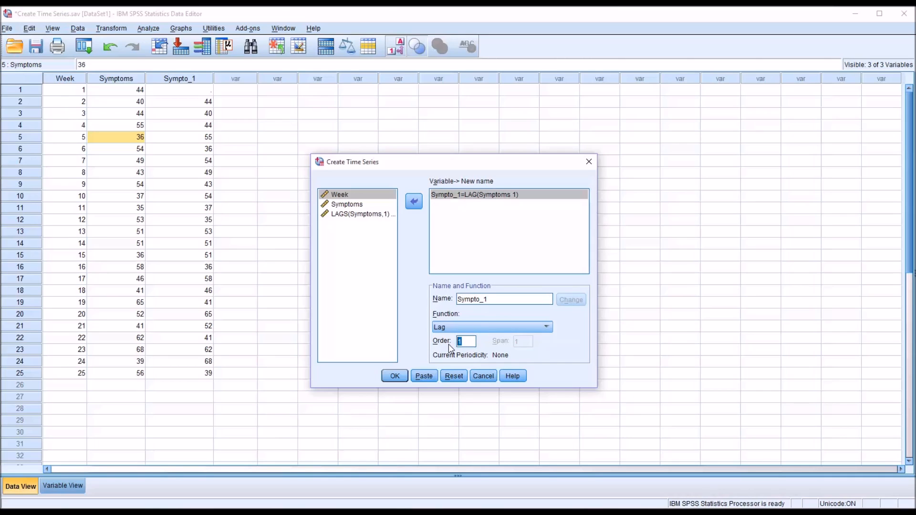
type("3")
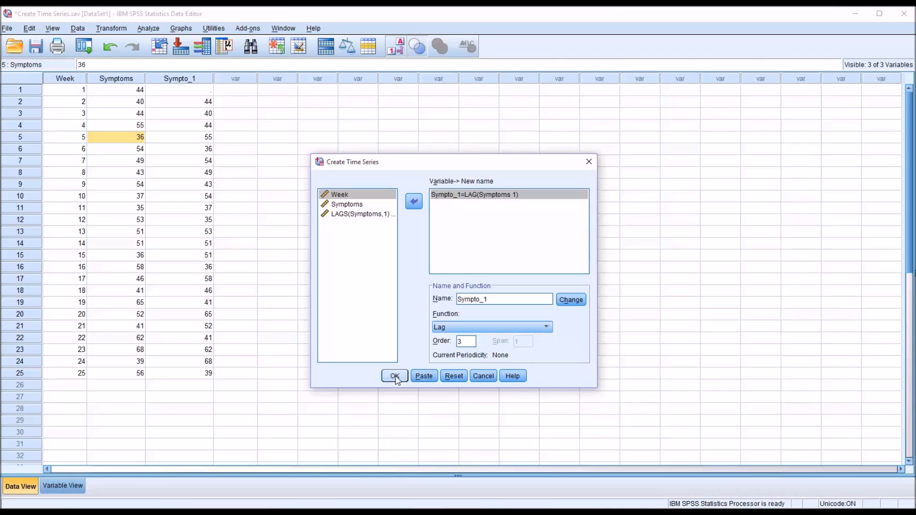
mouse_move(563, 301)
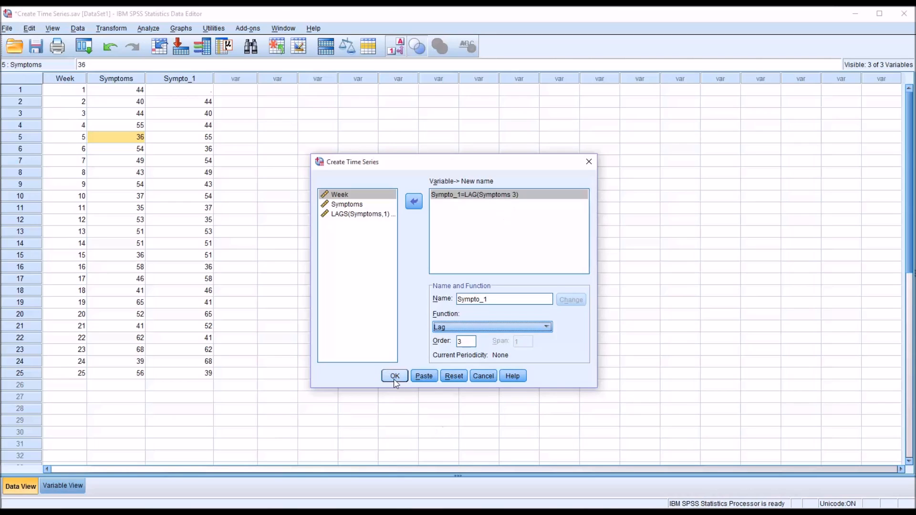
left_click(395, 376)
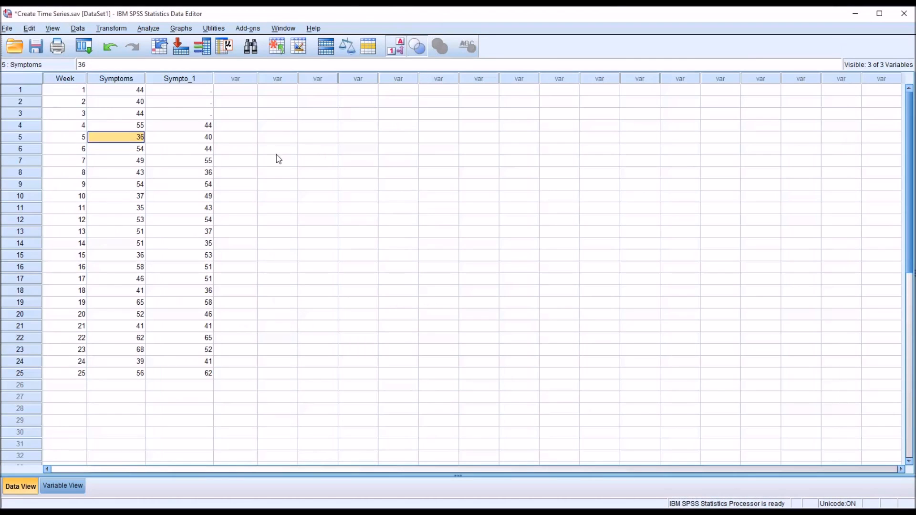
left_click(179, 125)
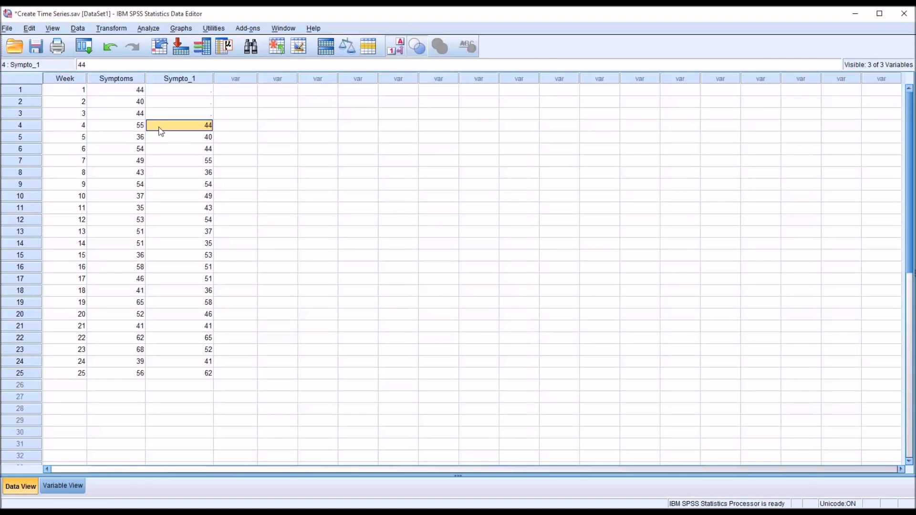
left_click(115, 89)
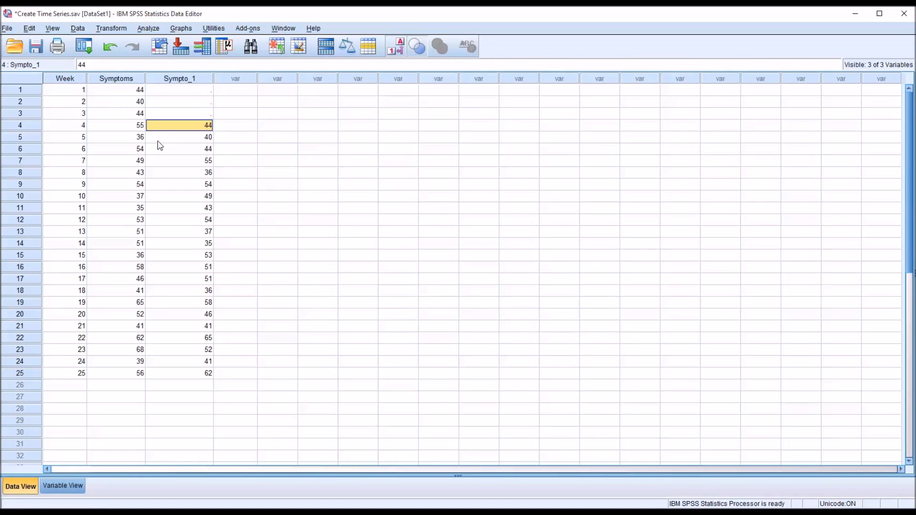
left_click(180, 138)
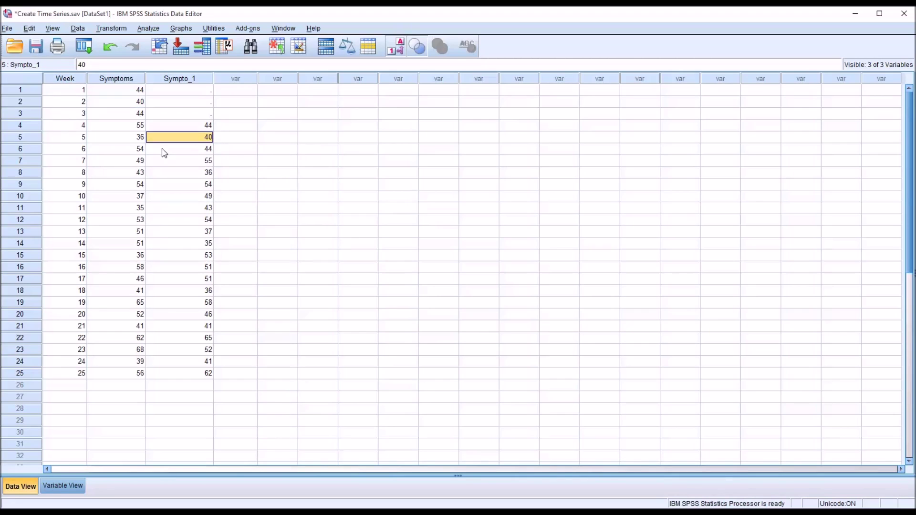
left_click(116, 125)
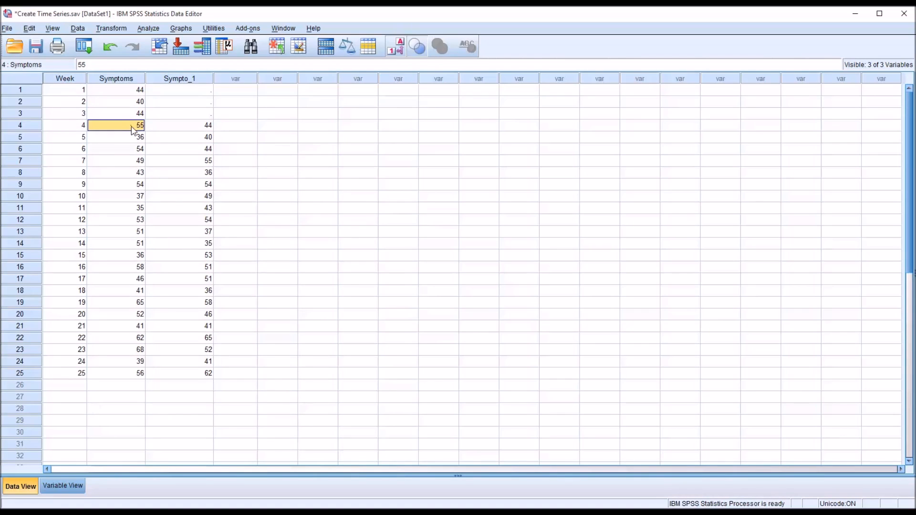
mouse_move(176, 157)
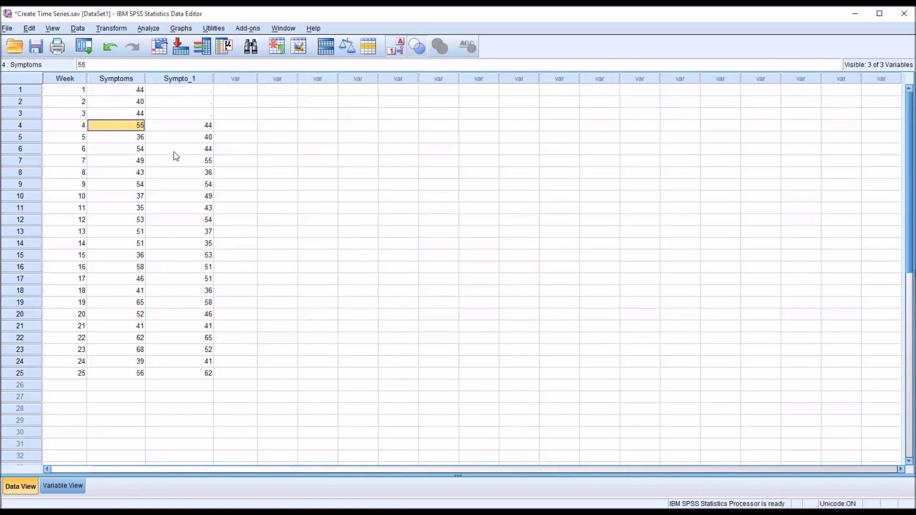
Step: Switch Sympto_1 from Lag to Lead order 3 and recompute, leaving weeks 23–25 blank
left_click(112, 28)
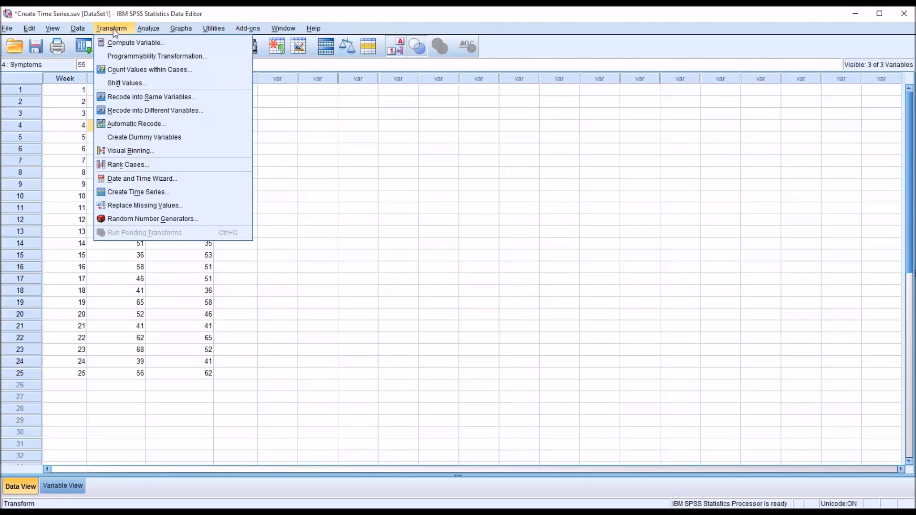
mouse_move(136, 206)
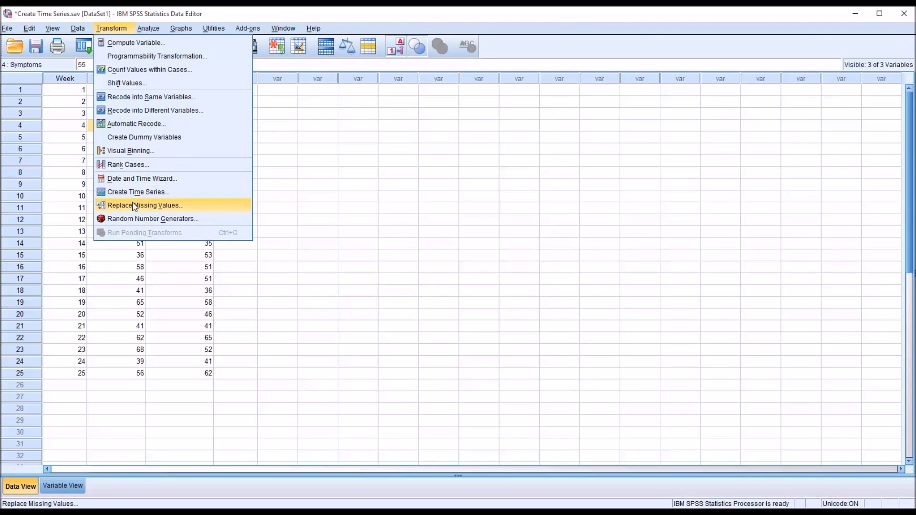
left_click(138, 192)
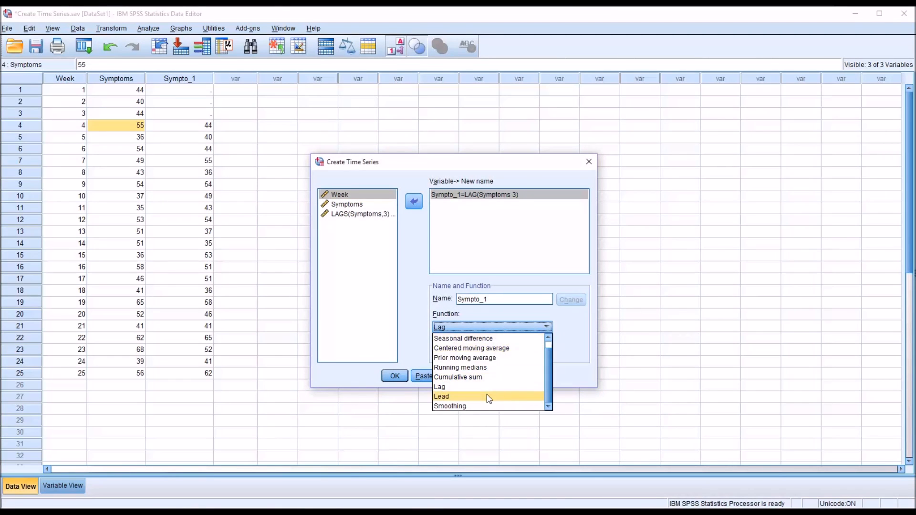
left_click(442, 396)
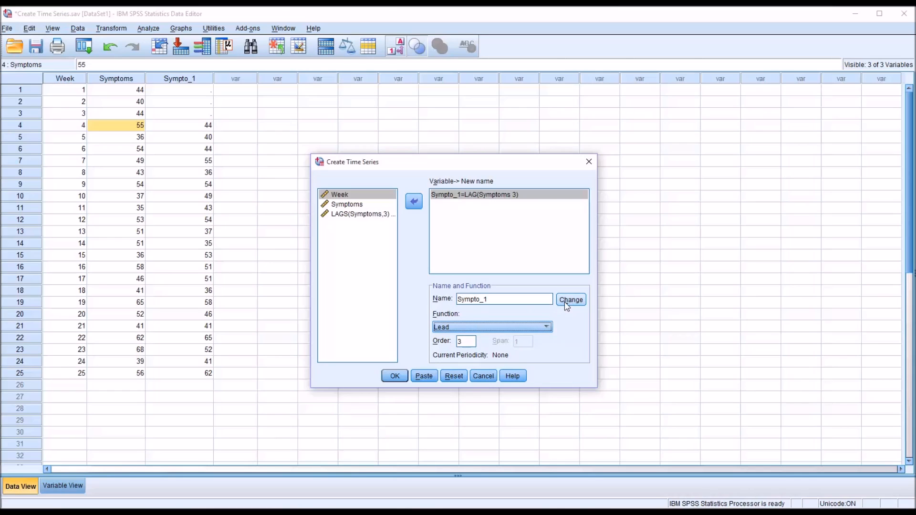
left_click(571, 299)
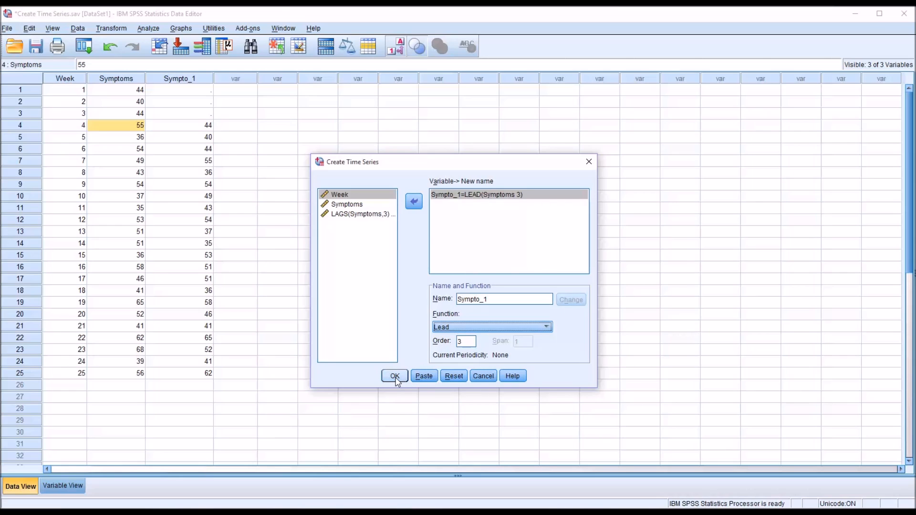
left_click(394, 376)
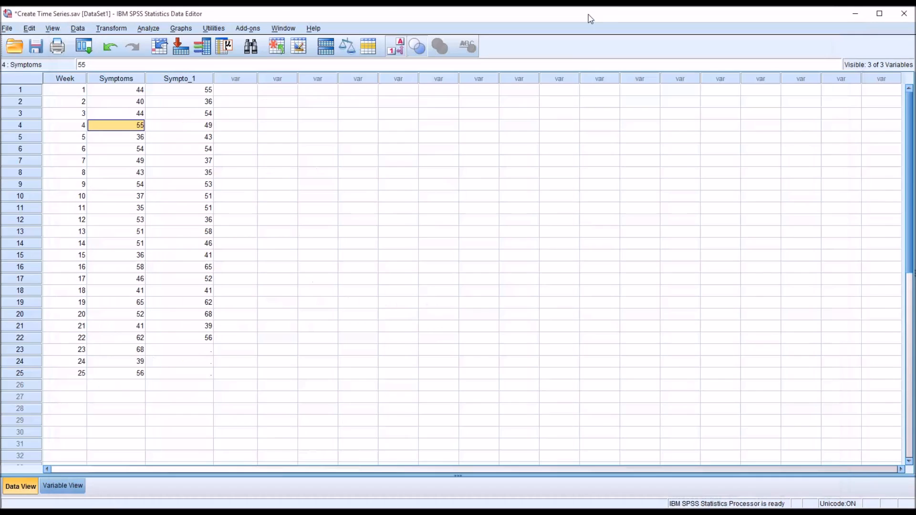
left_click(179, 90)
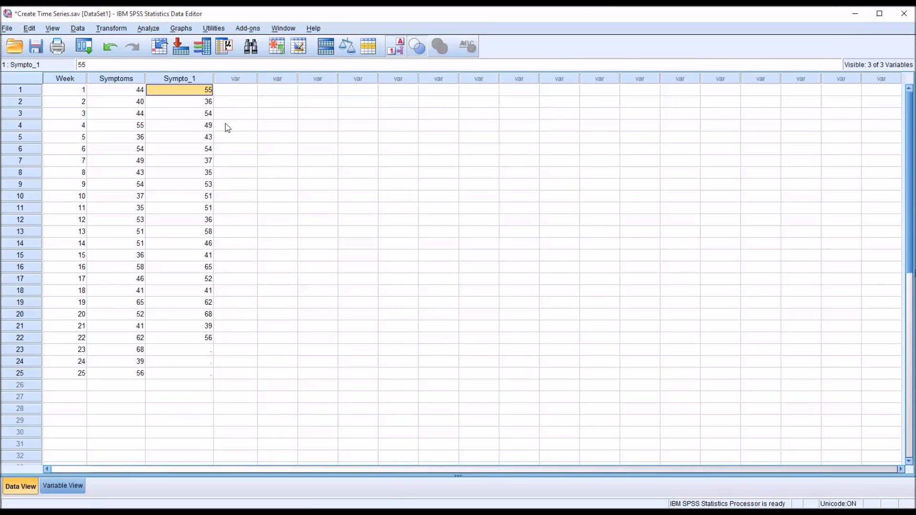
mouse_move(219, 95)
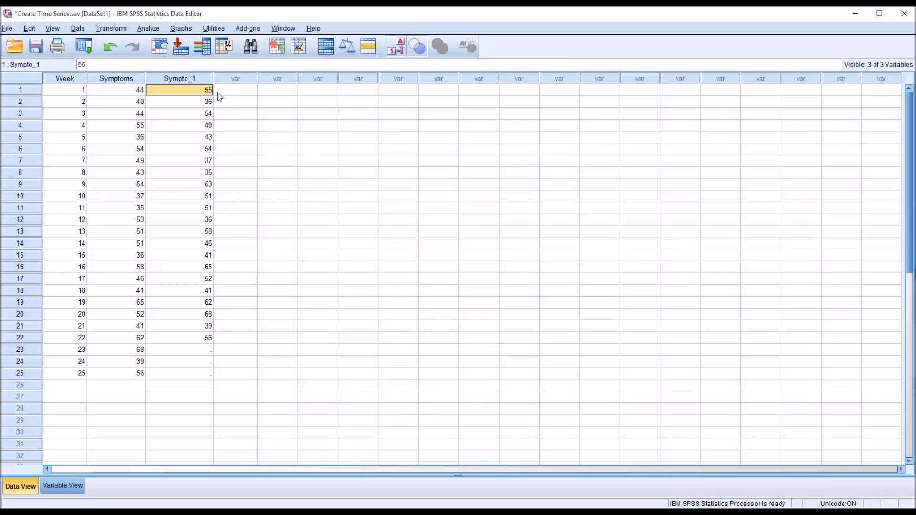
mouse_move(174, 112)
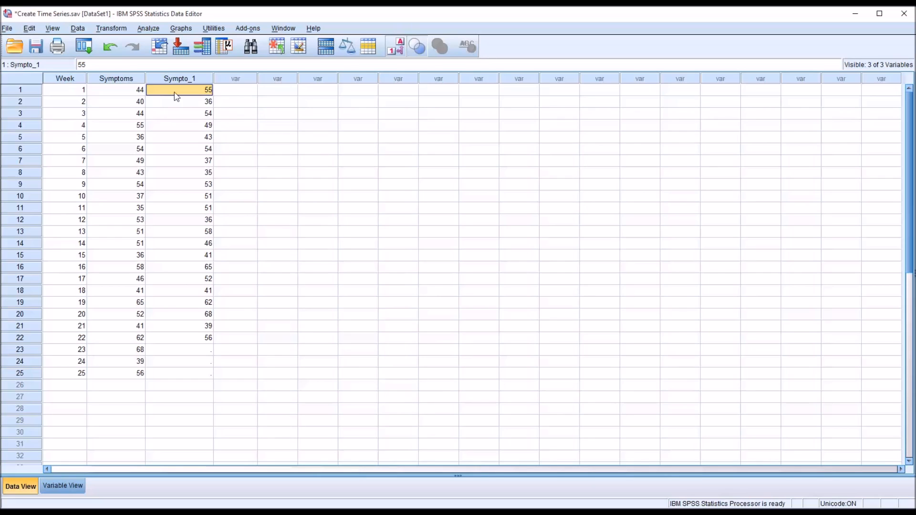
mouse_move(122, 131)
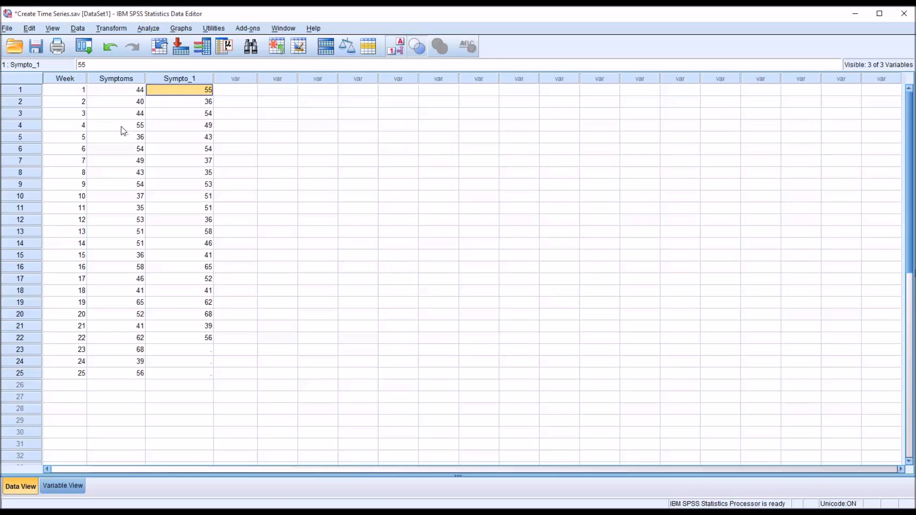
mouse_move(140, 122)
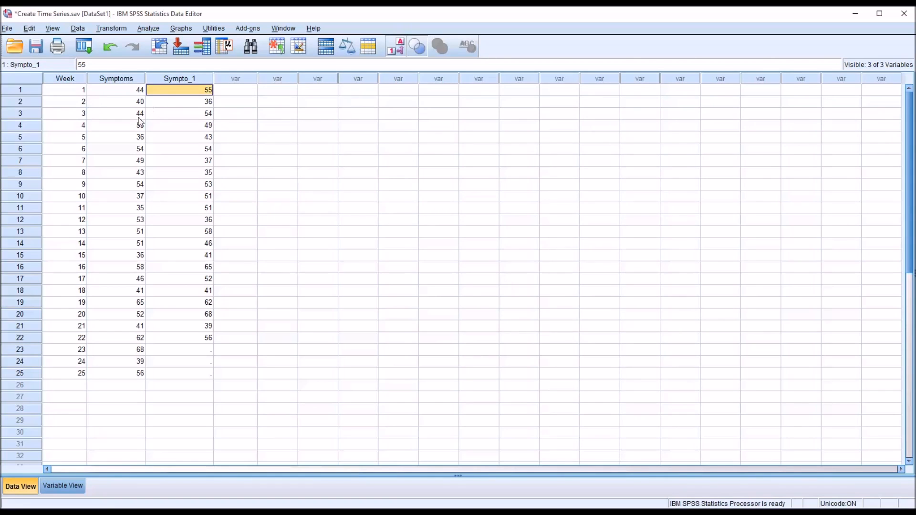
left_click(179, 102)
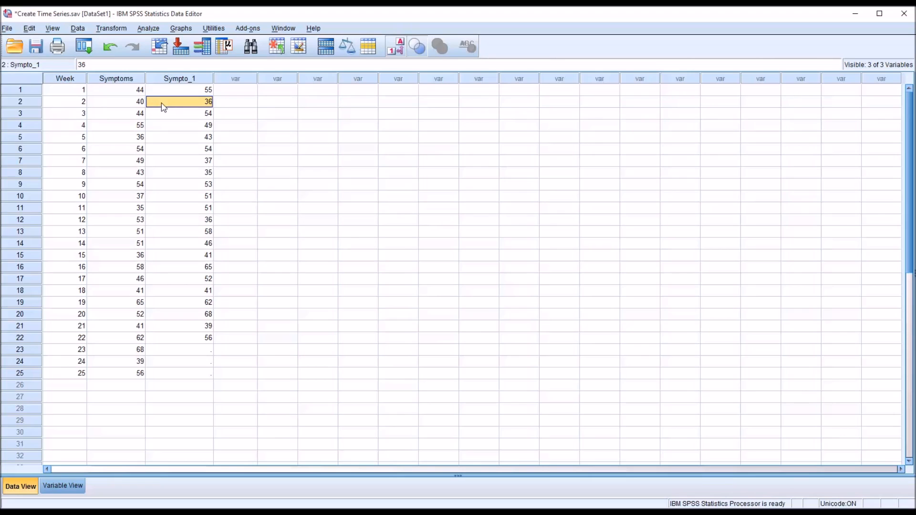
left_click(117, 138)
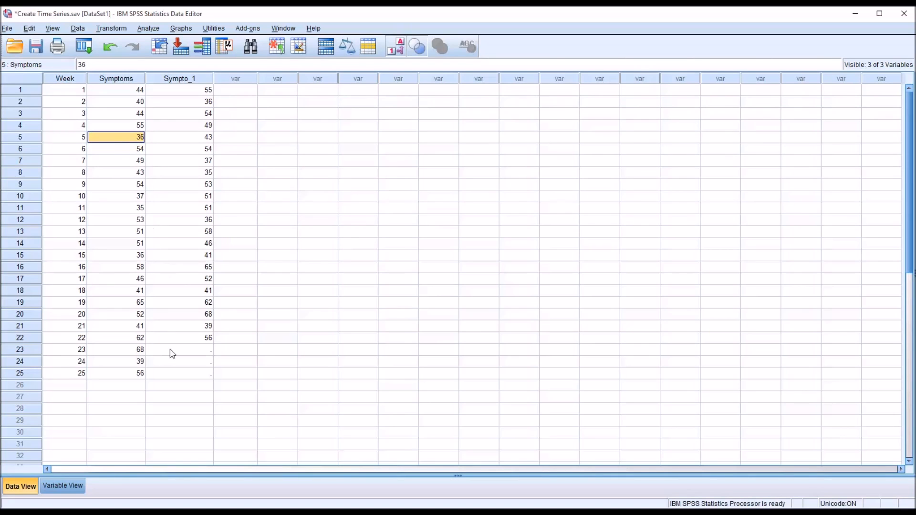
left_click(179, 338)
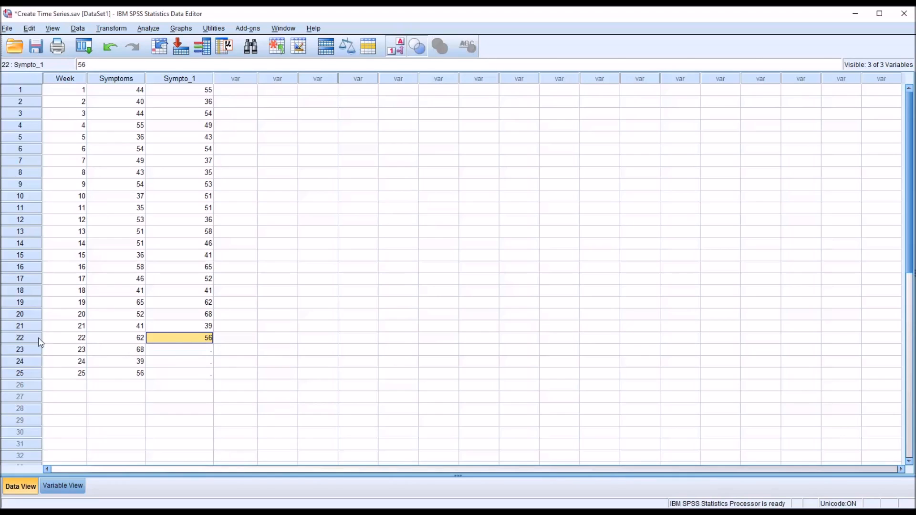
left_click(116, 373)
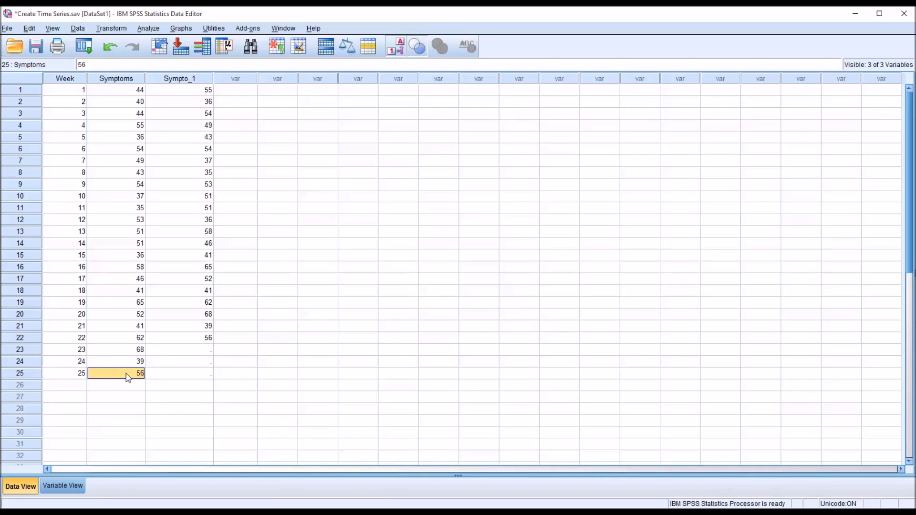
mouse_move(105, 377)
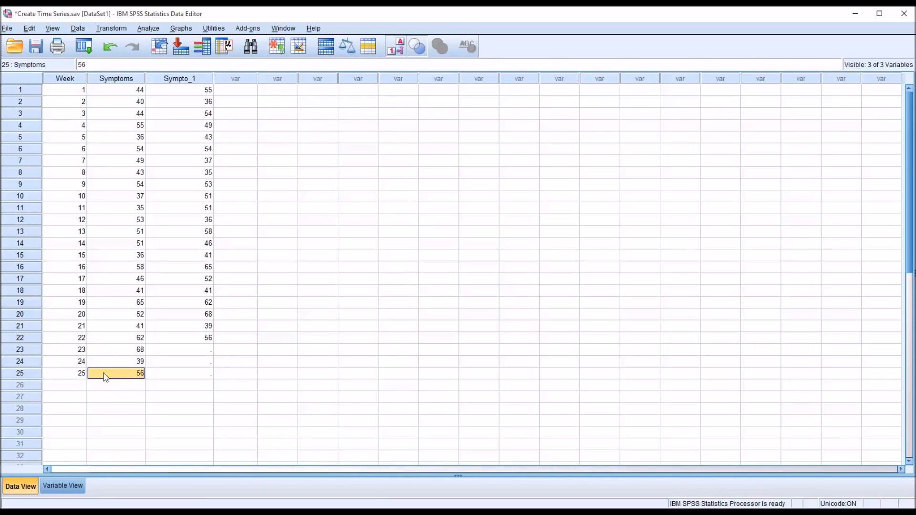
mouse_move(549, 438)
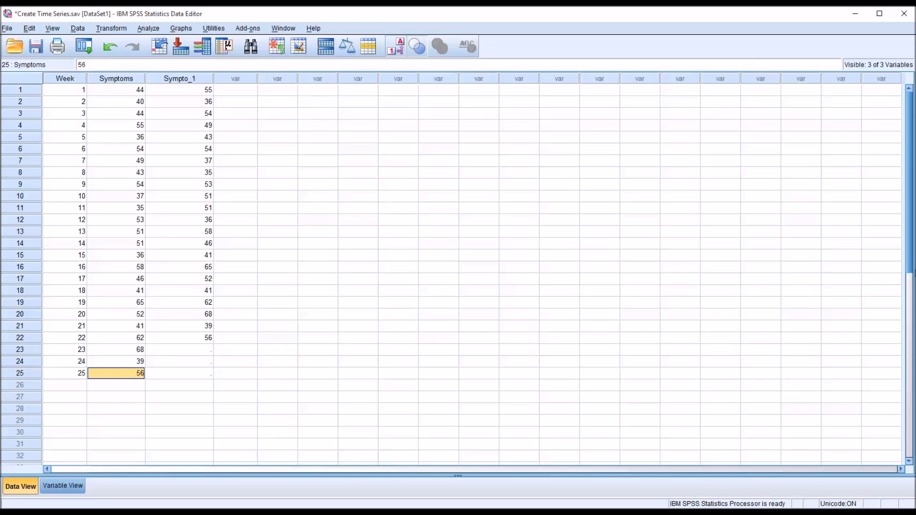
mouse_move(291, 263)
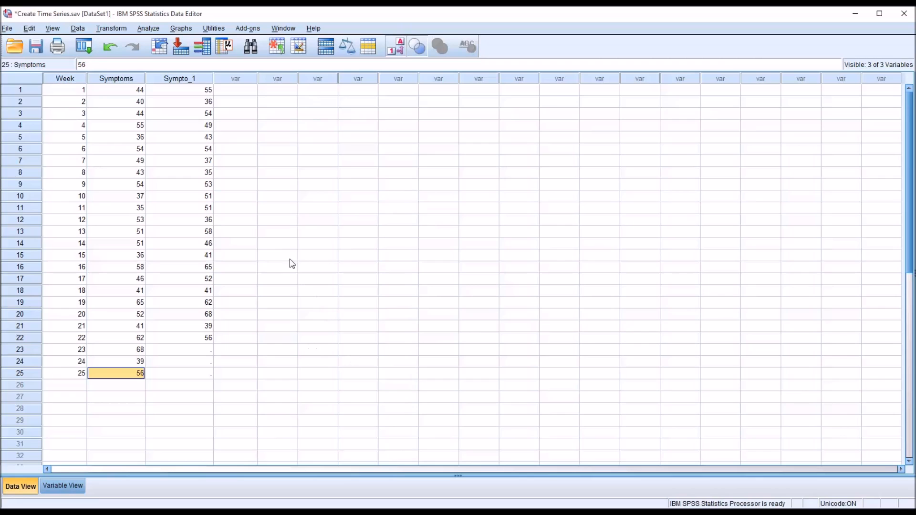
mouse_move(216, 116)
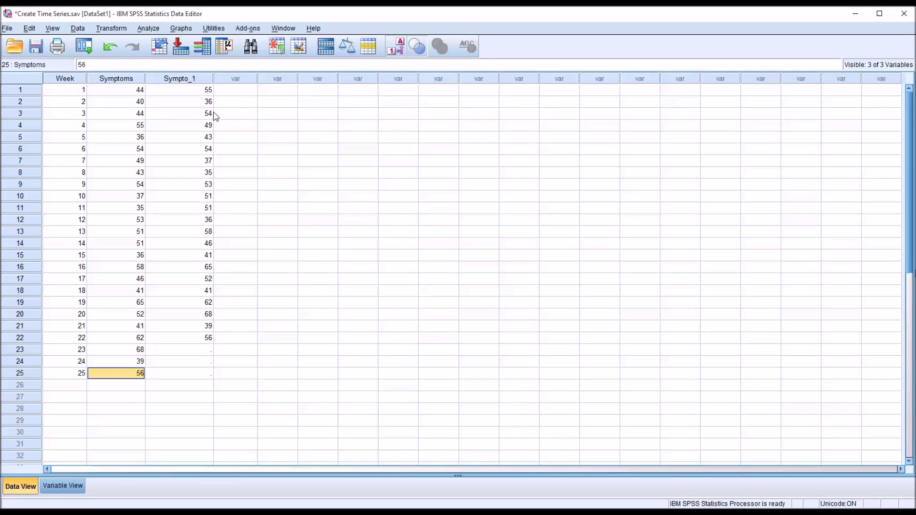